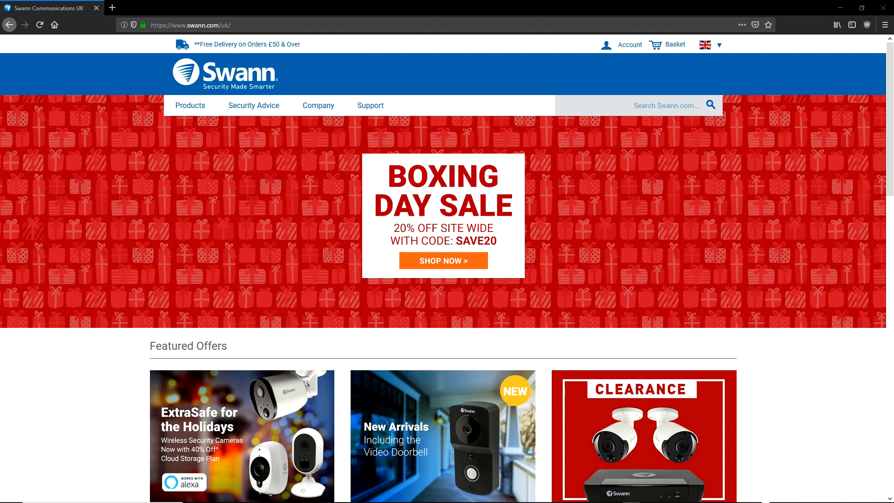
{"action": "mouse_move", "coordinate": [679, 11]}
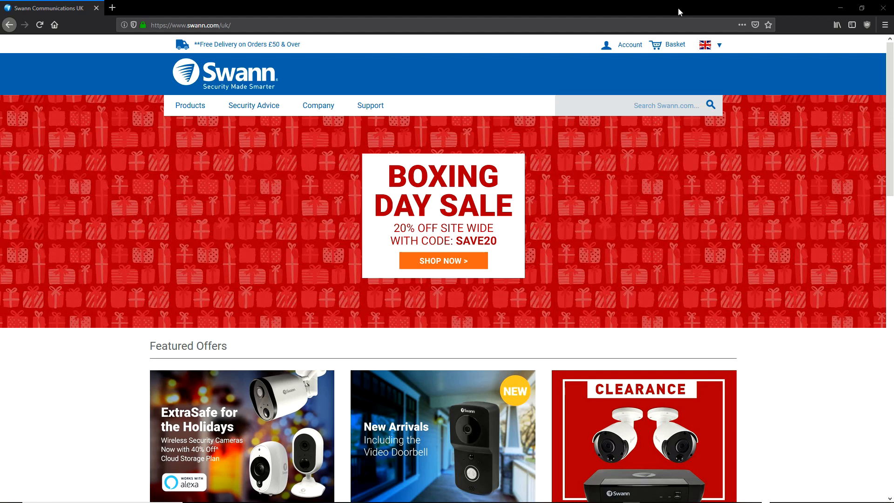
Navigate Swann's Support > Download Apps to the HomeSafe View 'For Windows' Dropbox download
{"action": "left_click", "coordinate": [371, 105]}
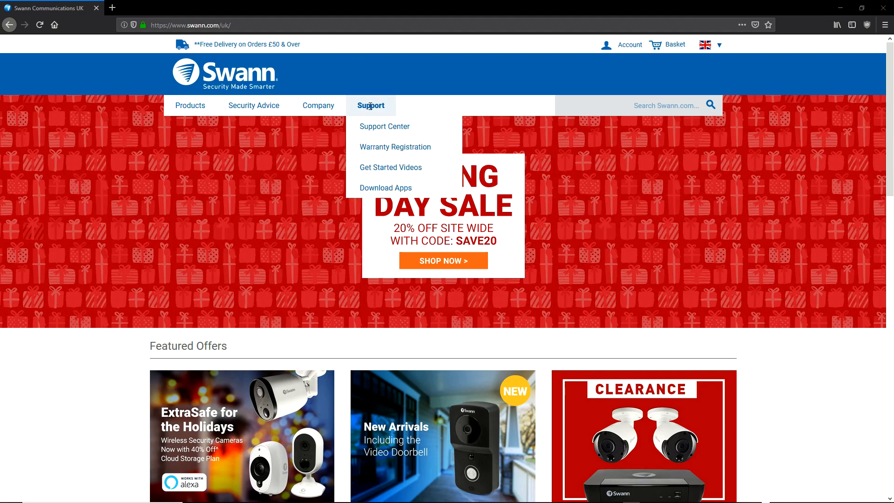
{"action": "mouse_move", "coordinate": [385, 187]}
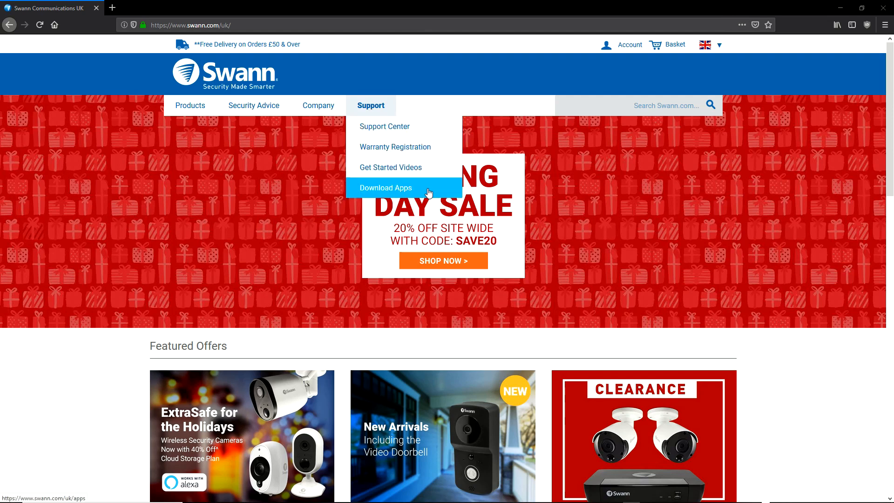
{"action": "left_click", "coordinate": [385, 187]}
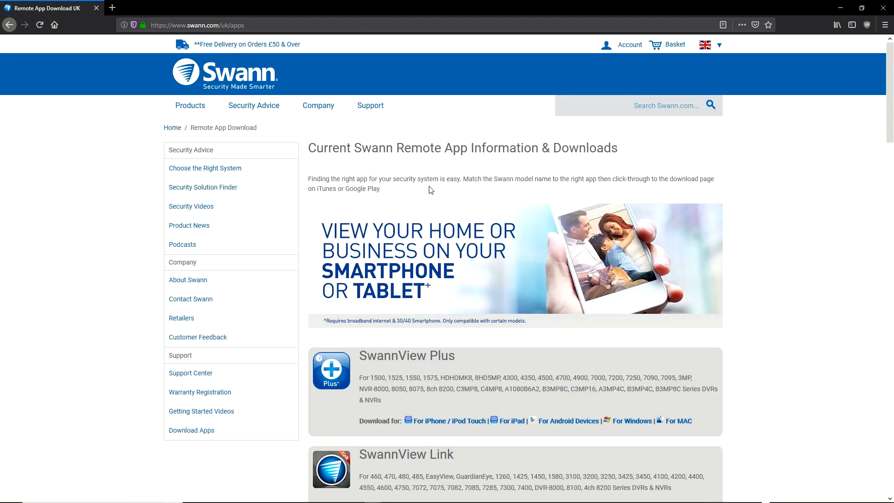
{"action": "scroll", "scroll_direction": "down", "scroll_amount": 3}
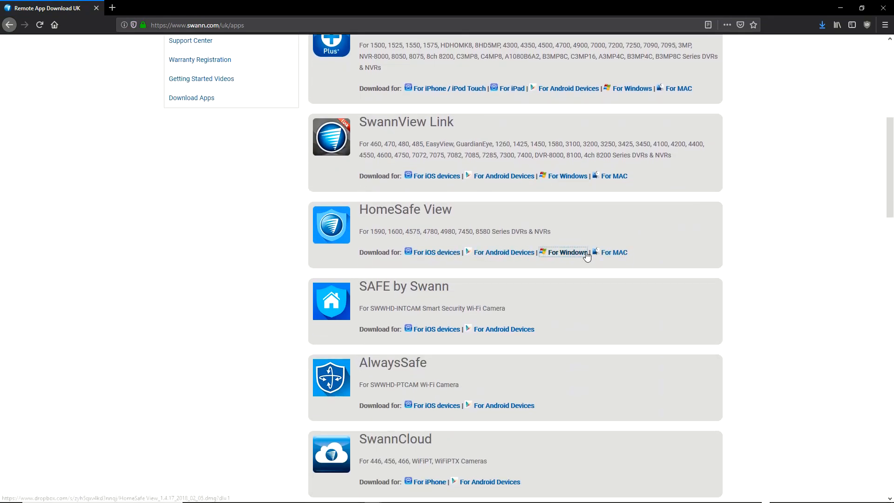
{"action": "left_click", "coordinate": [567, 251]}
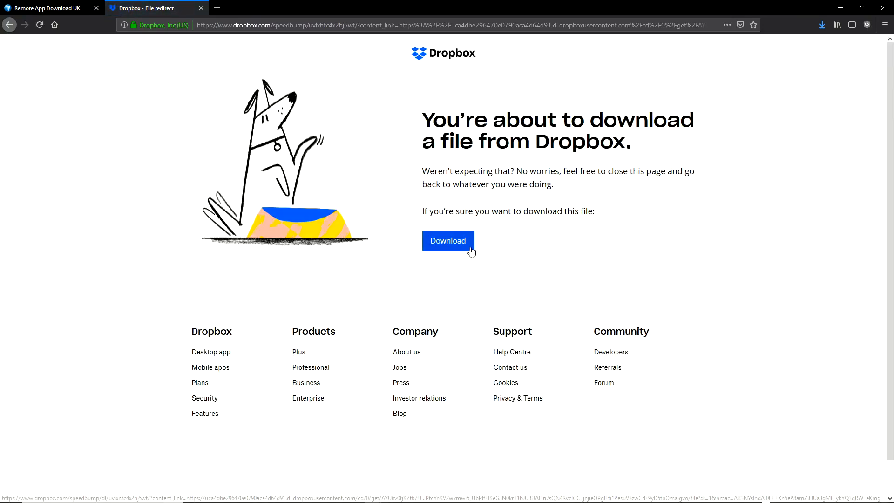
Download and install HomeSafe View with default install and Start Menu folders, launching on finish
{"action": "left_click", "coordinate": [447, 241]}
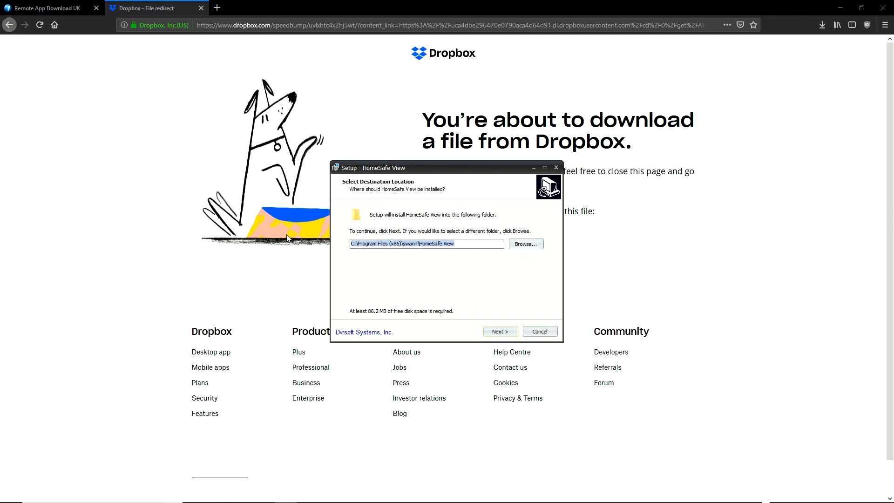
{"action": "left_click", "coordinate": [500, 331]}
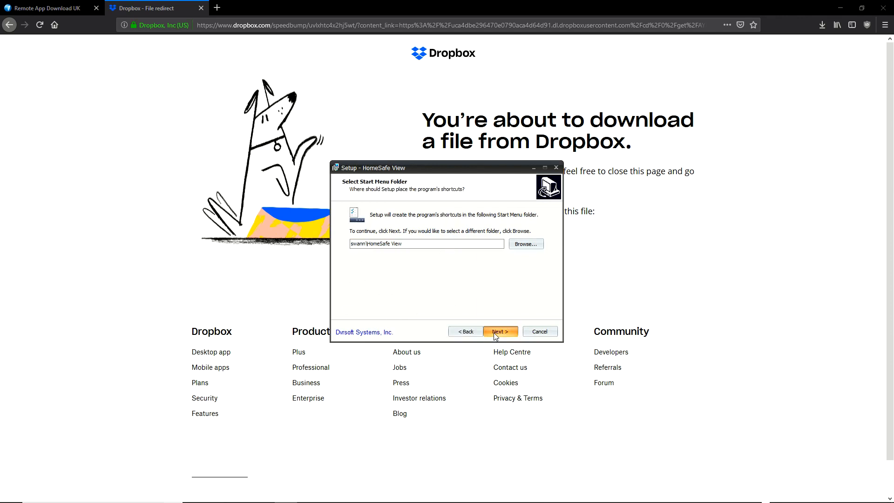
{"action": "left_click", "coordinate": [500, 331]}
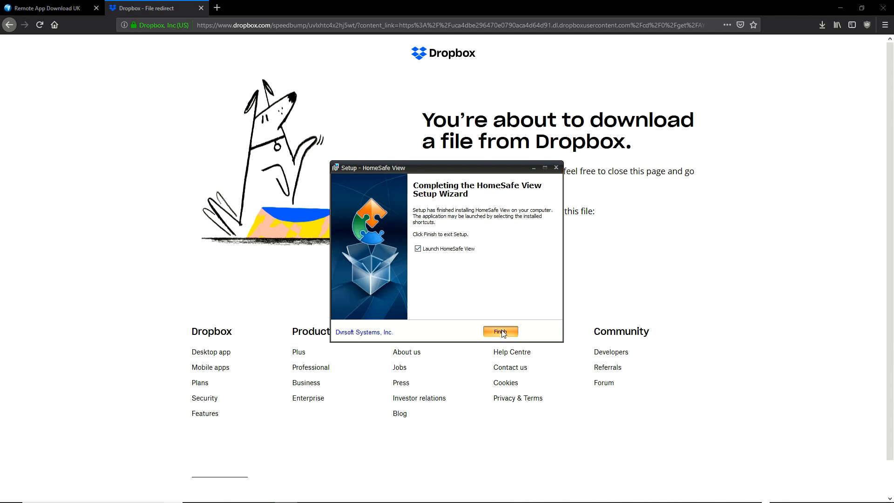
{"action": "left_click", "coordinate": [500, 331]}
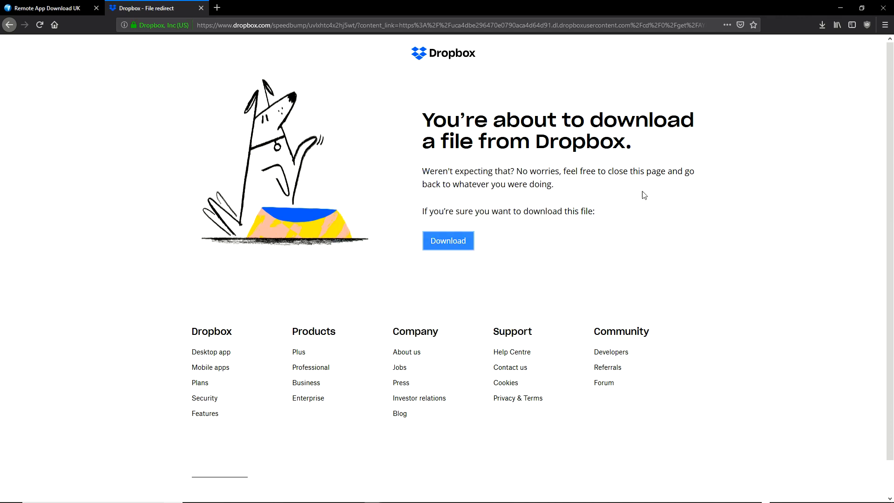
Log in as admin with the password entered and Enable Auto-login ticked
{"action": "left_click", "coordinate": [448, 241]}
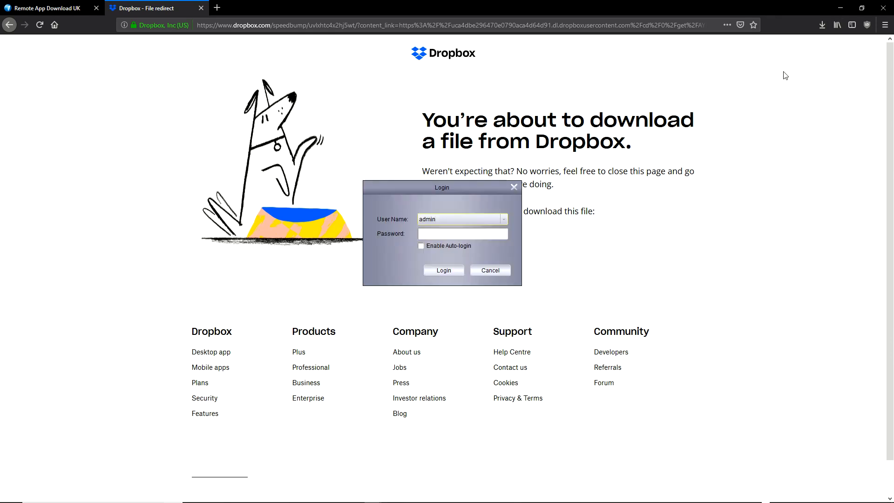
{"action": "left_click", "coordinate": [462, 234]}
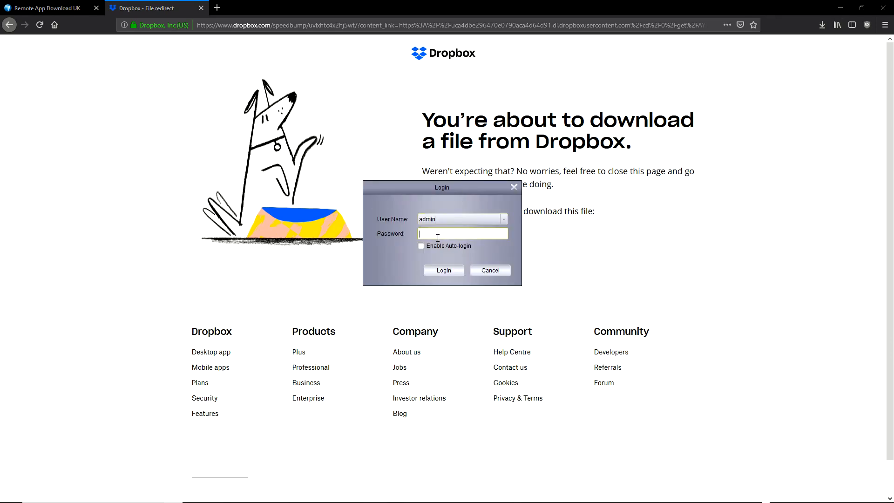
{"action": "left_click", "coordinate": [422, 246]}
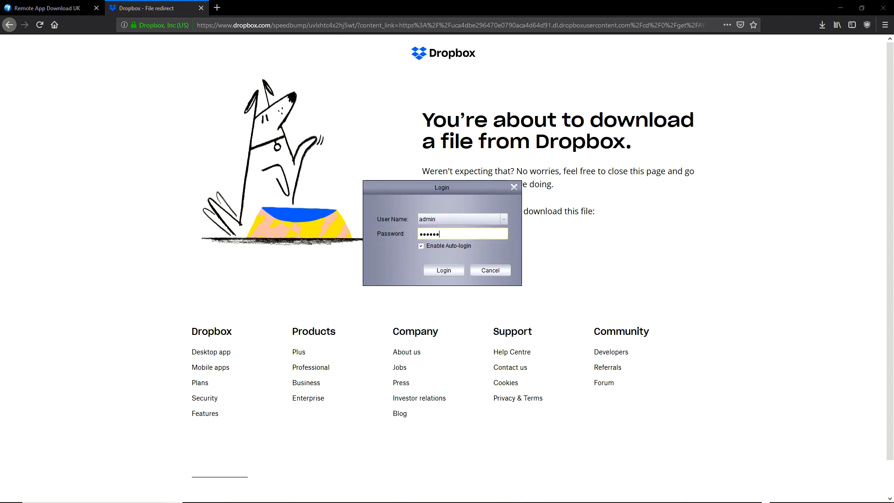
{"action": "type", "text": "password"}
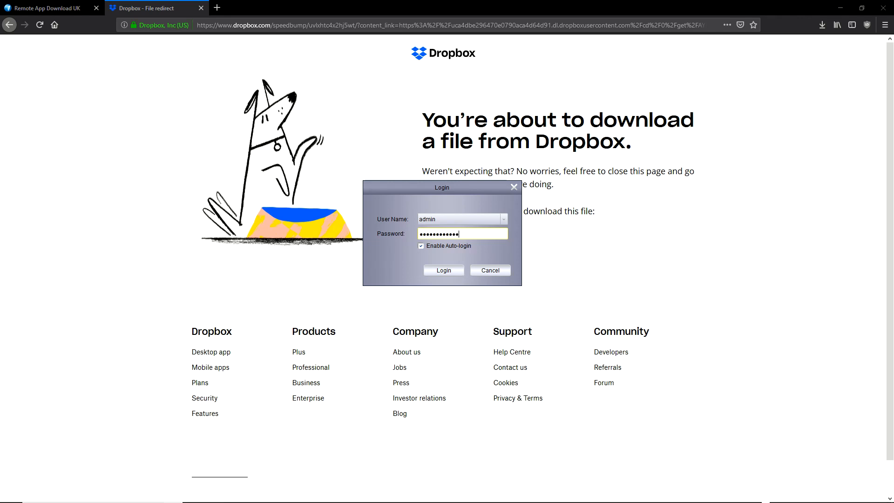
{"action": "mouse_move", "coordinate": [657, 219]}
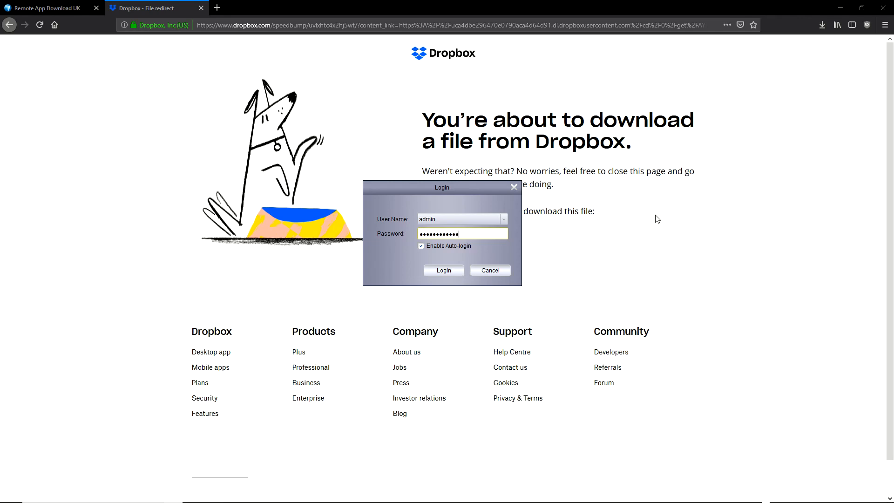
{"action": "left_click", "coordinate": [443, 269]}
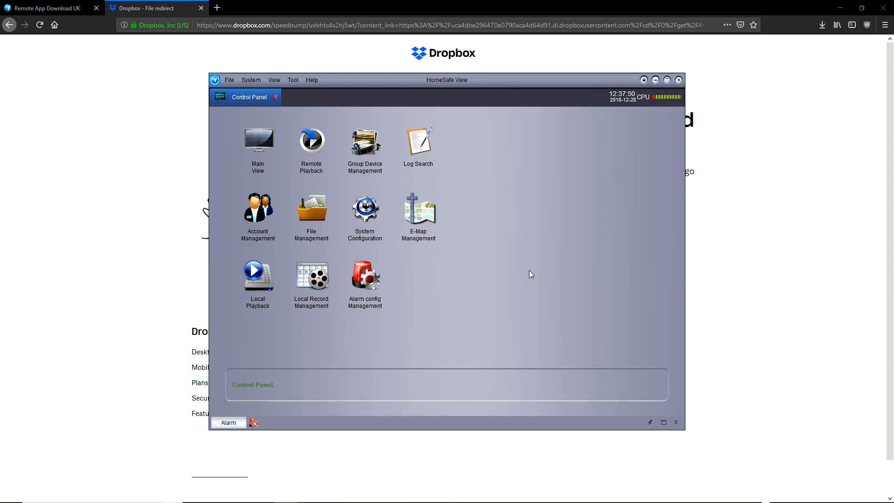
{"action": "mouse_move", "coordinate": [620, 126]}
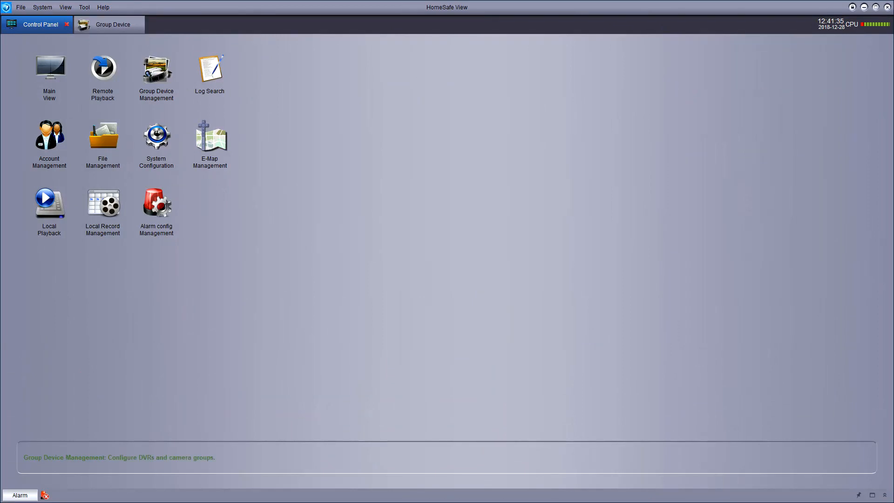
{"action": "mouse_move", "coordinate": [432, 46]}
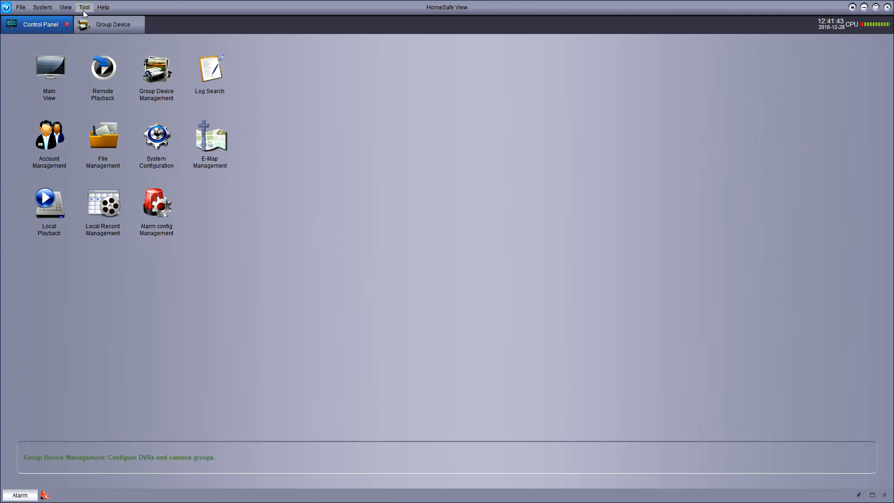
Open the Help menu to reach the Open Wizard option
{"action": "left_click", "coordinate": [104, 7]}
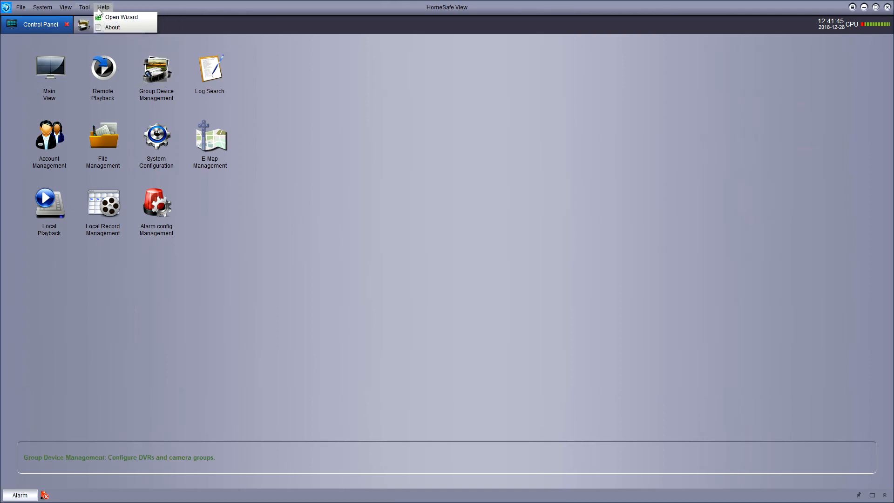
{"action": "mouse_move", "coordinate": [121, 17]}
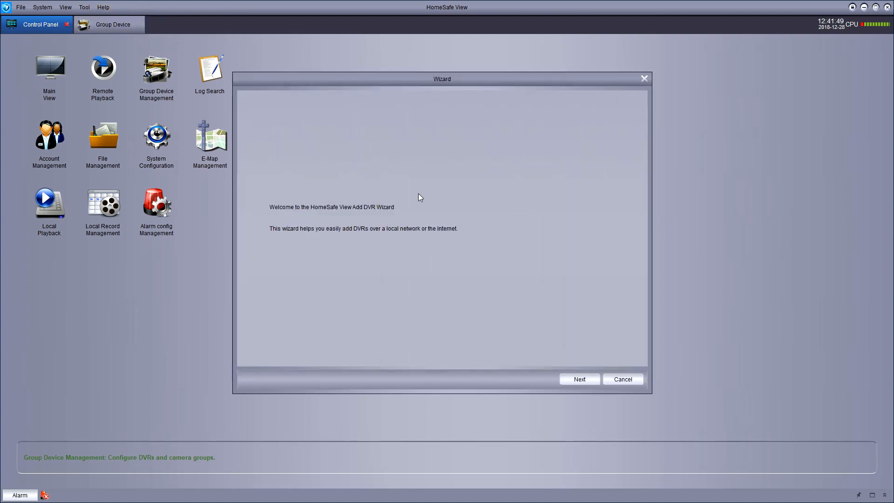
{"action": "mouse_move", "coordinate": [530, 284]}
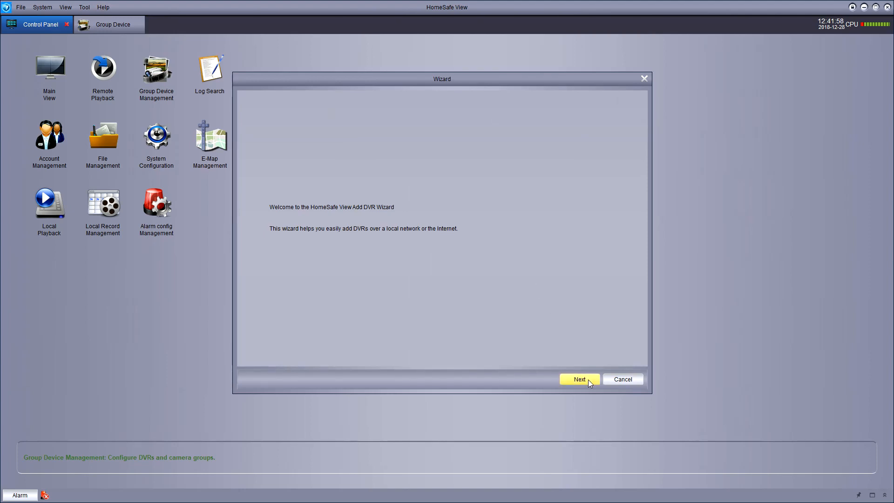
Search for online devices in the wizard and add the discovered DVR
{"action": "left_click", "coordinate": [579, 379]}
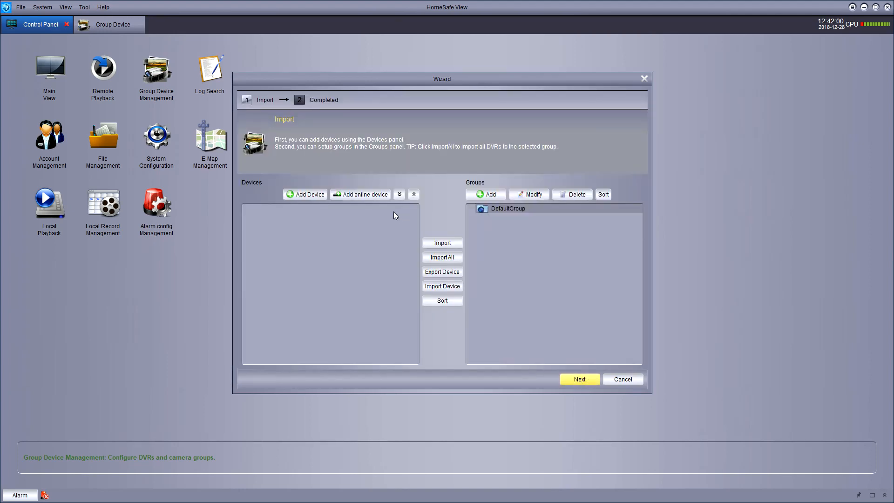
{"action": "mouse_move", "coordinate": [361, 193]}
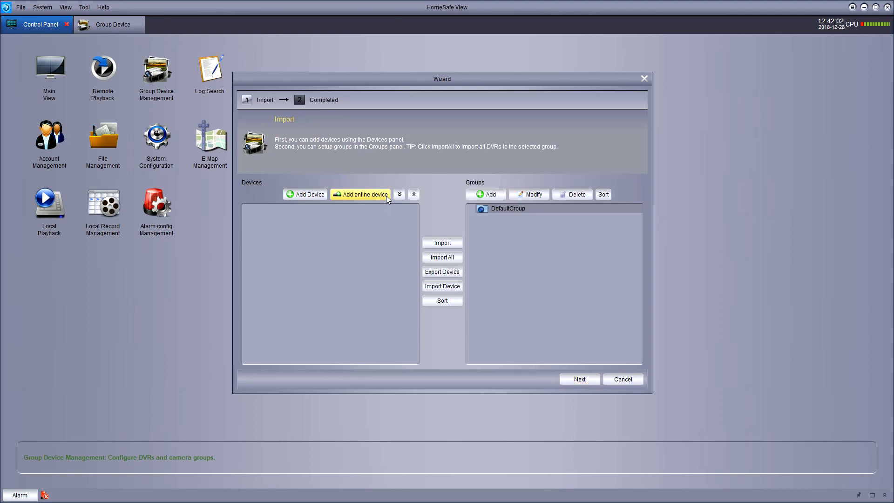
{"action": "left_click", "coordinate": [363, 195]}
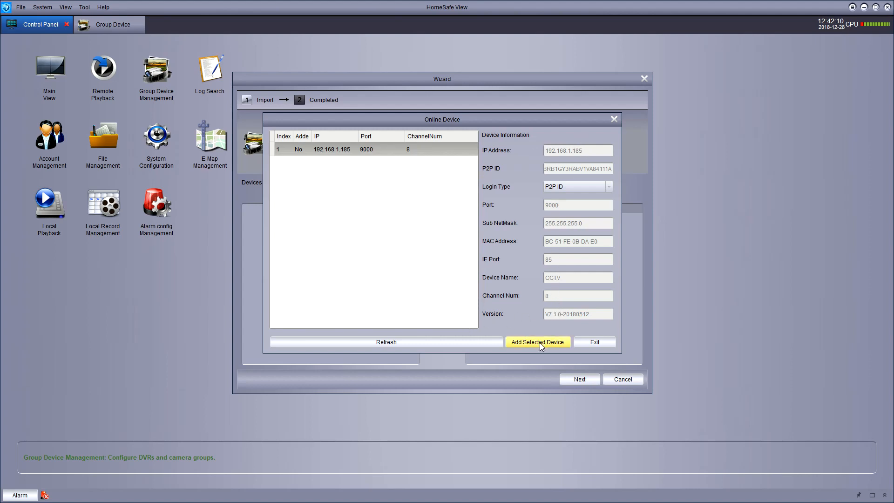
{"action": "left_click", "coordinate": [536, 341]}
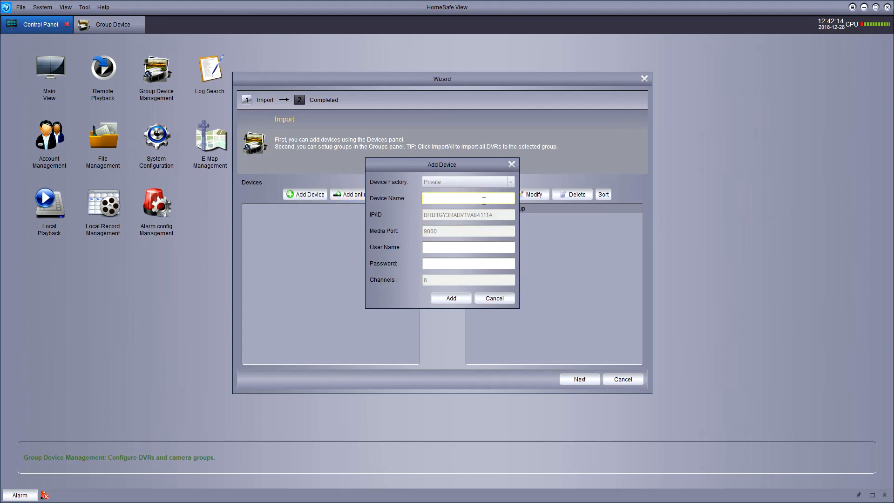
Add the DVR with device name CCTV, user name admin and its password
{"action": "type", "text": "CCTV"}
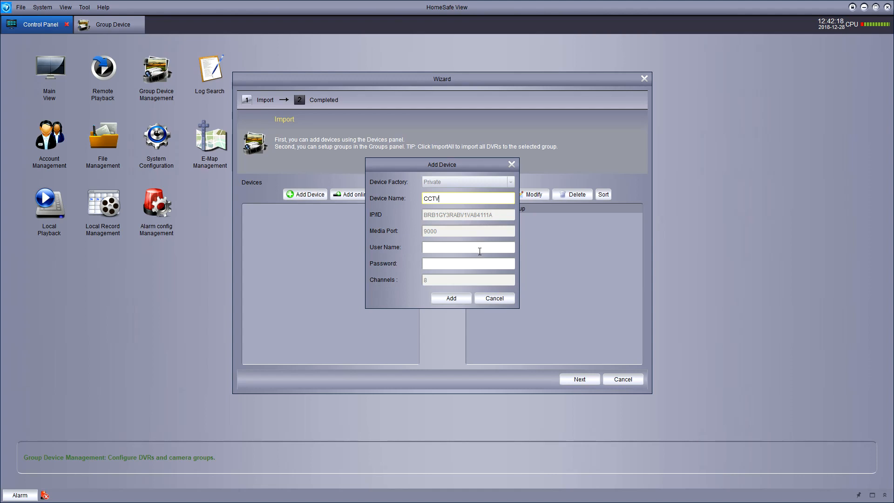
{"action": "type", "text": "admin"}
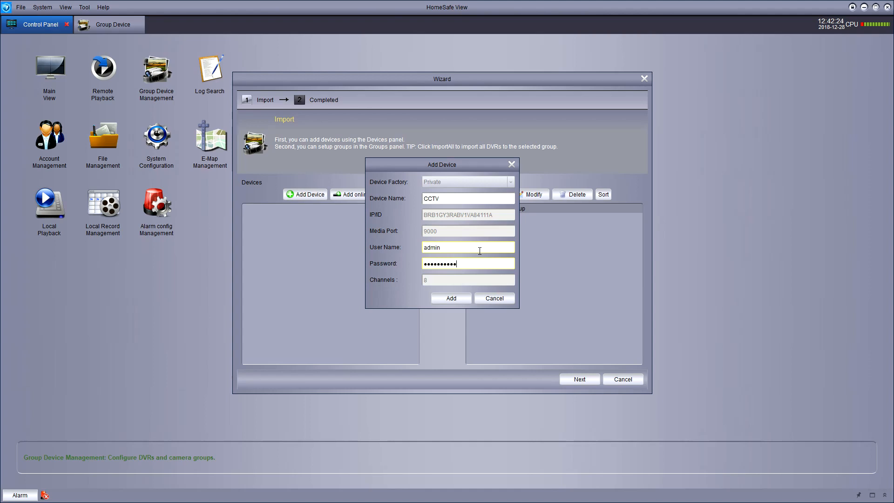
{"action": "type", "text": "••"}
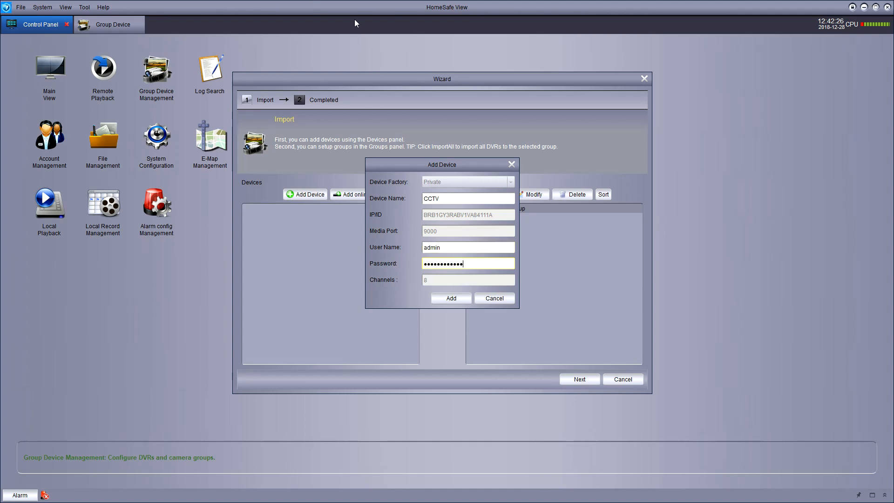
{"action": "left_click", "coordinate": [450, 297]}
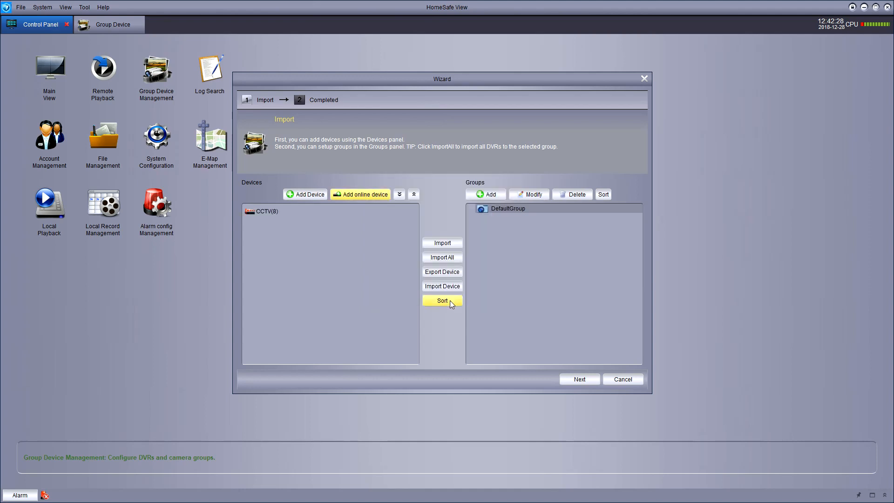
{"action": "mouse_move", "coordinate": [329, 232]}
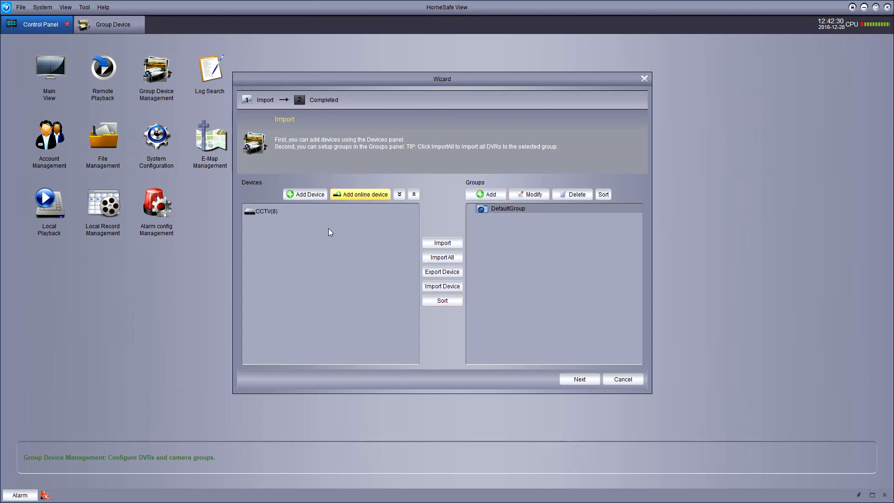
{"action": "mouse_move", "coordinate": [536, 218]}
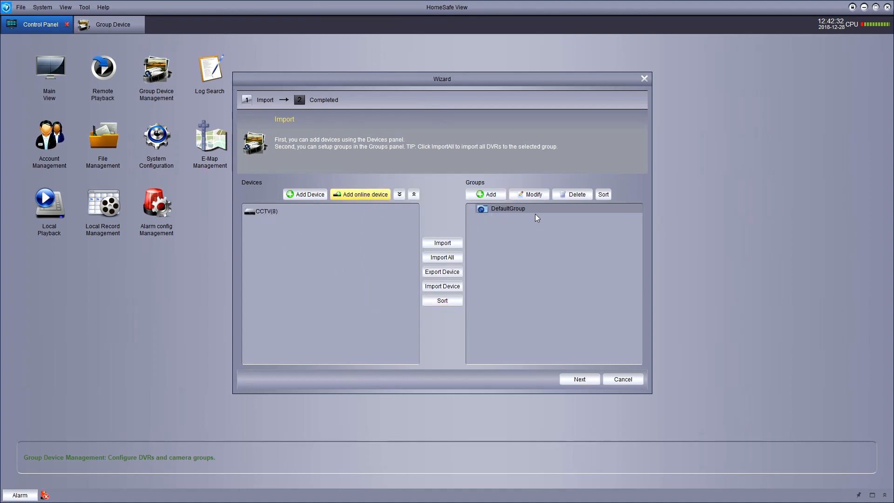
Rename DefaultGroup to 'Home' through its Modify option
{"action": "right_click", "coordinate": [507, 209]}
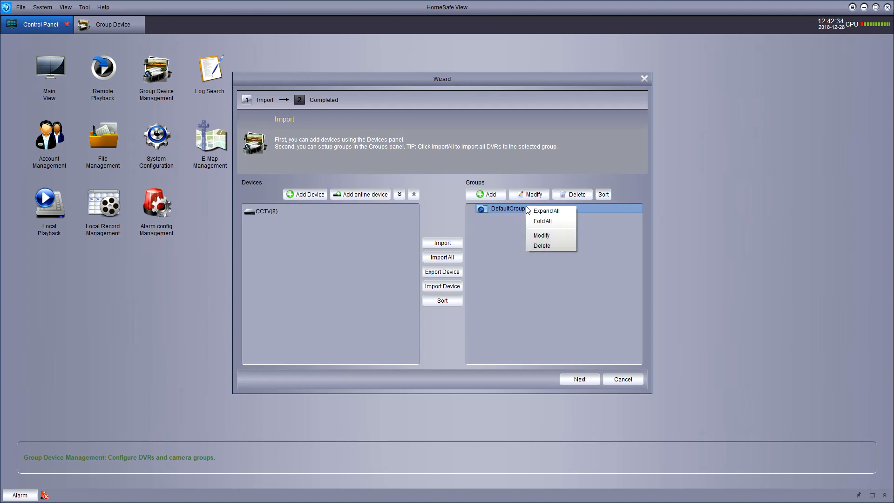
{"action": "left_click", "coordinate": [541, 235]}
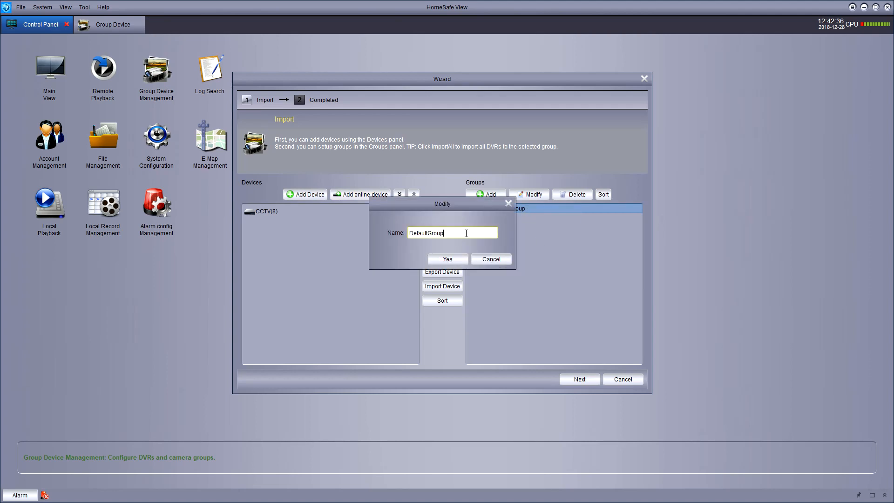
{"action": "triple_click", "coordinate": [450, 233]}
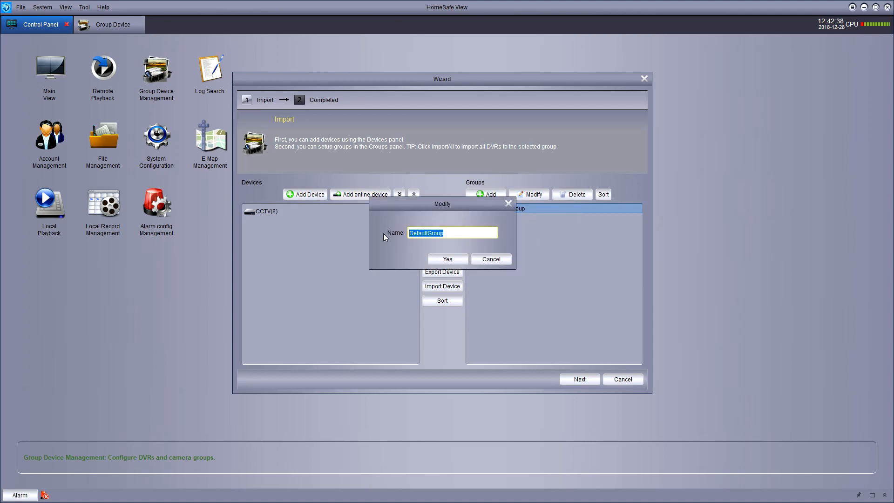
{"action": "type", "text": "Home"}
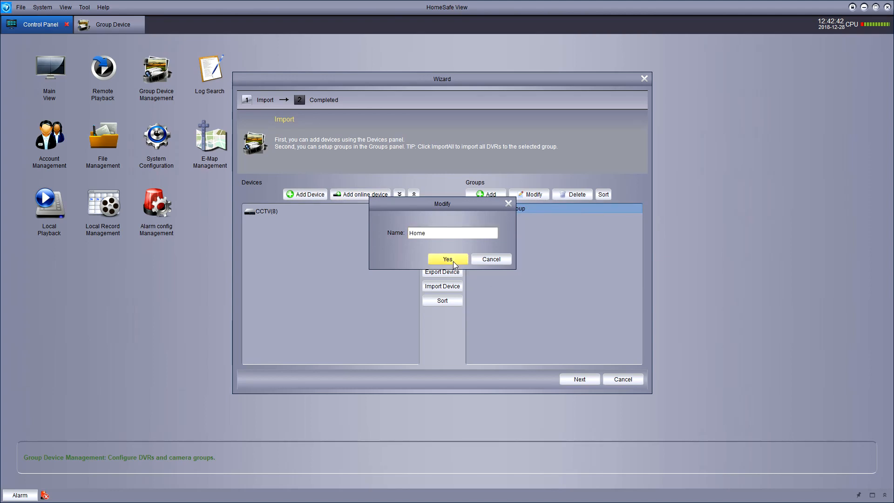
{"action": "left_click", "coordinate": [447, 259]}
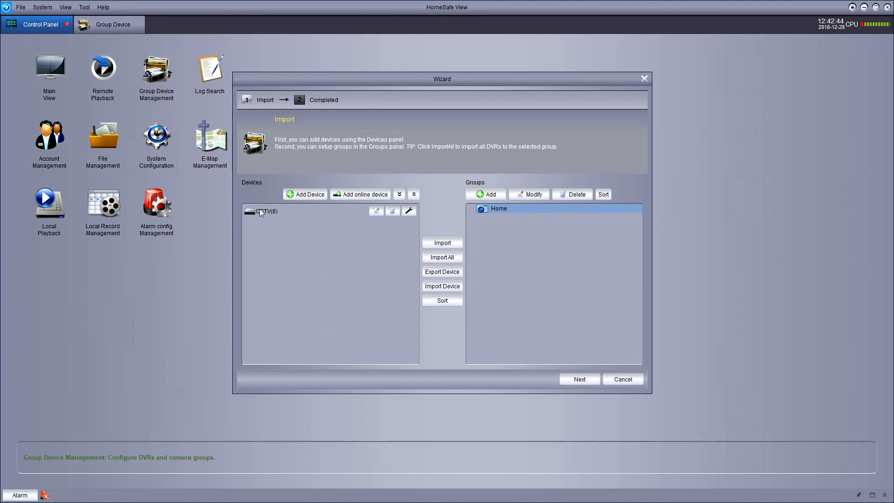
Import CCTV's Channel1, Channel3 and Channel4 into the Home group one at a time
{"action": "left_click", "coordinate": [249, 211]}
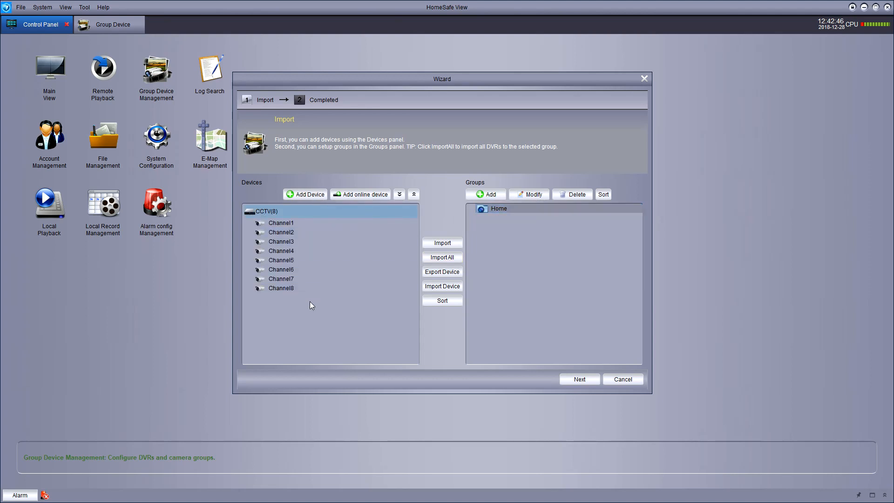
{"action": "left_click", "coordinate": [281, 223]}
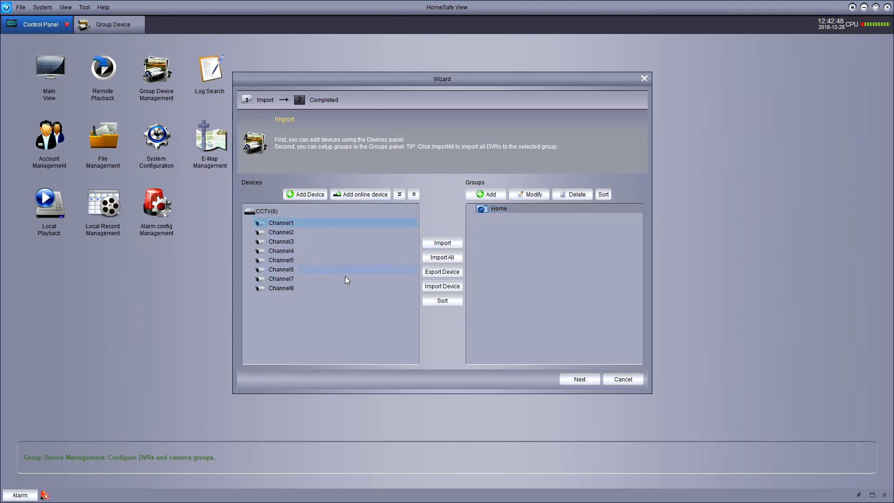
{"action": "mouse_move", "coordinate": [442, 242]}
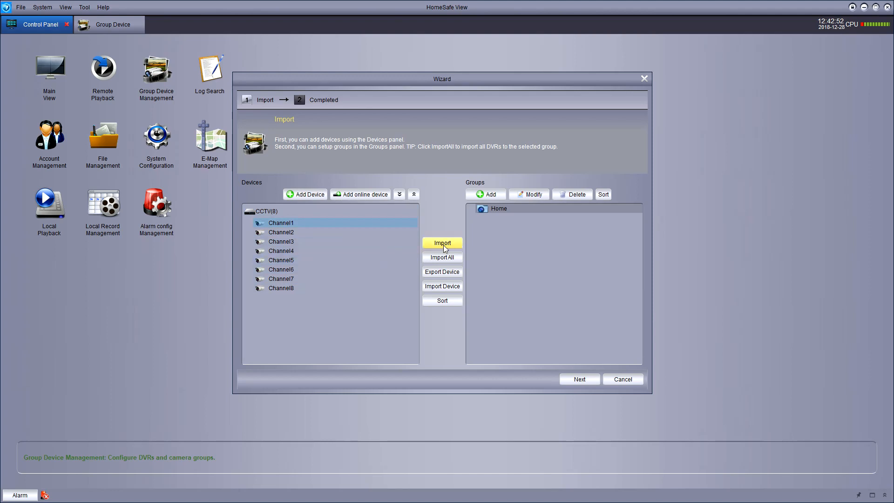
{"action": "left_click", "coordinate": [442, 242]}
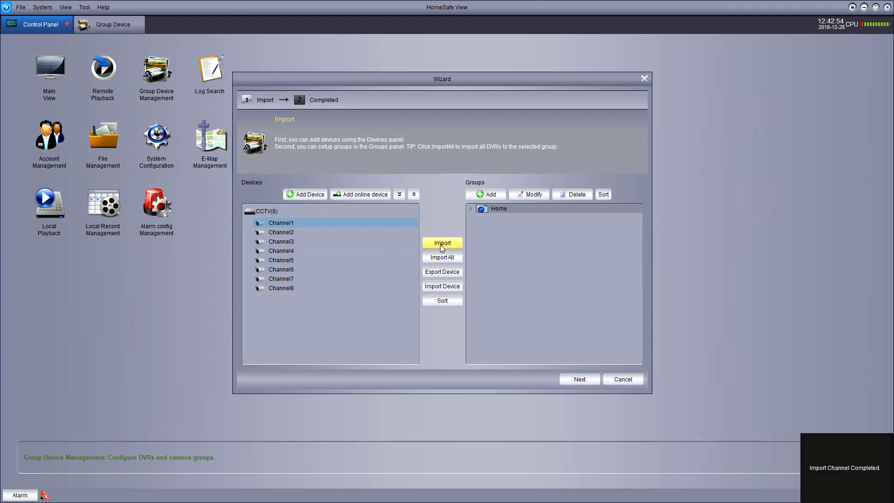
{"action": "left_click", "coordinate": [442, 242]}
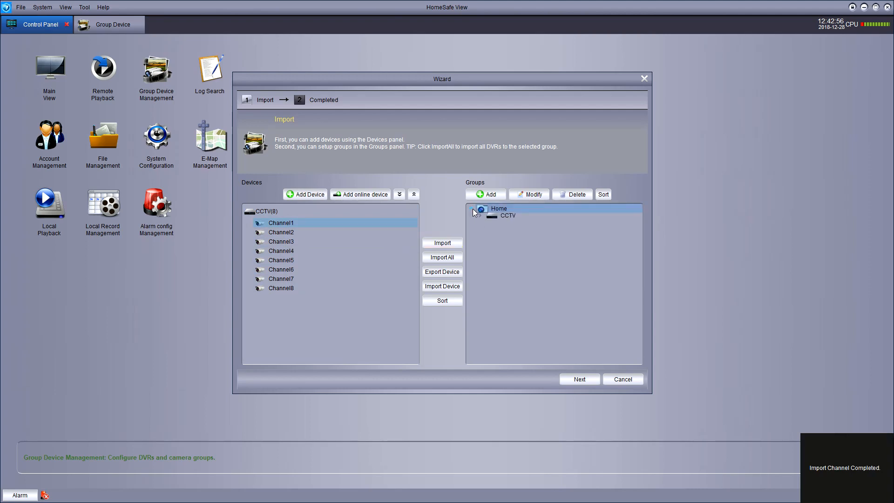
{"action": "left_click", "coordinate": [281, 241]}
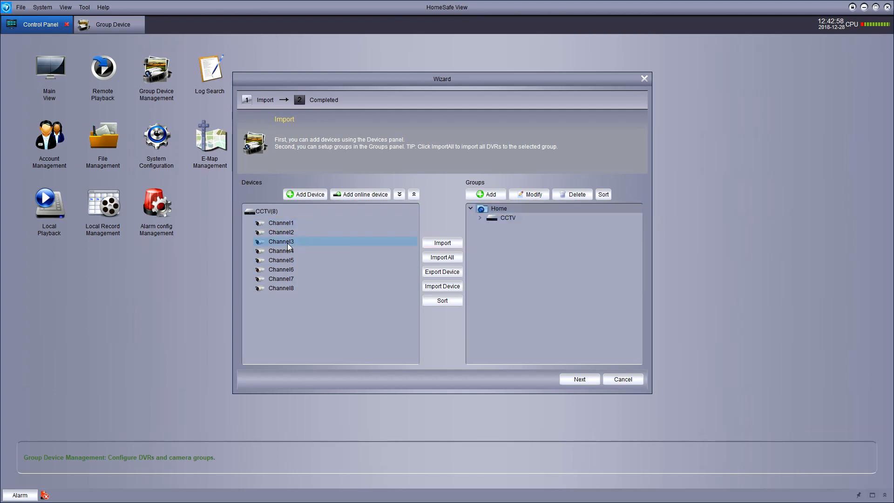
{"action": "left_click", "coordinate": [442, 242]}
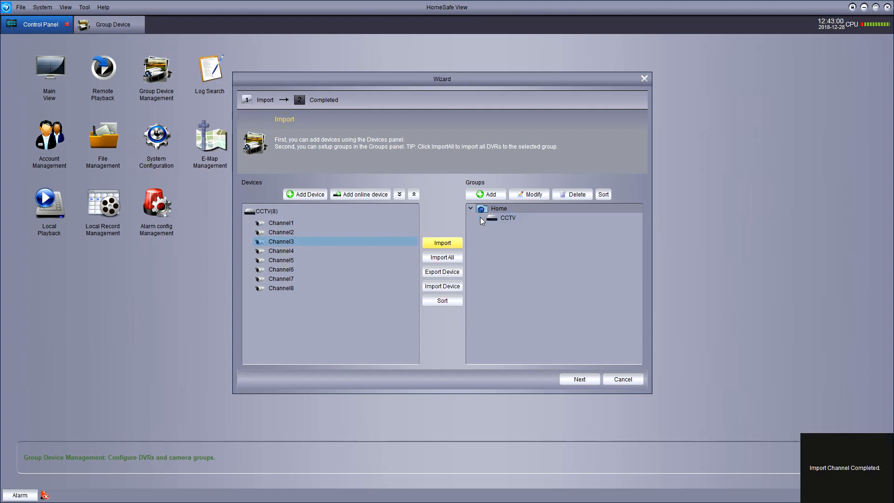
{"action": "left_click", "coordinate": [442, 242]}
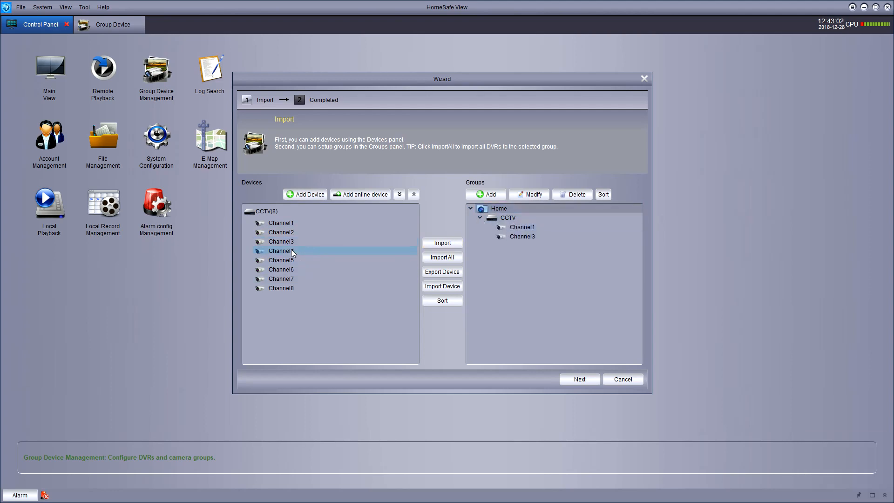
{"action": "left_click", "coordinate": [442, 243]}
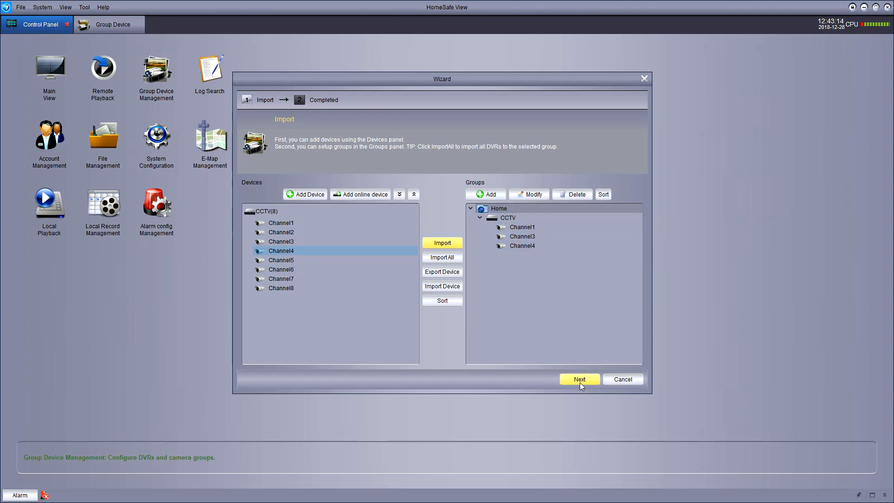
Advance to the wizard's final page and finish it
{"action": "left_click", "coordinate": [579, 379]}
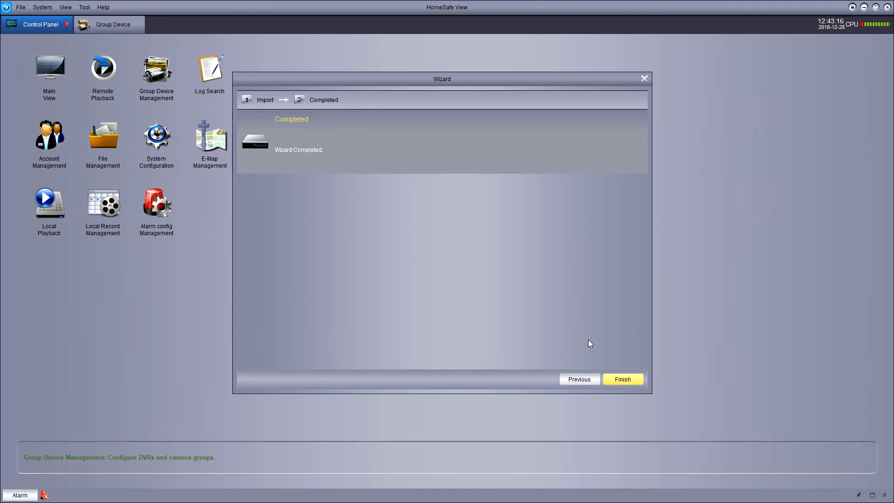
{"action": "left_click", "coordinate": [623, 380]}
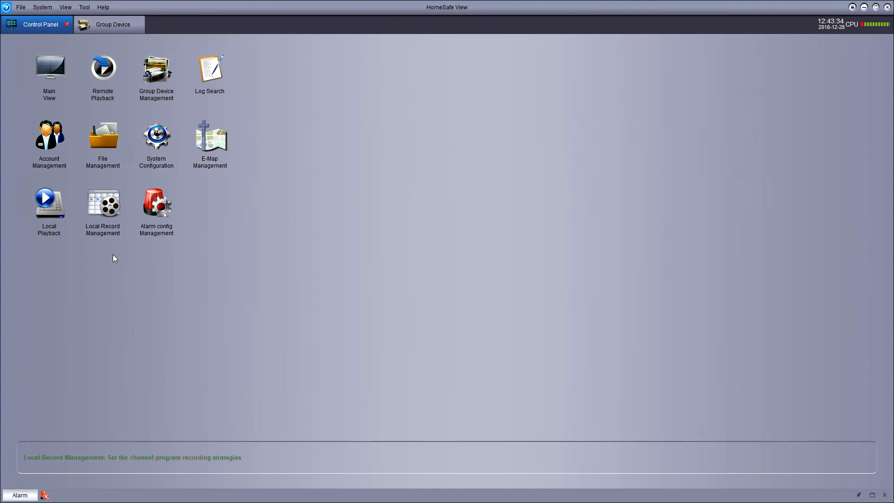
{"action": "mouse_move", "coordinate": [49, 66]}
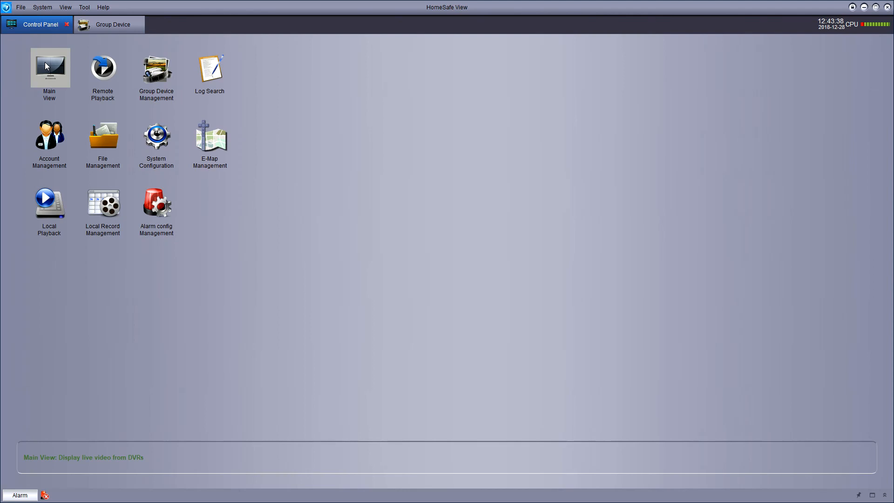
Start live video from Channels 1, 3 and 4 in Main View via Home > CCTV
{"action": "double_click", "coordinate": [49, 66]}
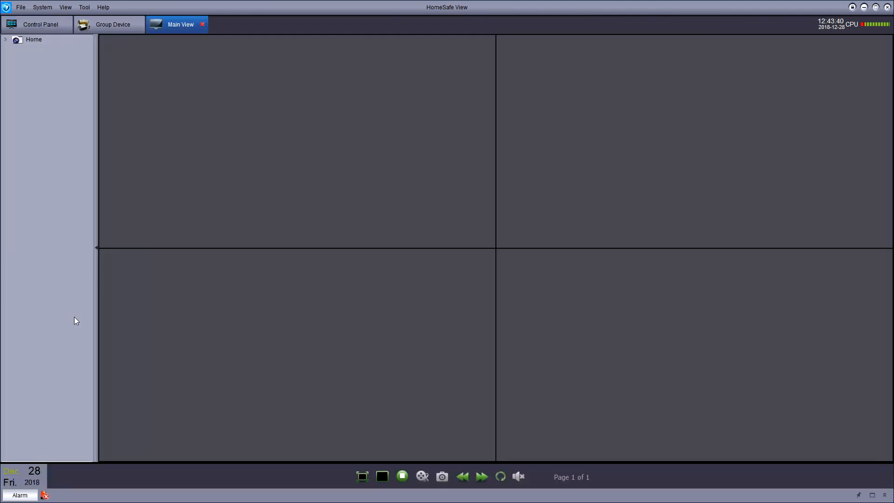
{"action": "left_click", "coordinate": [5, 39]}
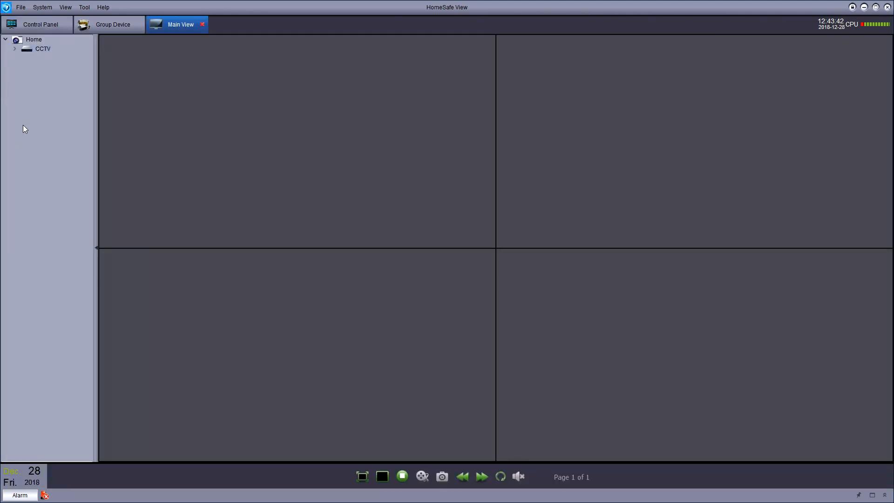
{"action": "left_click", "coordinate": [14, 48]}
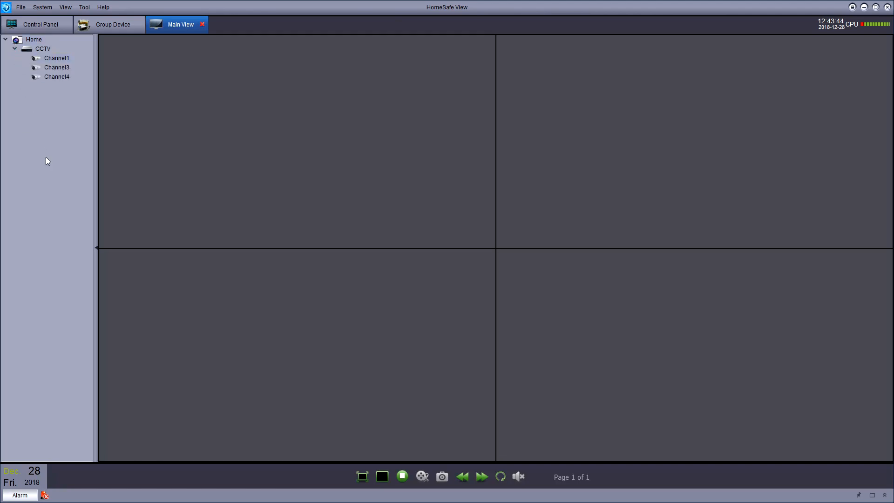
{"action": "left_click", "coordinate": [57, 57]}
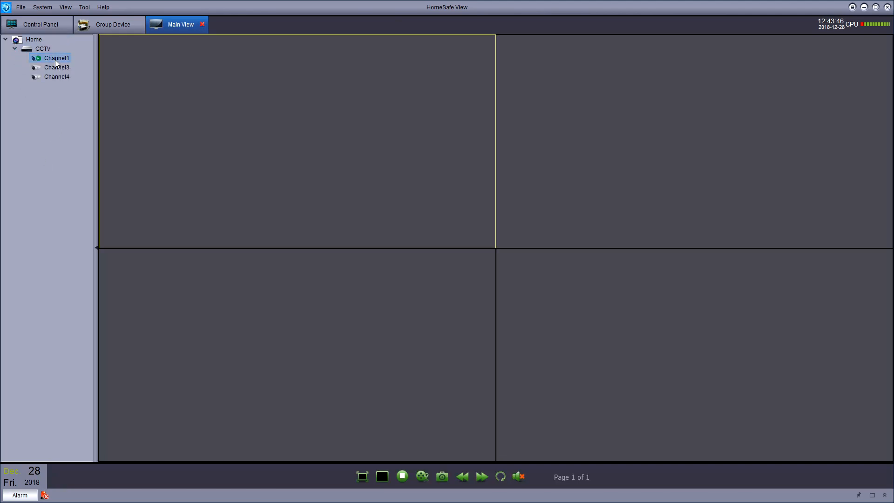
{"action": "double_click", "coordinate": [56, 58]}
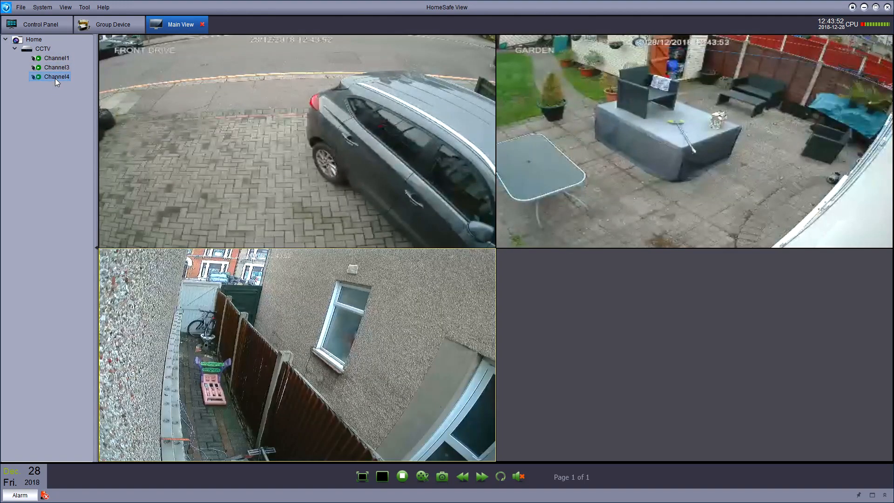
{"action": "mouse_move", "coordinate": [72, 69]}
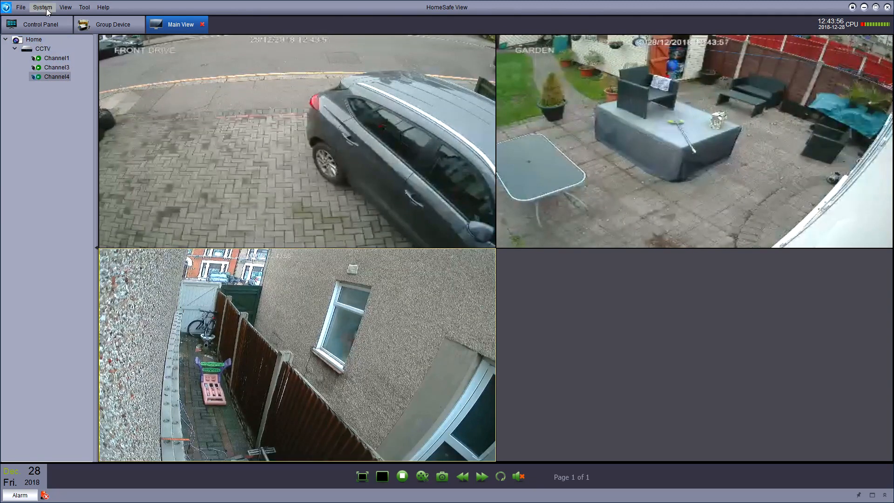
{"action": "left_click", "coordinate": [38, 23]}
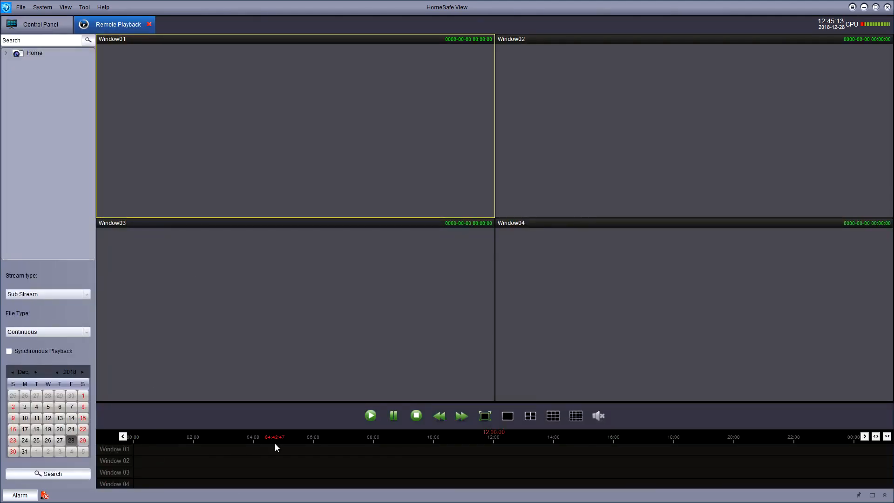
Set the Remote Playback File Type to All
{"action": "left_click", "coordinate": [59, 440]}
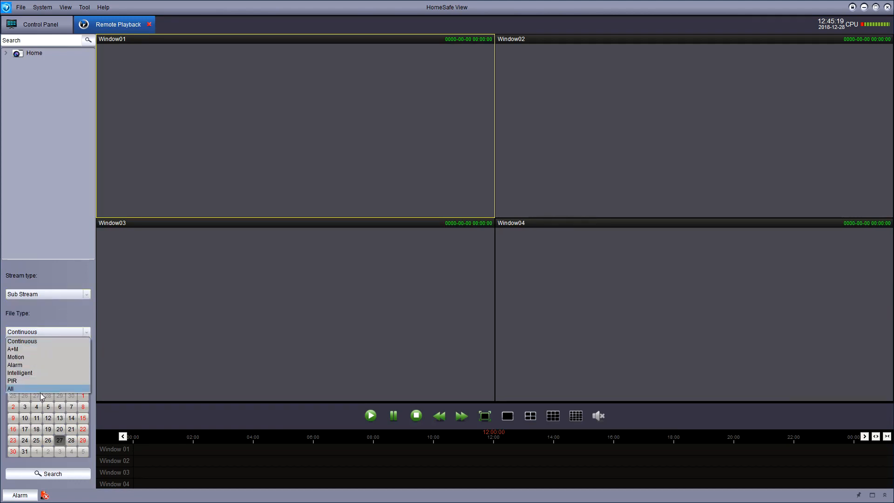
{"action": "mouse_move", "coordinate": [28, 389]}
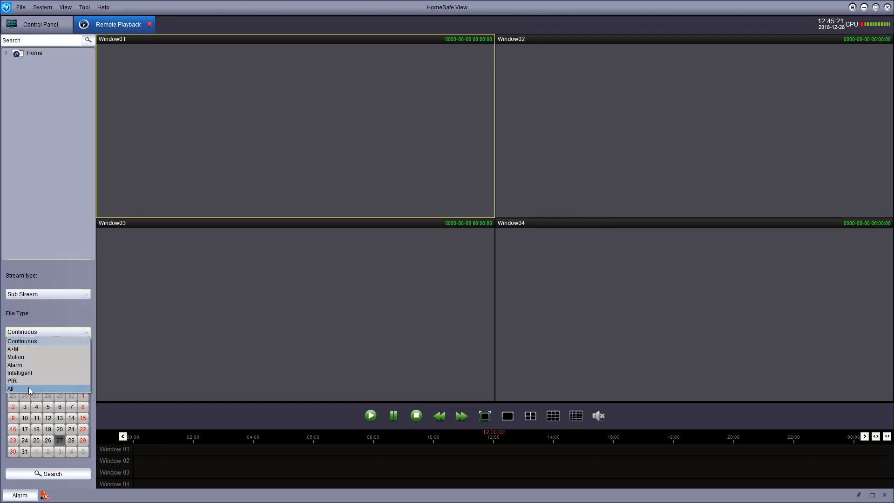
{"action": "left_click", "coordinate": [10, 389]}
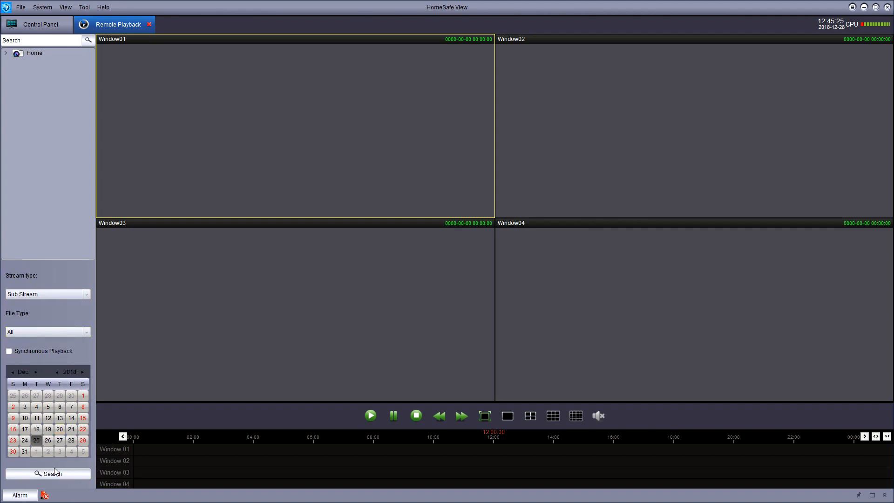
{"action": "left_click", "coordinate": [48, 473]}
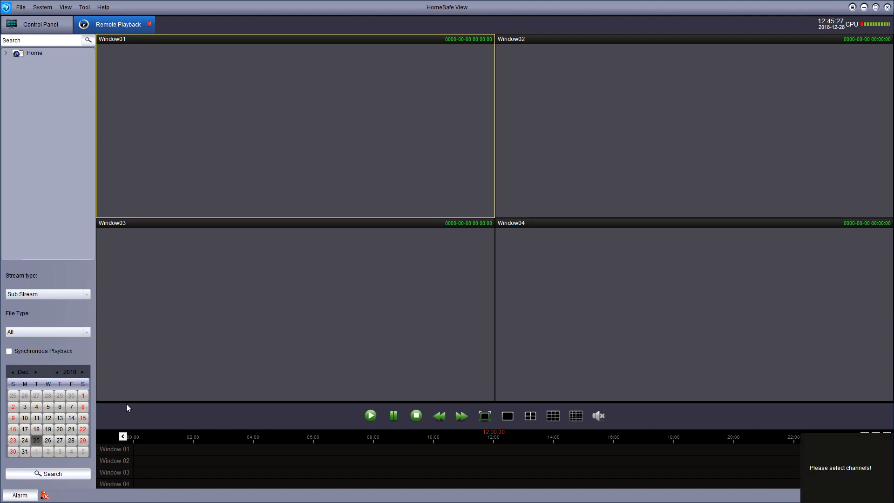
Expand Home > CCTV and tick Channel1, Channel3 and Channel4
{"action": "left_click", "coordinate": [6, 53]}
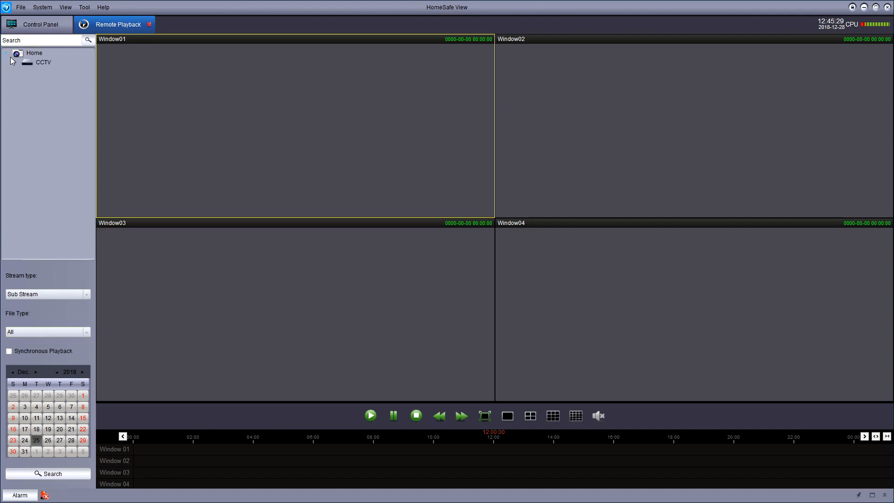
{"action": "left_click", "coordinate": [15, 62]}
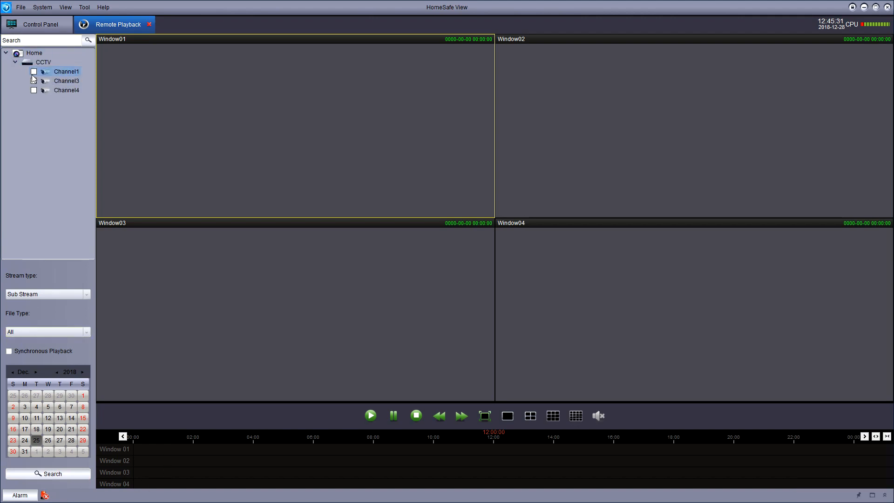
{"action": "left_click", "coordinate": [33, 71]}
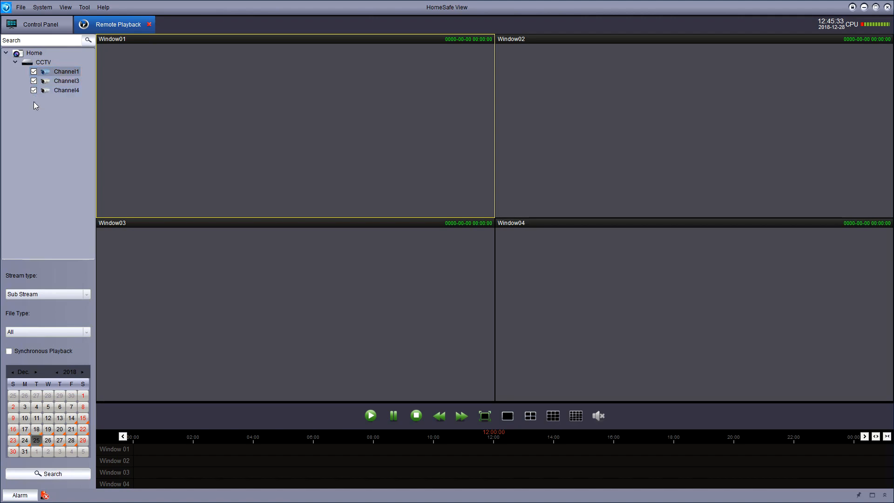
{"action": "left_click", "coordinate": [36, 417]}
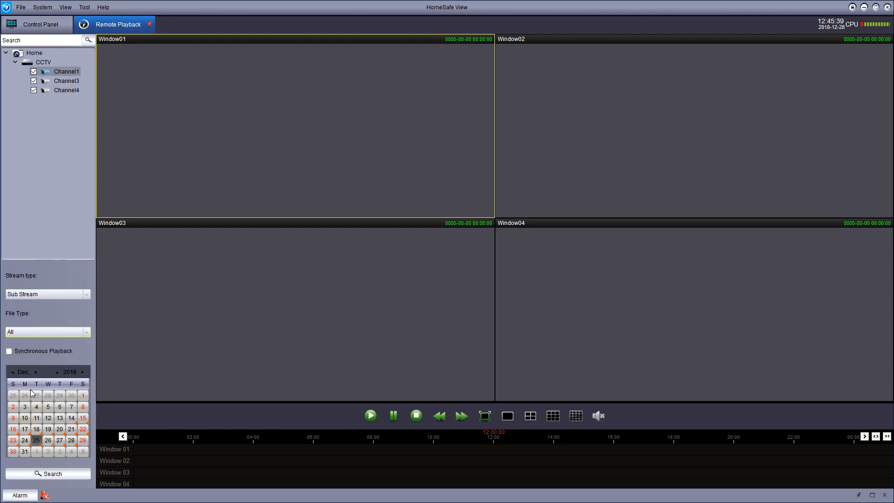
Run the playback search for the three channels, then close the Remote Playback tab
{"action": "left_click", "coordinate": [51, 473]}
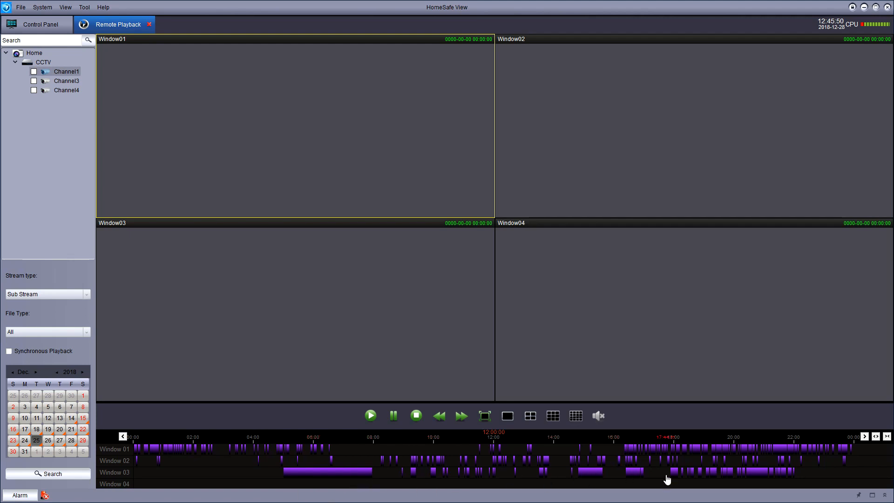
{"action": "mouse_move", "coordinate": [46, 50]}
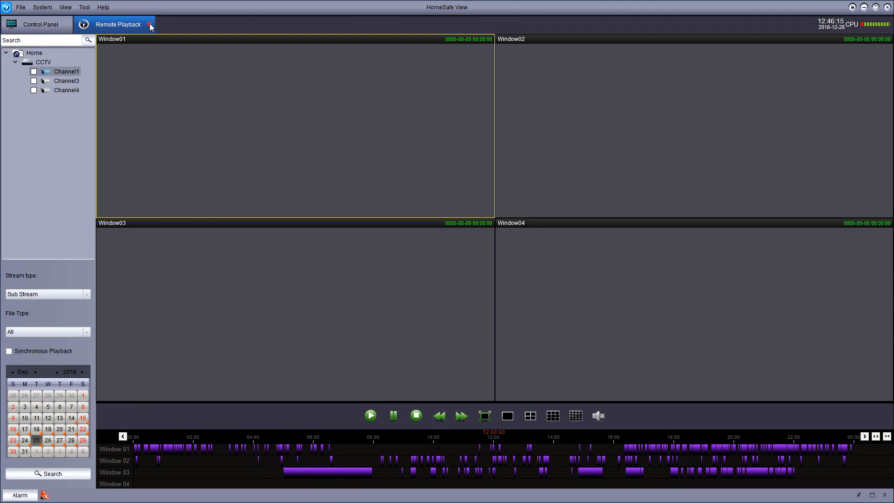
{"action": "left_click", "coordinate": [36, 24]}
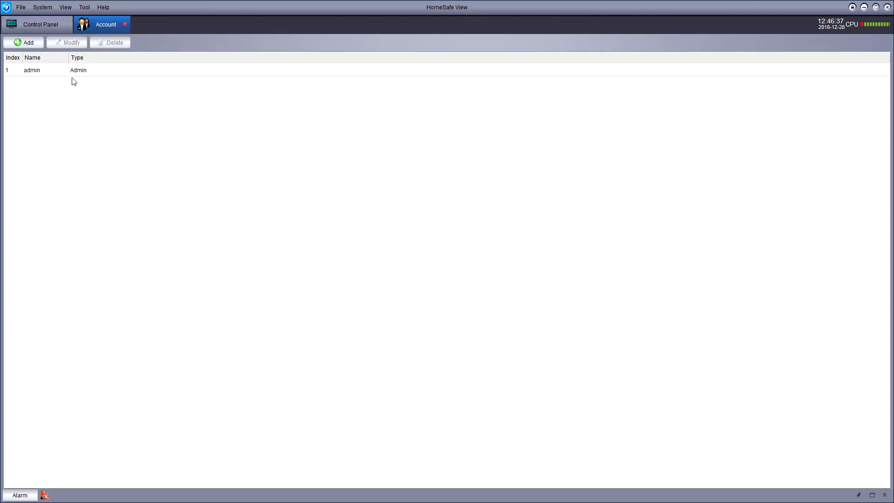
Add a user named Dave and fill in the Password and Confirm fields
{"action": "left_click", "coordinate": [23, 42]}
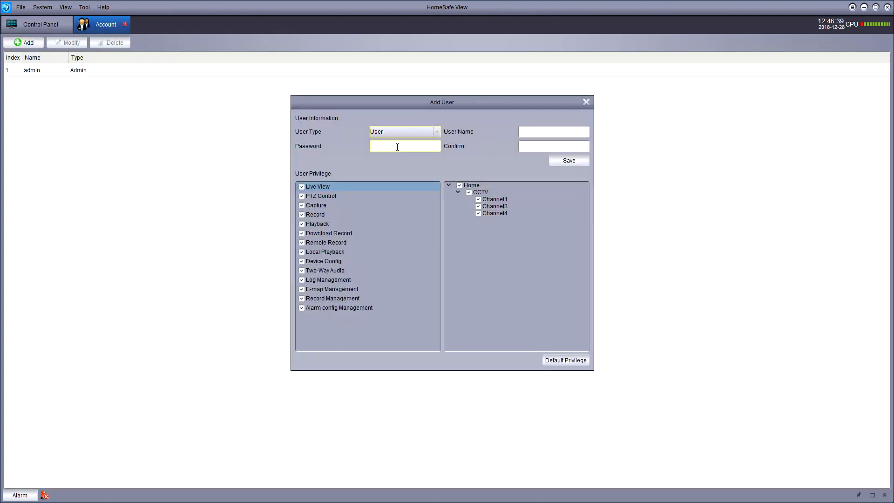
{"action": "left_click", "coordinate": [553, 132]}
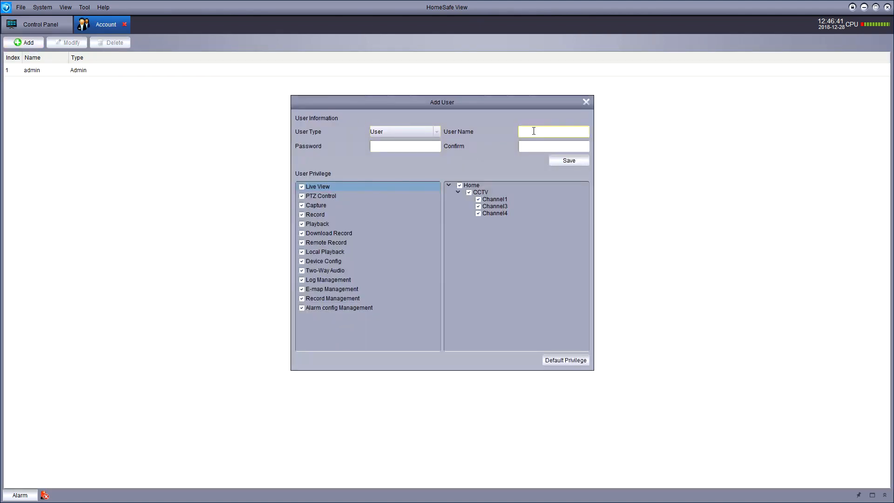
{"action": "type", "text": "Dave"}
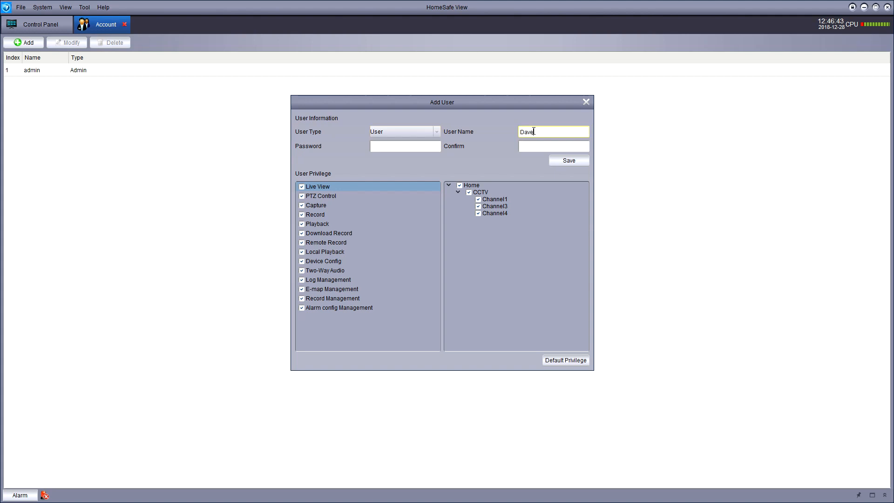
{"action": "left_click", "coordinate": [405, 146]}
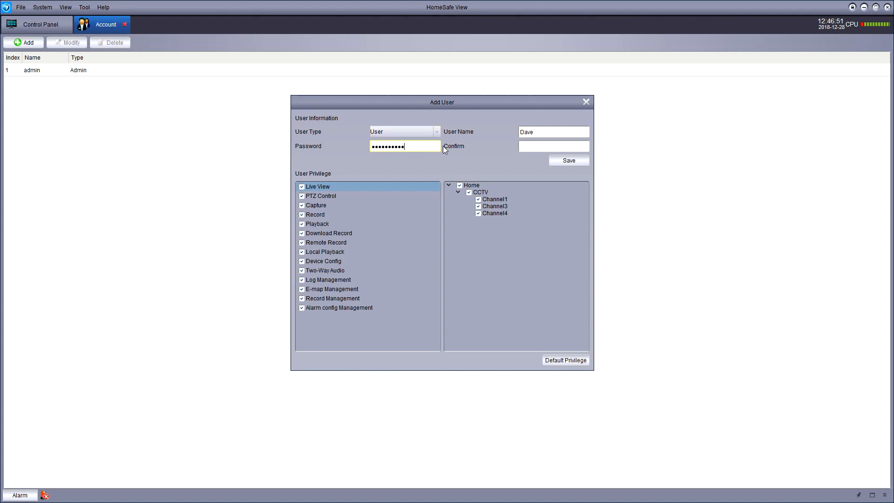
{"action": "type", "text": "••"}
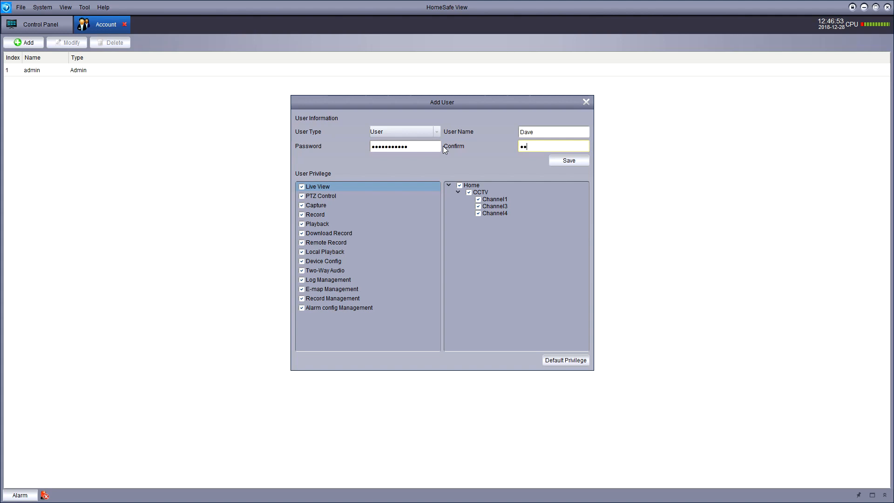
{"action": "type", "text": "password"}
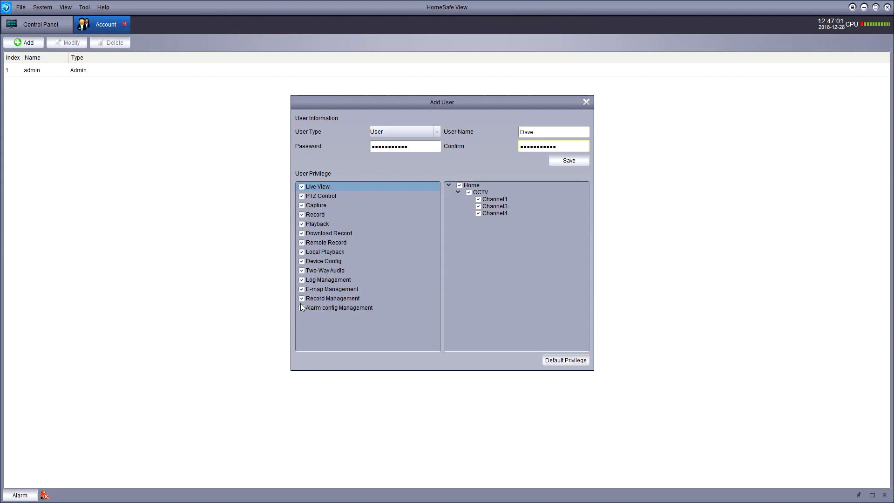
Untick Device Config, Two-Way Audio, Log, E-map, Record and Alarm privileges, keep Playback, and save Dave
{"action": "left_click", "coordinate": [338, 307]}
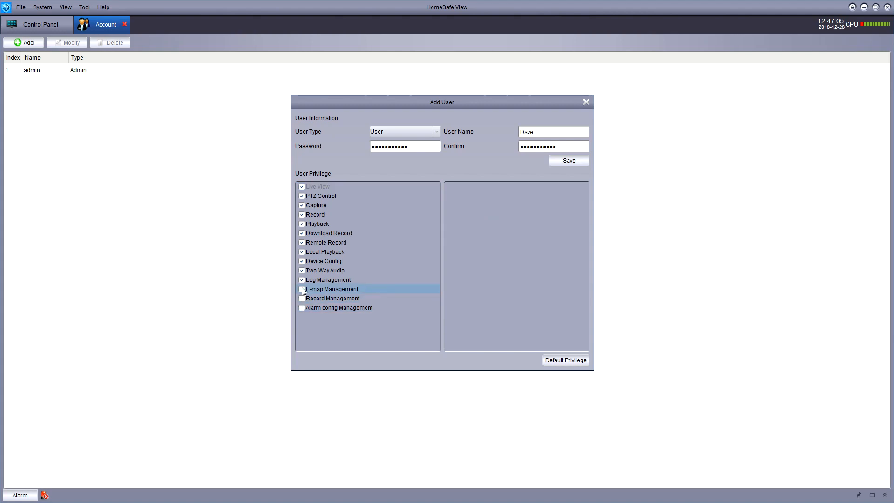
{"action": "left_click", "coordinate": [302, 289]}
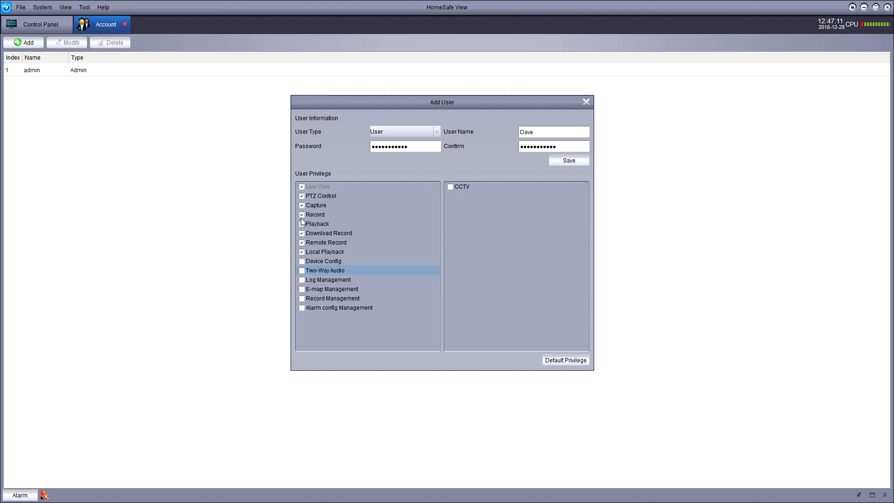
{"action": "left_click", "coordinate": [302, 196]}
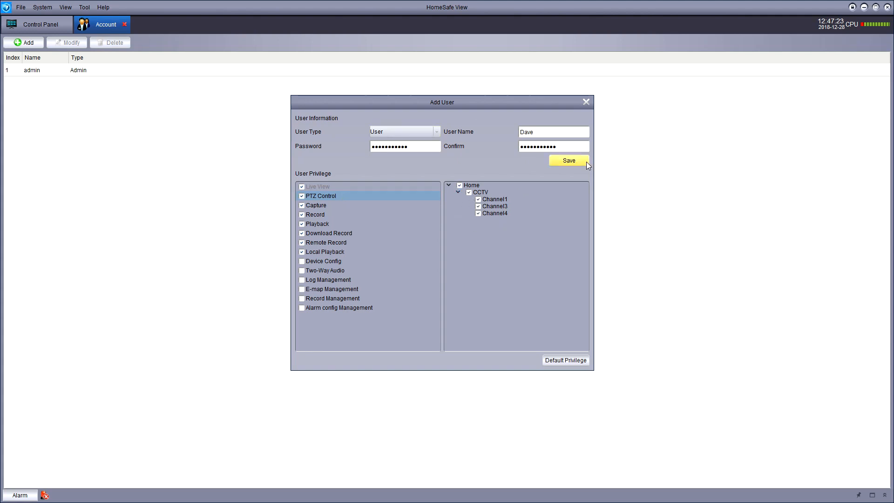
{"action": "left_click", "coordinate": [568, 160]}
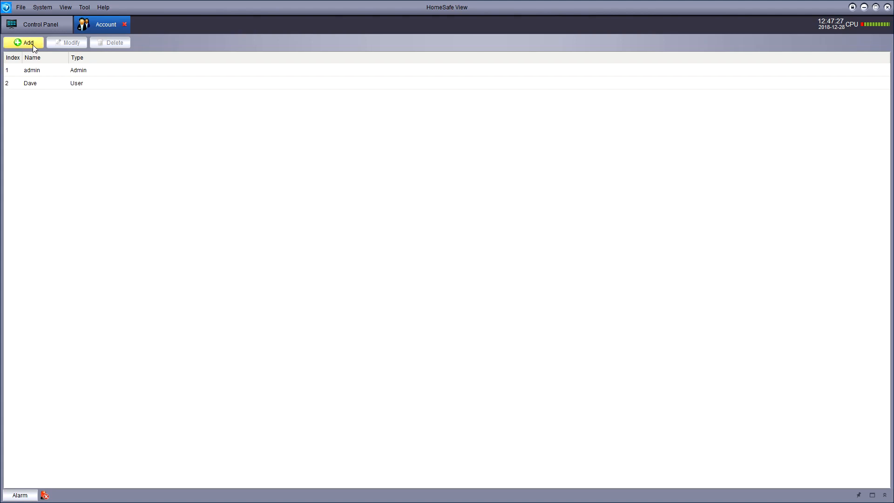
{"action": "left_click", "coordinate": [30, 83]}
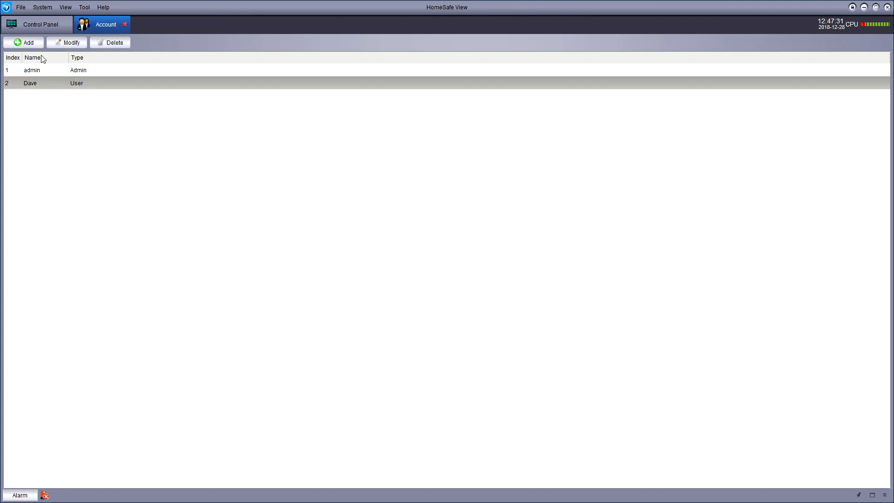
{"action": "left_click", "coordinate": [114, 42]}
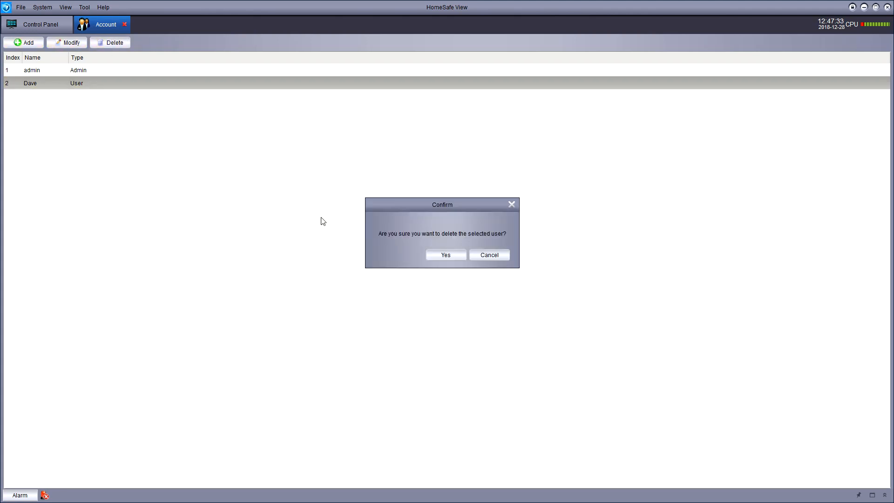
{"action": "left_click", "coordinate": [445, 255]}
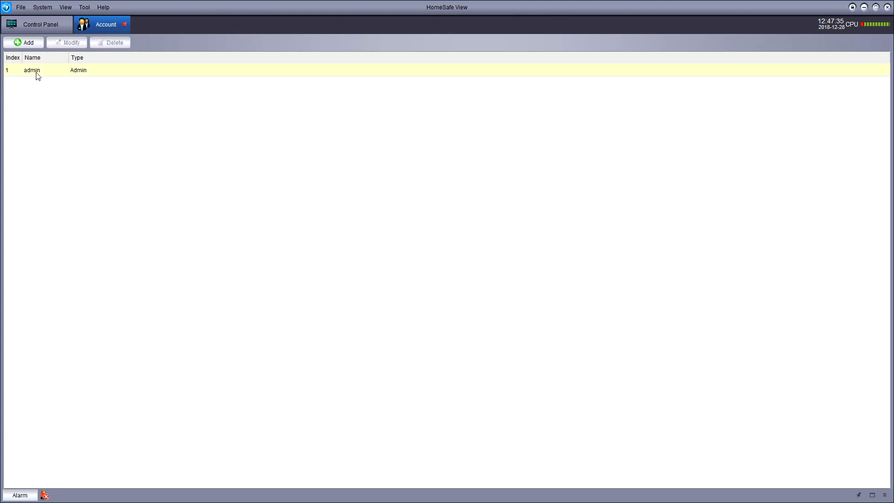
{"action": "left_click", "coordinate": [39, 24]}
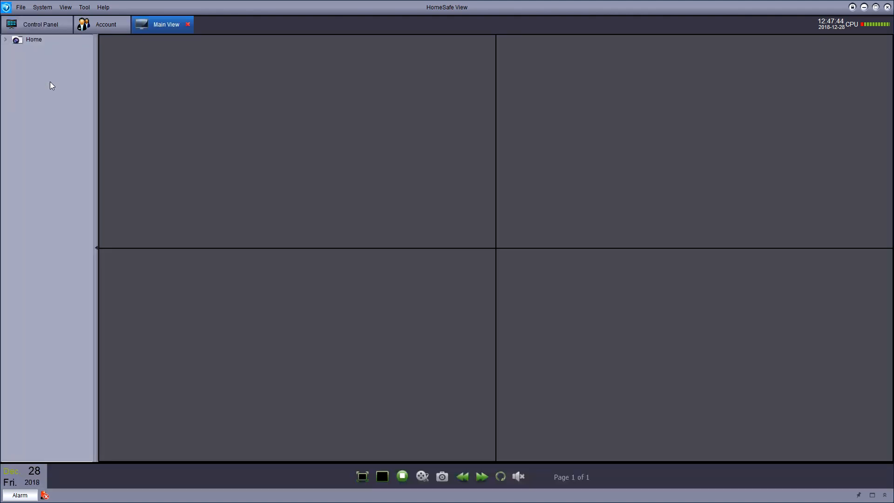
Open Remote Configuration for CCTV under Home, showing Alarm > Motion
{"action": "right_click", "coordinate": [33, 39]}
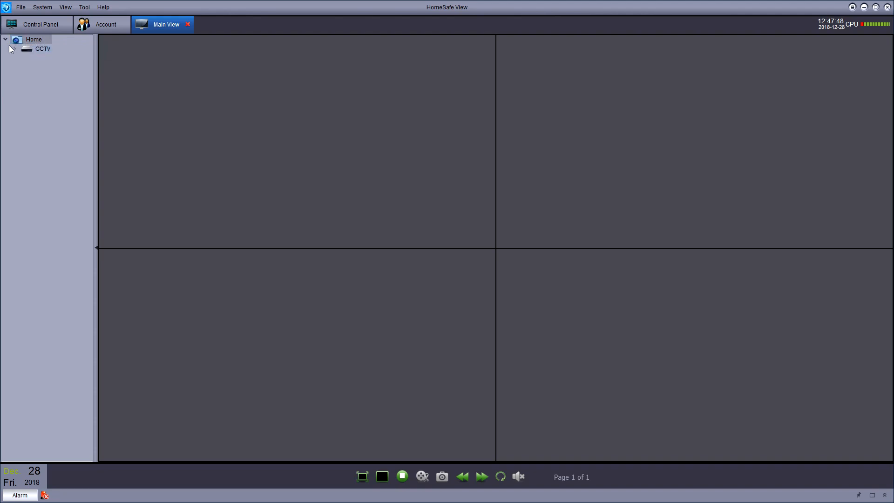
{"action": "right_click", "coordinate": [43, 48]}
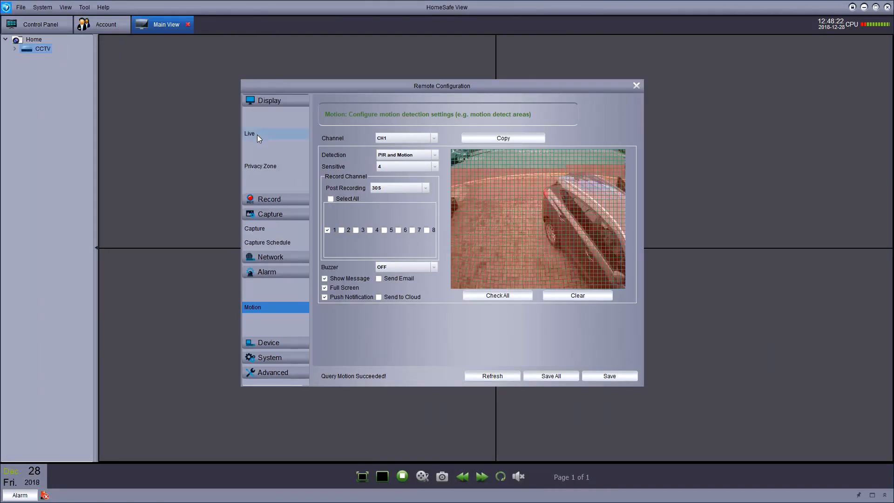
Collapse the display settings group on CH1's motion detection page
{"action": "left_click", "coordinate": [269, 100]}
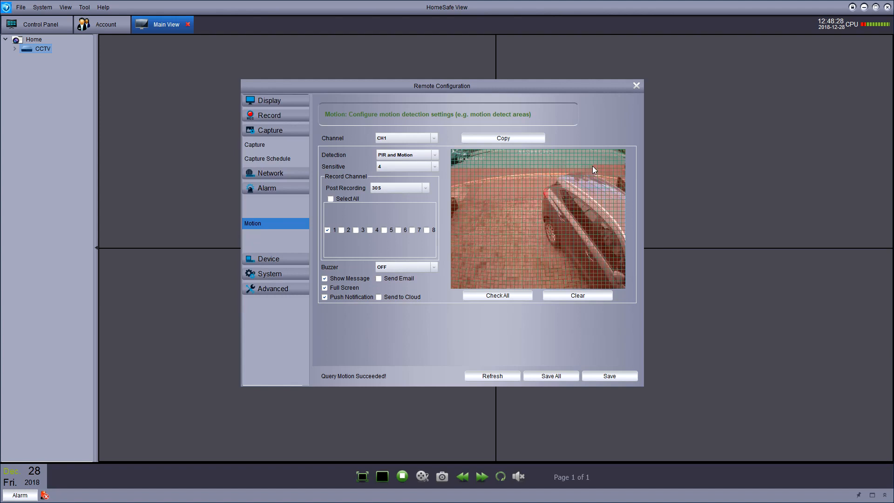
{"action": "mouse_move", "coordinate": [603, 187]}
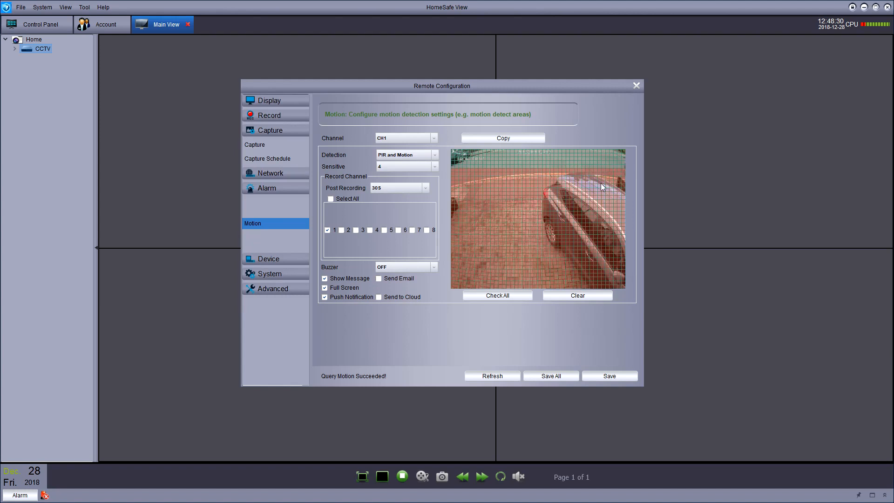
{"action": "mouse_move", "coordinate": [453, 174]}
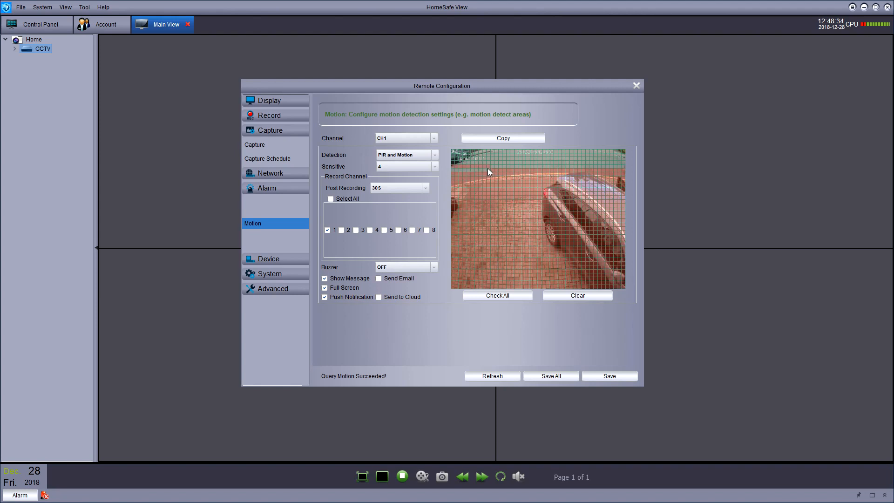
{"action": "mouse_move", "coordinate": [479, 173]}
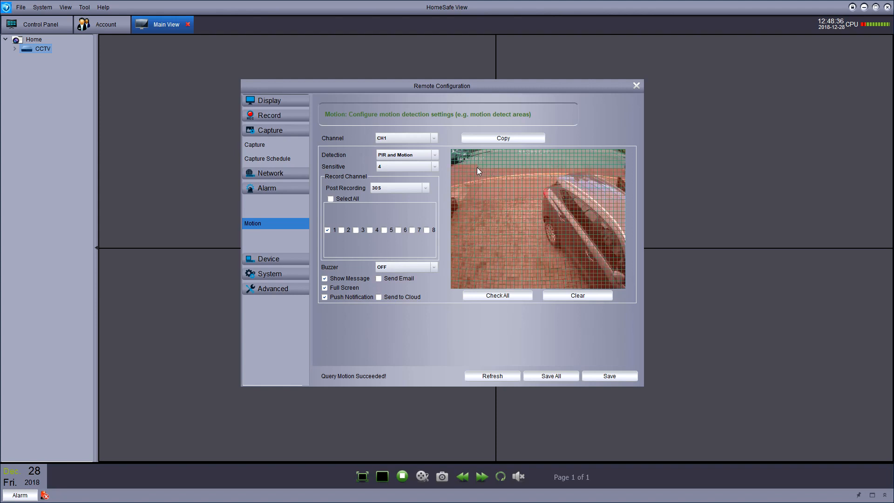
{"action": "mouse_move", "coordinate": [453, 180]}
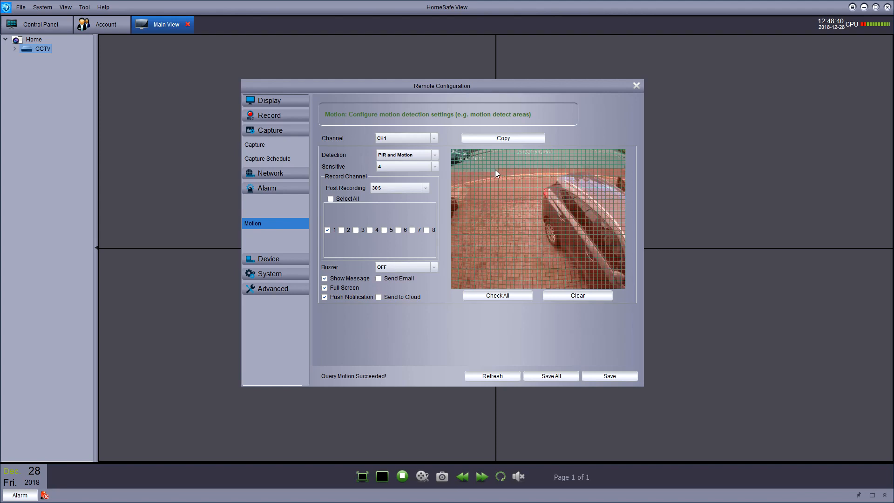
{"action": "mouse_move", "coordinate": [482, 177]}
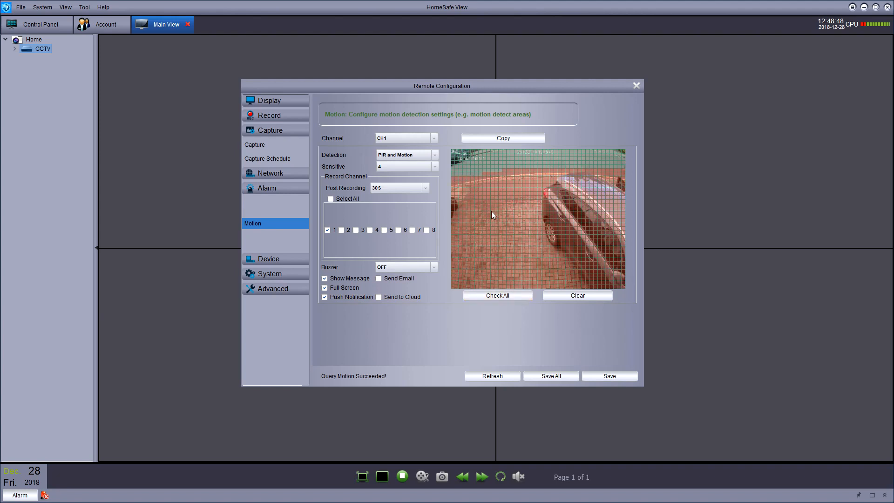
{"action": "mouse_move", "coordinate": [526, 181]}
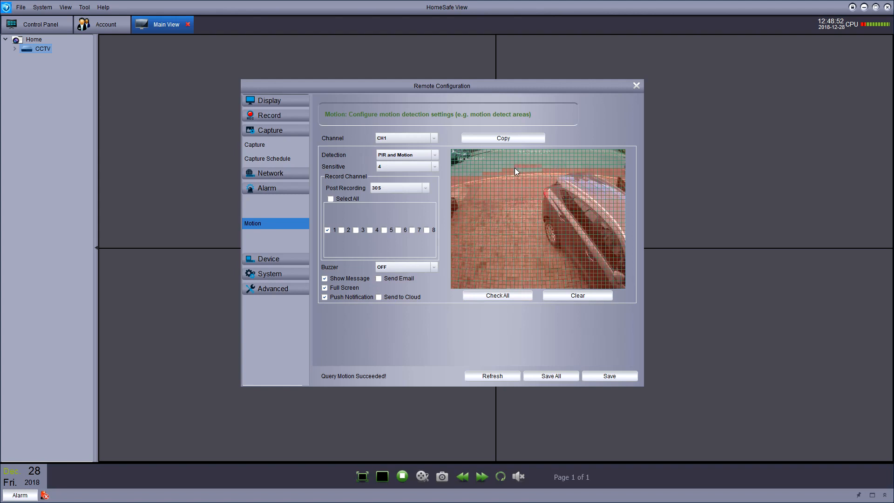
{"action": "mouse_move", "coordinate": [539, 168]}
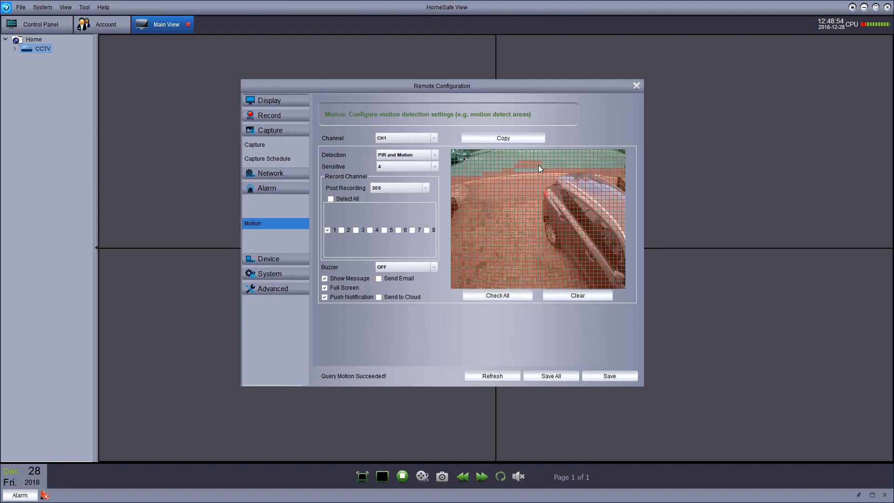
{"action": "mouse_move", "coordinate": [518, 168]}
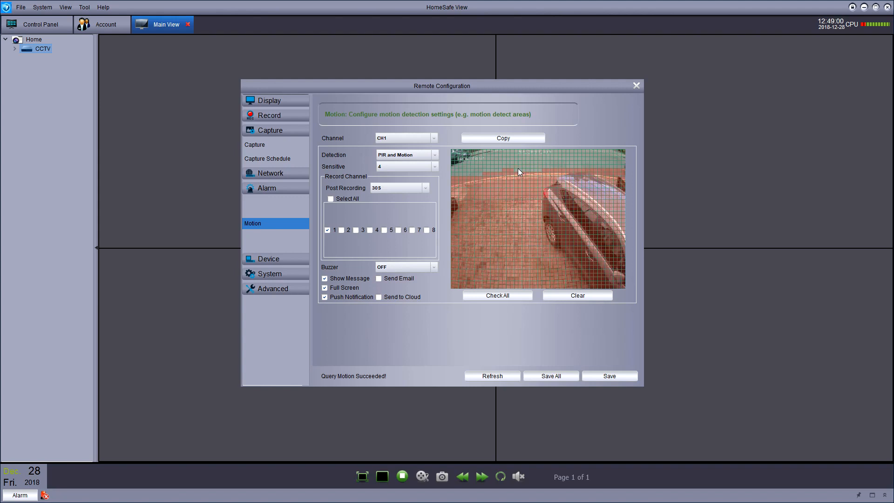
{"action": "mouse_move", "coordinate": [511, 173]}
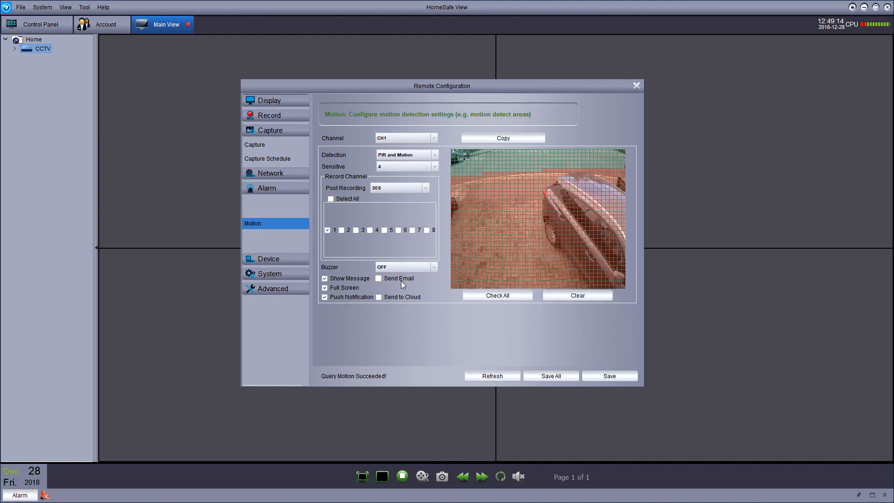
Show CH1's post-recording duration choices, keeping 30S
{"action": "left_click", "coordinate": [425, 188]}
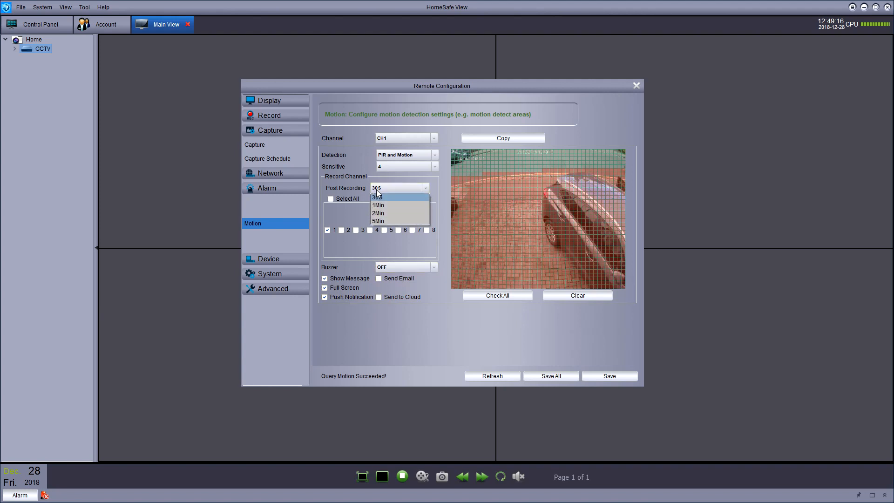
{"action": "mouse_move", "coordinate": [391, 221]}
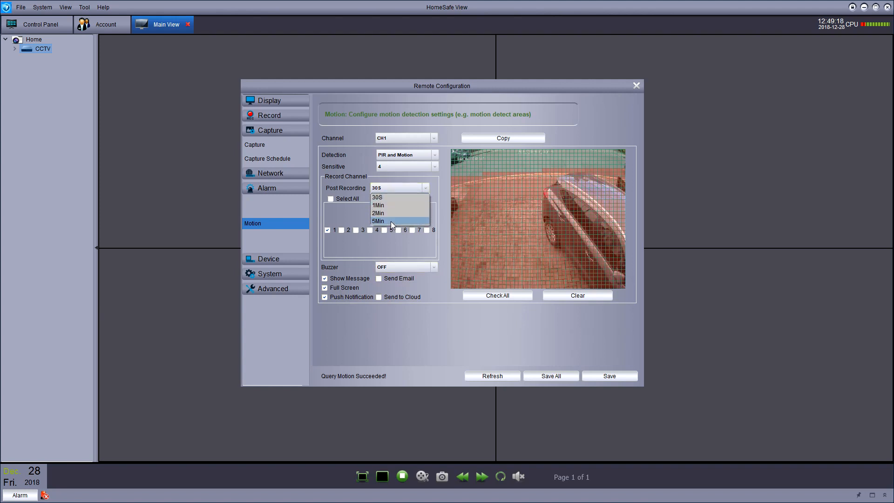
{"action": "mouse_move", "coordinate": [376, 198]}
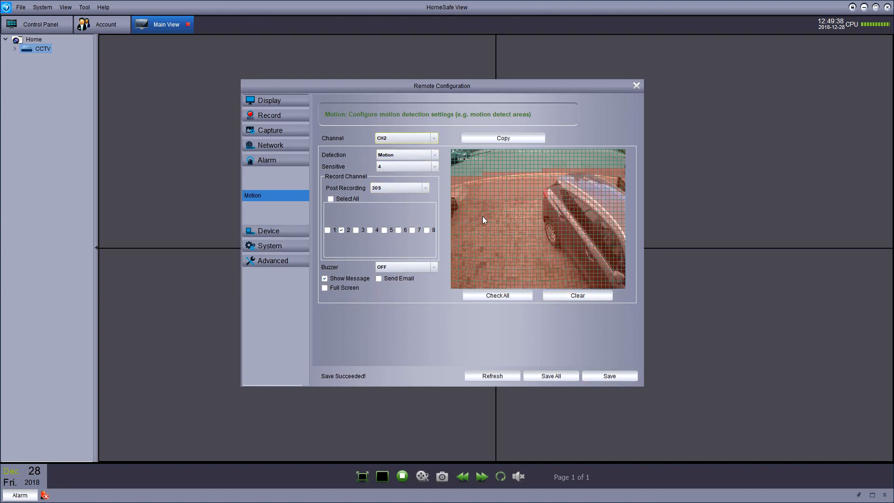
Switch the motion detection Channel dropdown from CH3 to CH4
{"action": "left_click", "coordinate": [497, 296]}
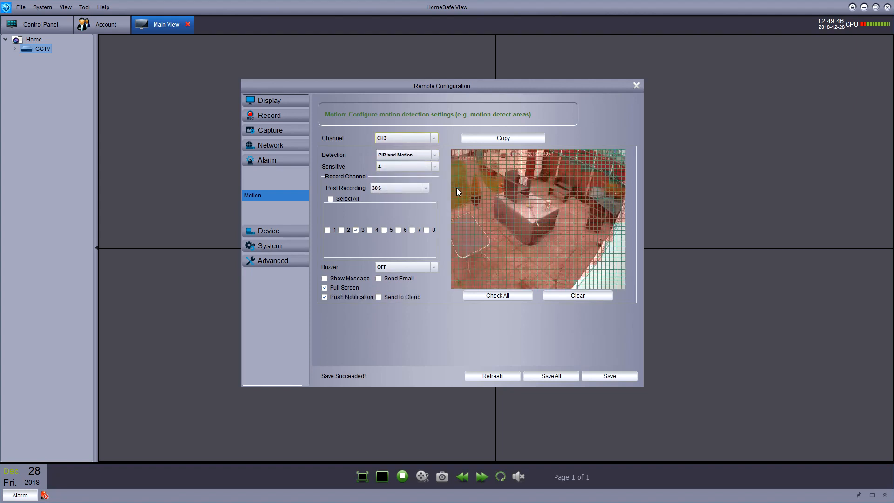
{"action": "mouse_move", "coordinate": [530, 246]}
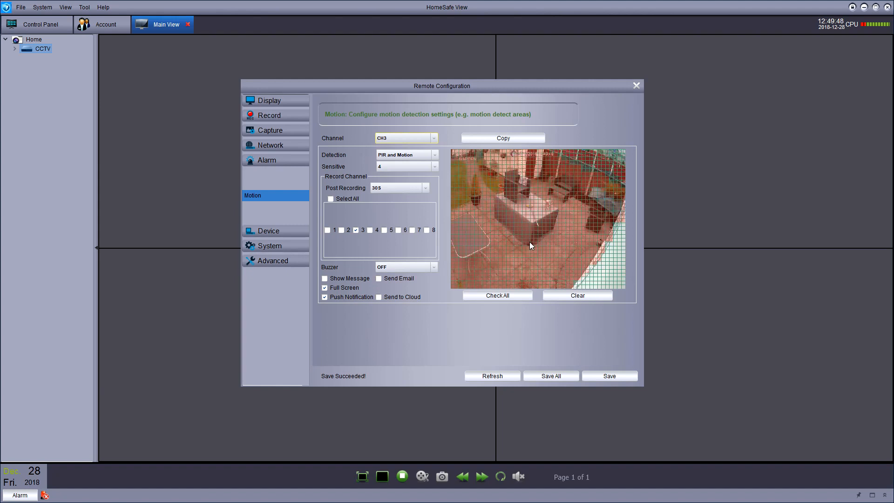
{"action": "mouse_move", "coordinate": [453, 153]}
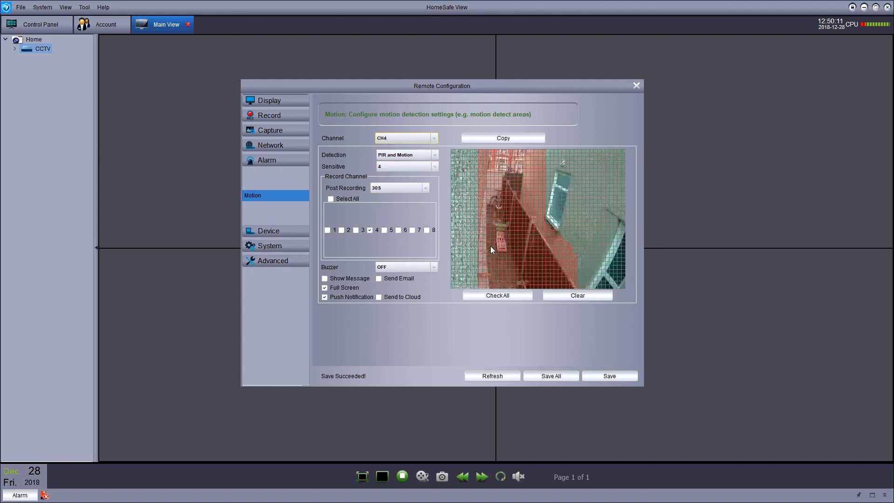
{"action": "mouse_move", "coordinate": [280, 166]}
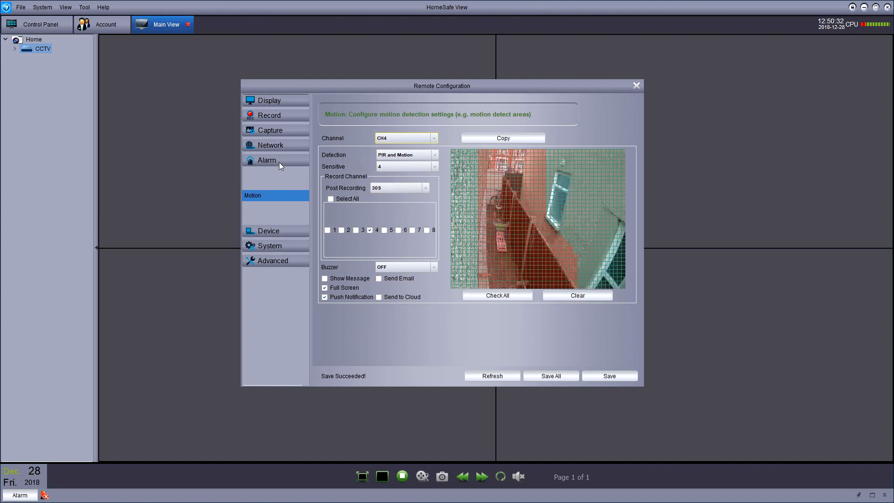
Open System > General > Channel Info listing all eight channels' aliases
{"action": "left_click", "coordinate": [270, 190]}
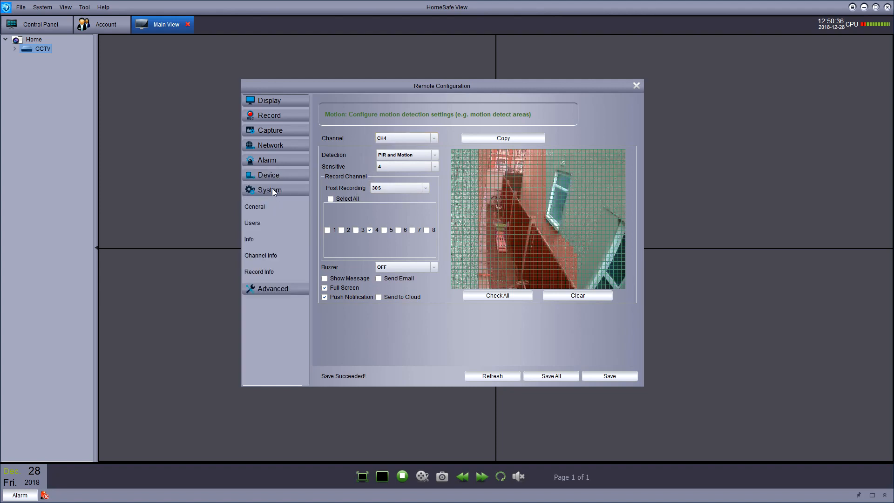
{"action": "left_click", "coordinate": [254, 206]}
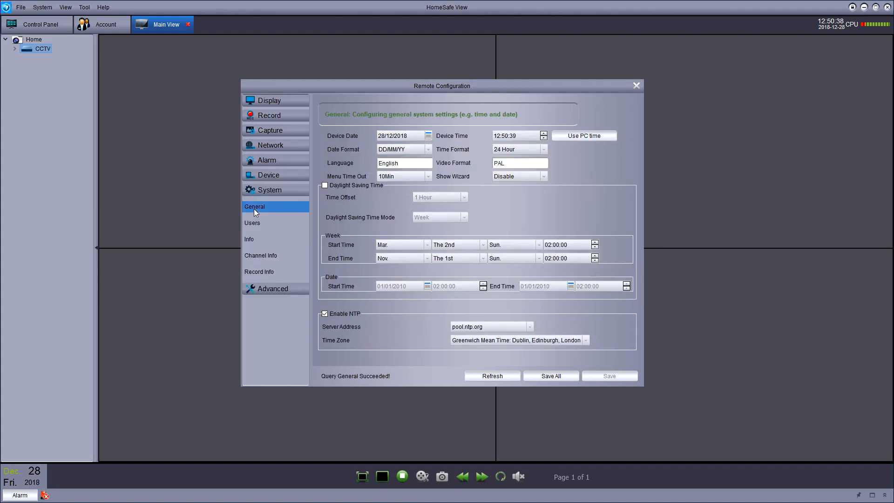
{"action": "left_click", "coordinate": [261, 256]}
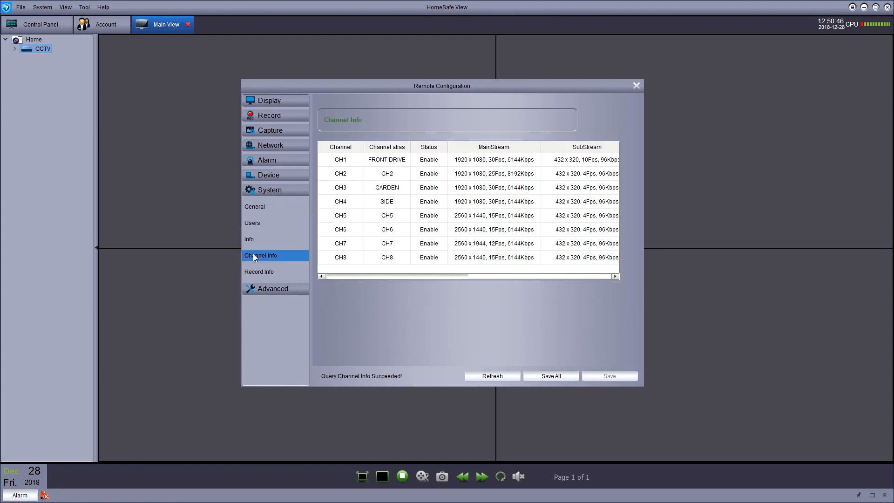
{"action": "mouse_move", "coordinate": [487, 163]}
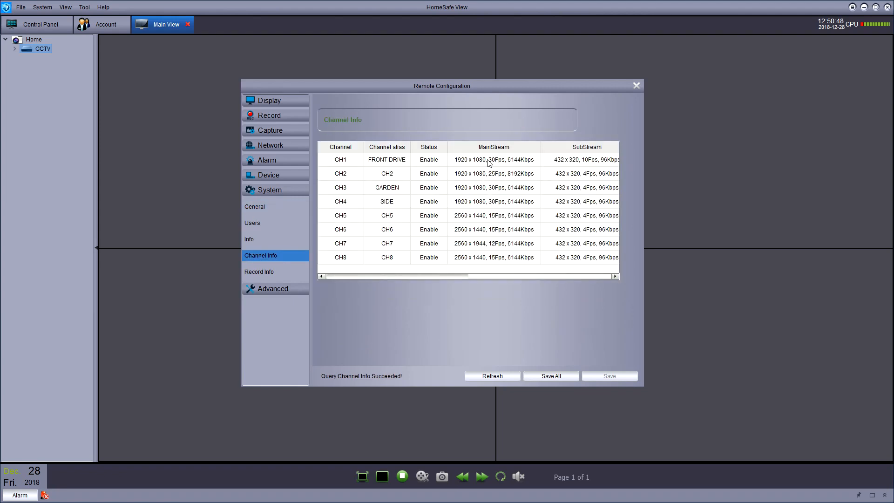
{"action": "mouse_move", "coordinate": [536, 187]}
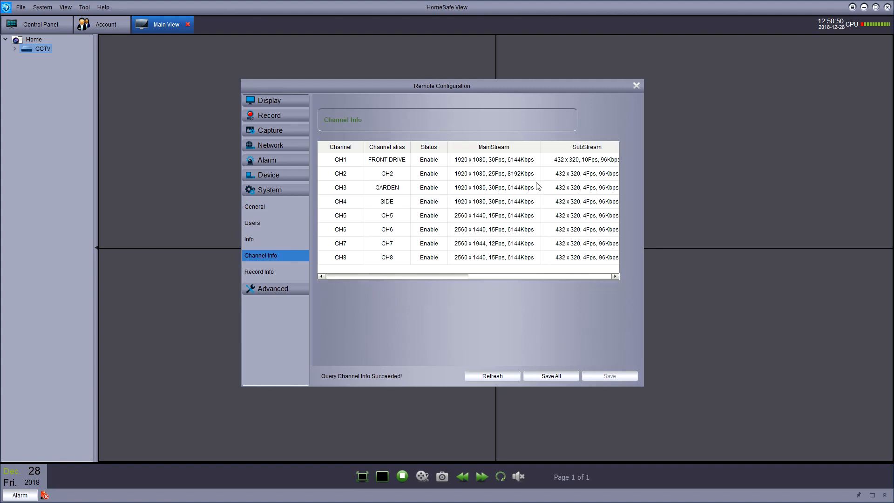
Rename CH1 from FRONT DRIVE to Drive under Display > Live, save, and refresh
{"action": "left_click", "coordinate": [269, 101]}
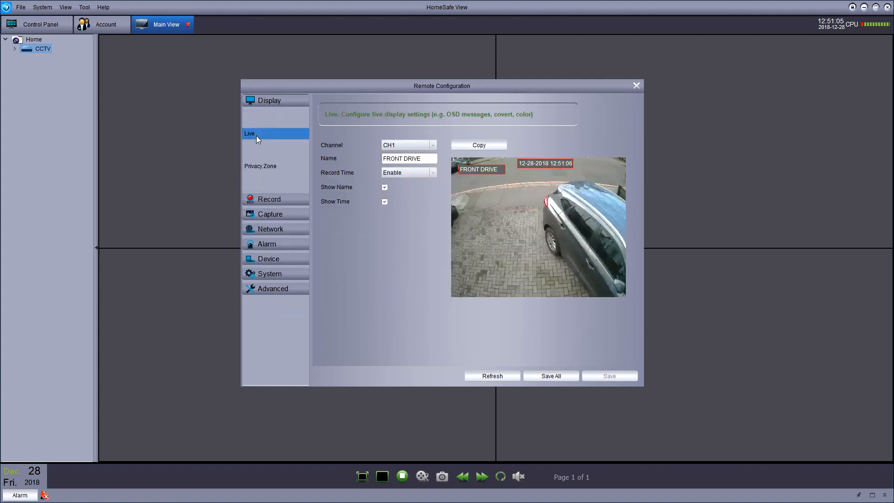
{"action": "left_click", "coordinate": [409, 158]}
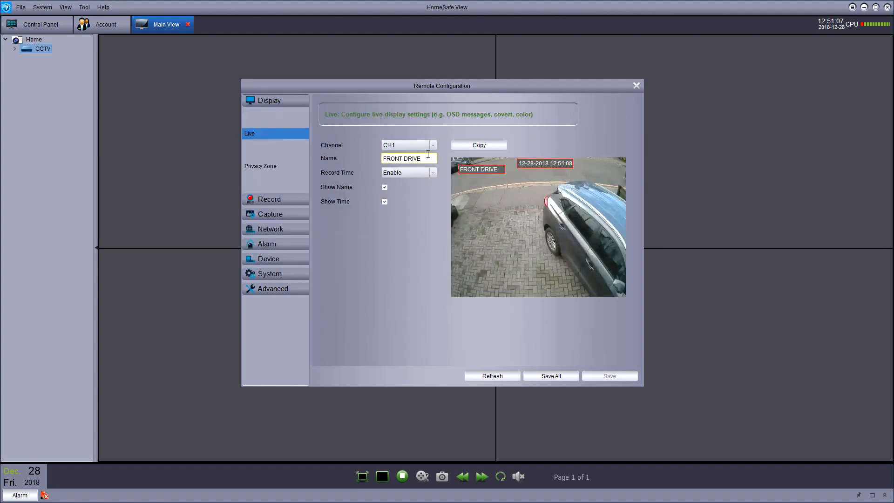
{"action": "triple_click", "coordinate": [401, 158]}
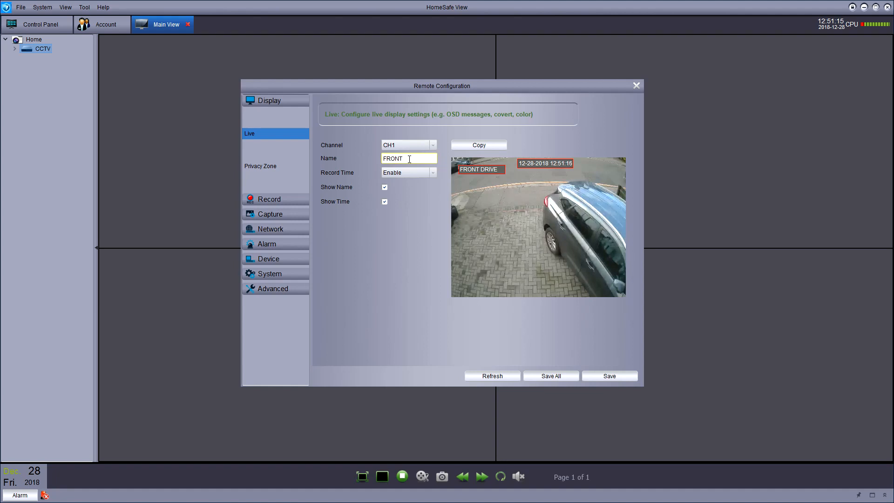
{"action": "type", "text": "Dr"}
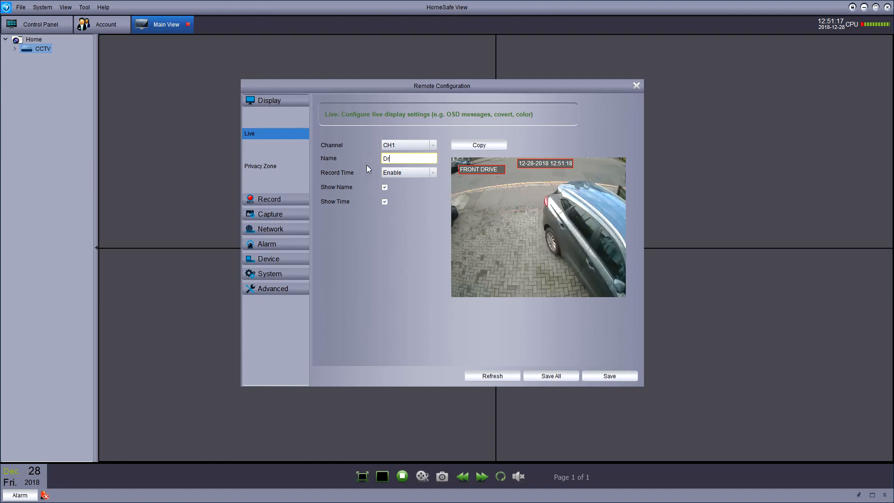
{"action": "type", "text": "ive"}
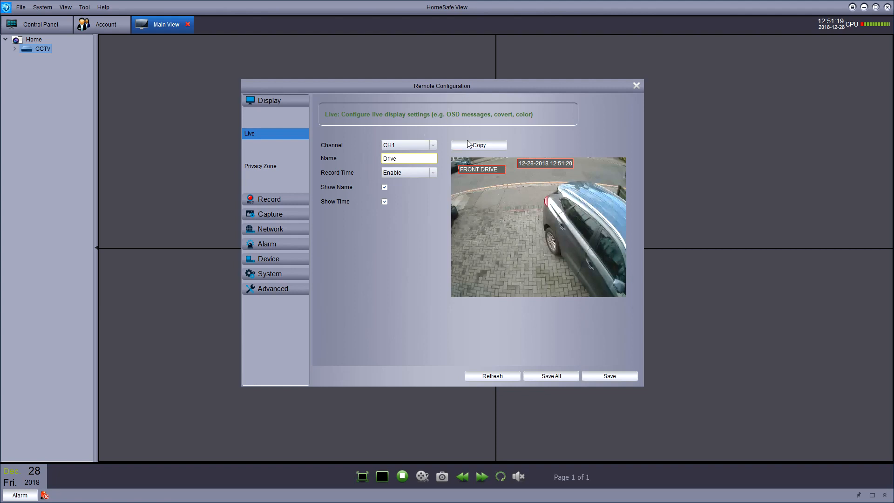
{"action": "left_click", "coordinate": [609, 376]}
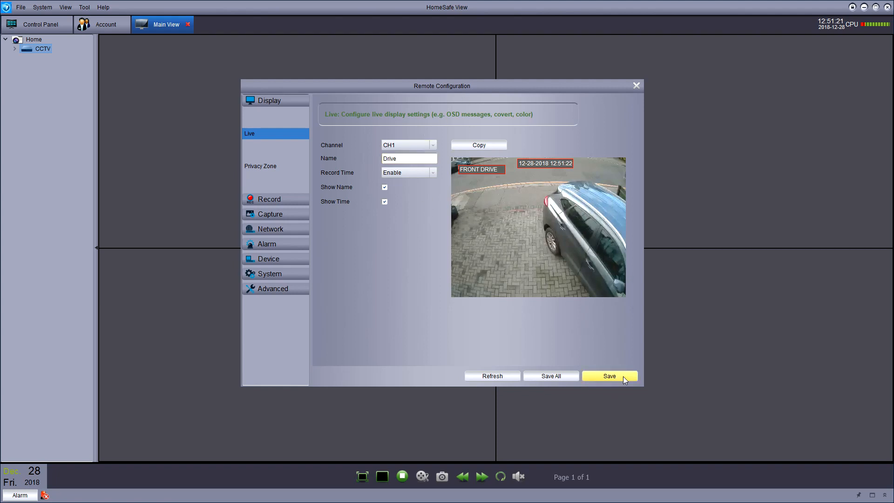
{"action": "left_click", "coordinate": [609, 376]}
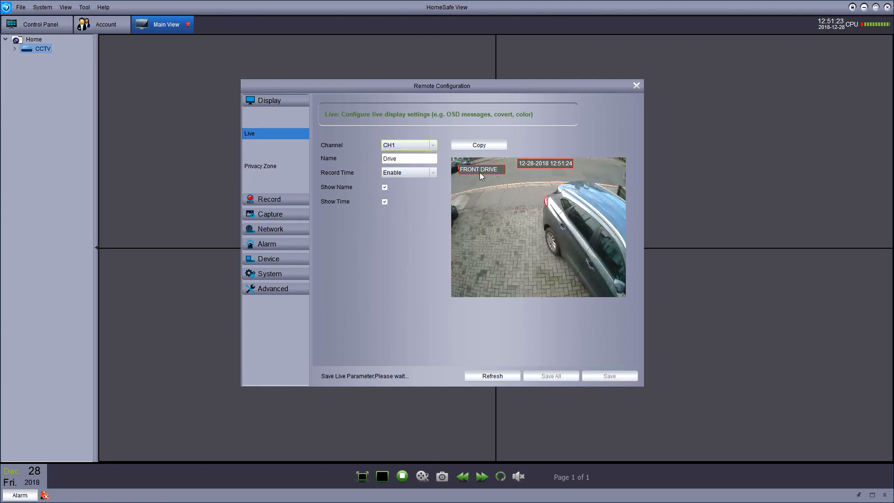
{"action": "left_click", "coordinate": [492, 375]}
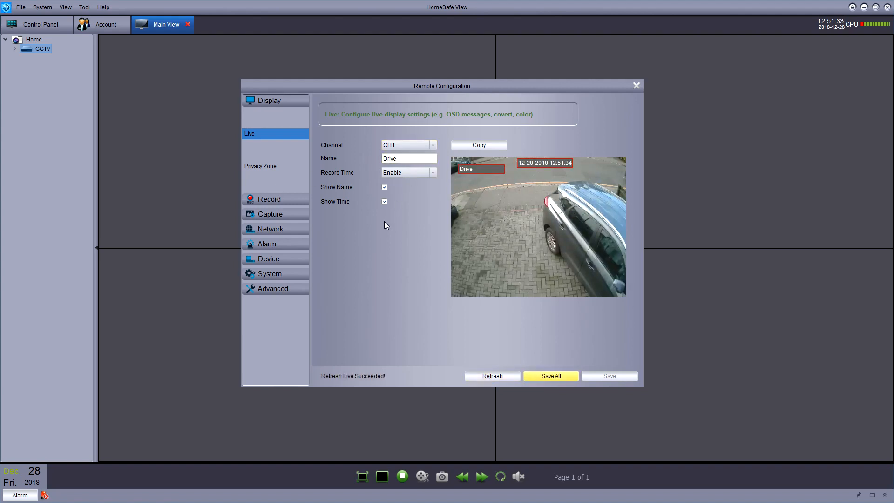
{"action": "mouse_move", "coordinate": [347, 237]}
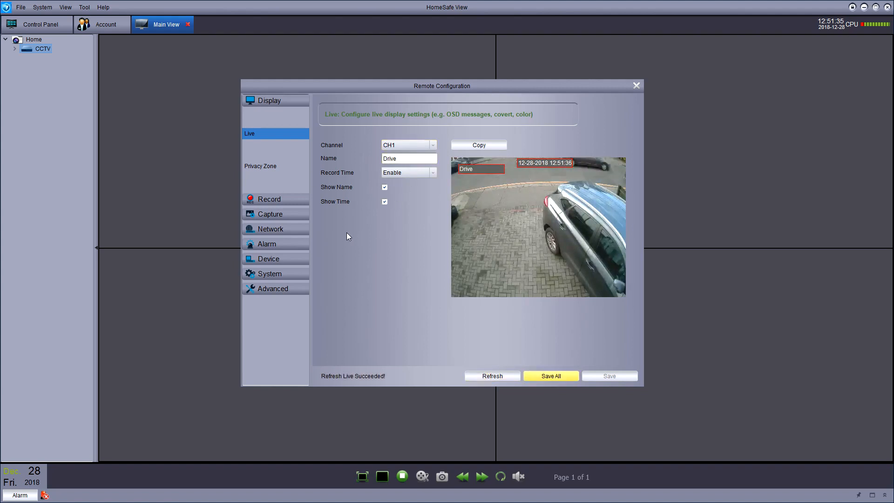
{"action": "mouse_move", "coordinate": [301, 202]}
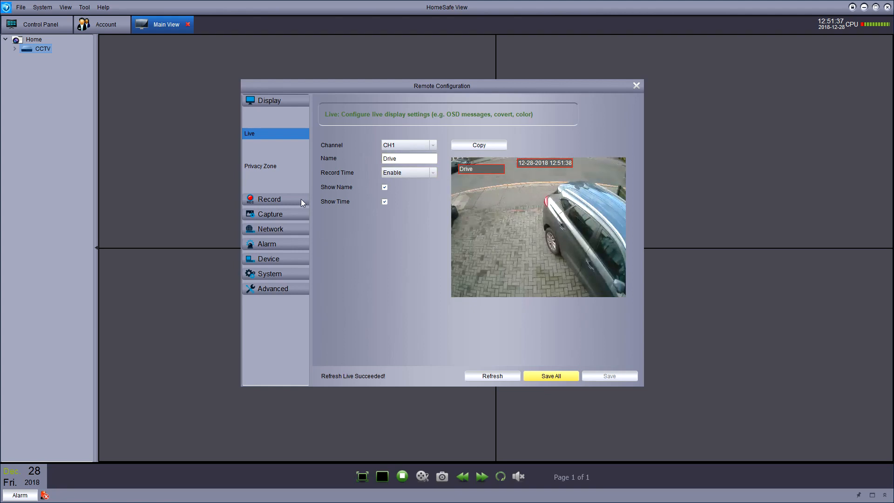
Set CH3's main stream to 1920x1080 at 30 FPS and save
{"action": "left_click", "coordinate": [269, 199]}
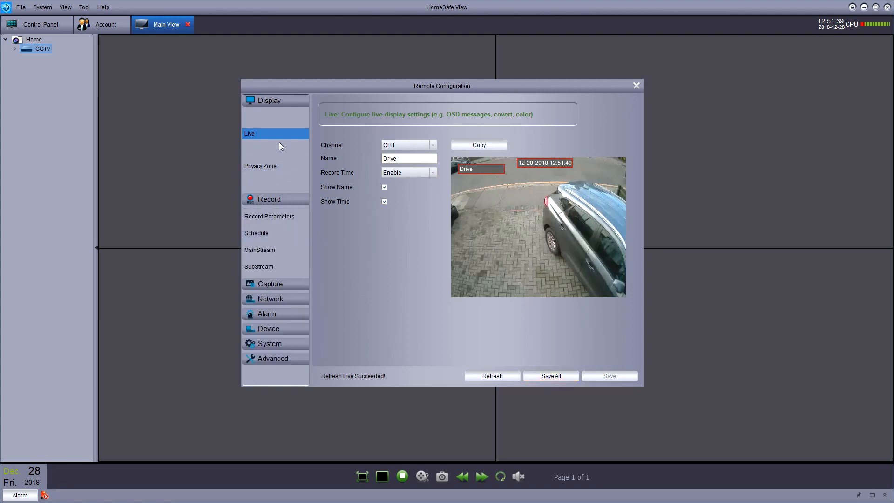
{"action": "left_click", "coordinate": [268, 101]}
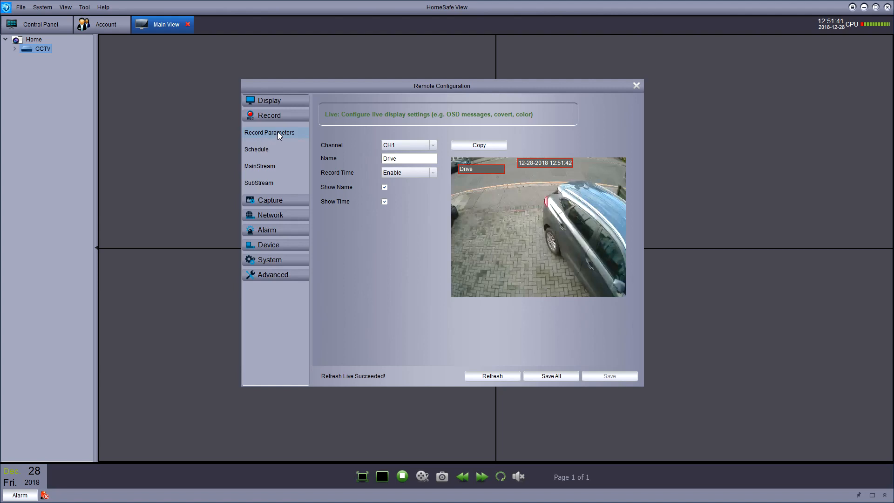
{"action": "left_click", "coordinate": [260, 165]}
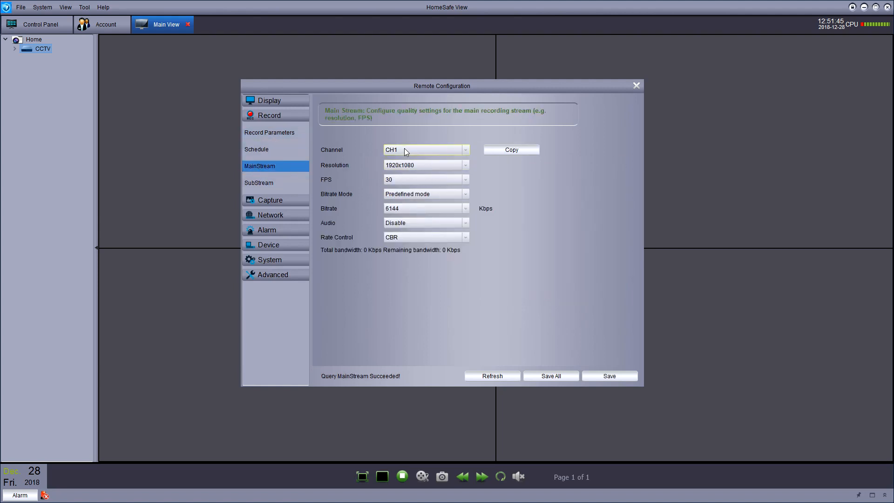
{"action": "left_click", "coordinate": [466, 165]}
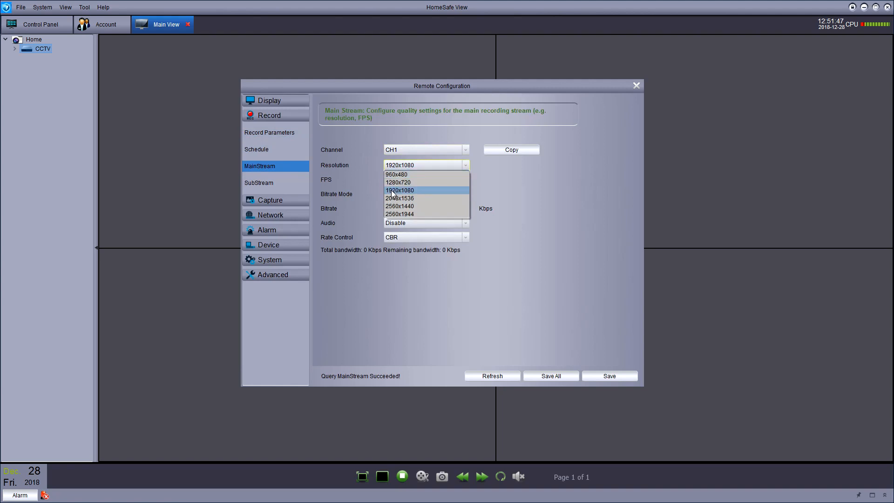
{"action": "mouse_move", "coordinate": [399, 214]}
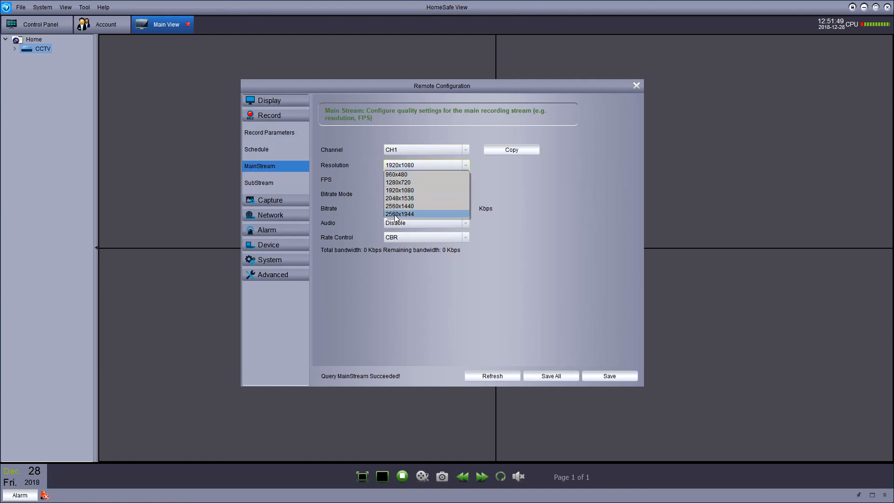
{"action": "left_click", "coordinate": [400, 213]}
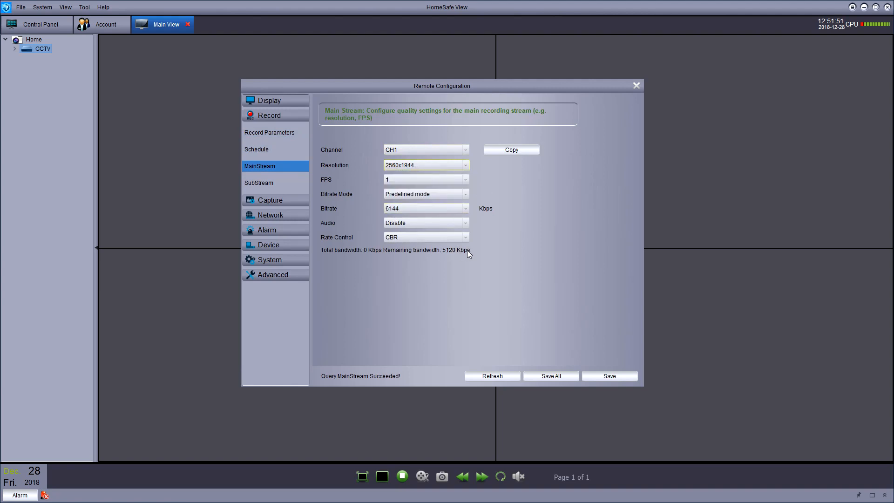
{"action": "mouse_move", "coordinate": [457, 258]}
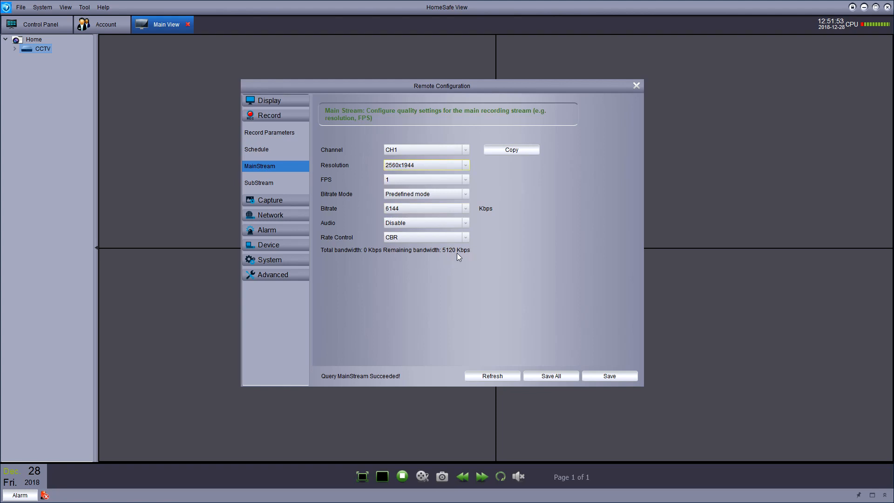
{"action": "mouse_move", "coordinate": [472, 254]}
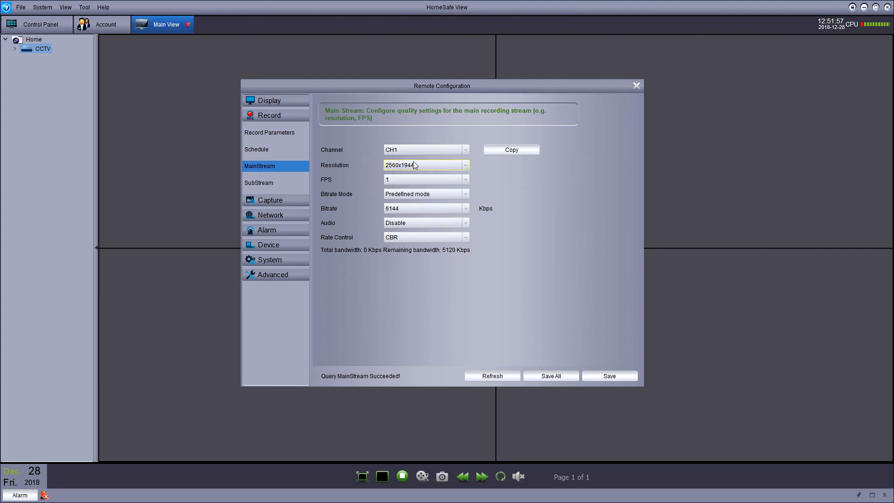
{"action": "left_click", "coordinate": [426, 165]}
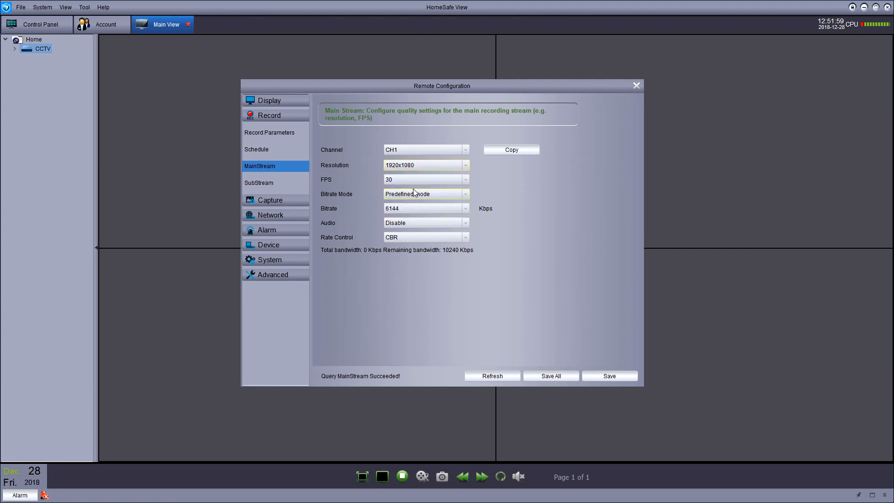
{"action": "left_click", "coordinate": [465, 179]}
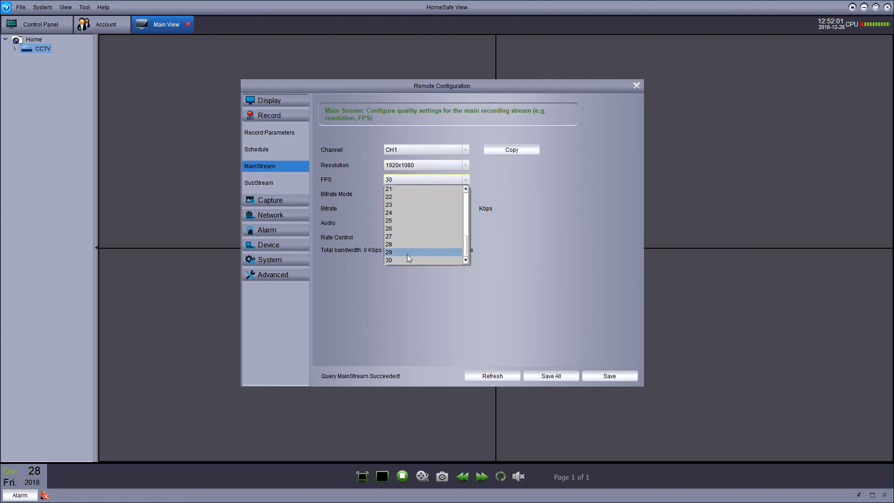
{"action": "left_click", "coordinate": [389, 260]}
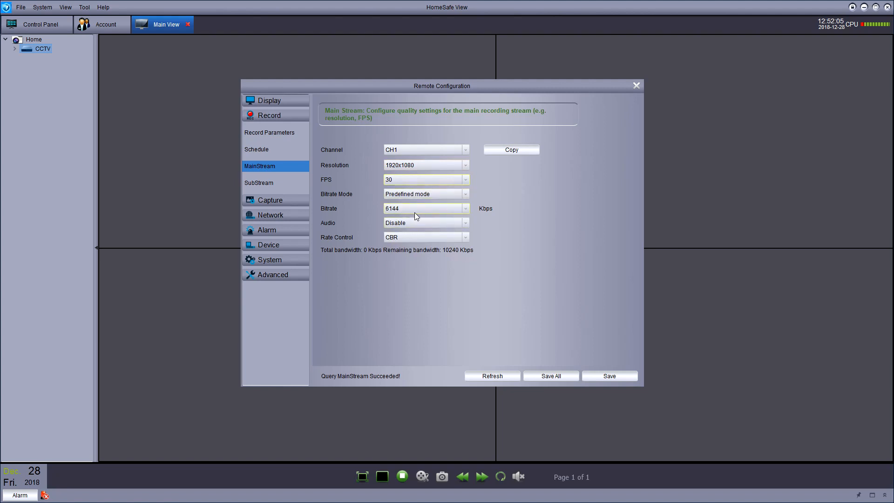
{"action": "mouse_move", "coordinate": [422, 240]}
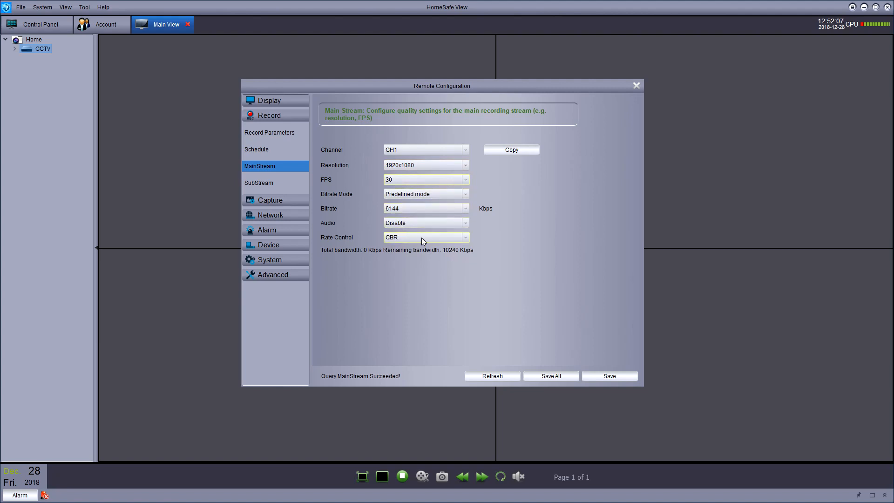
{"action": "left_click", "coordinate": [609, 376]}
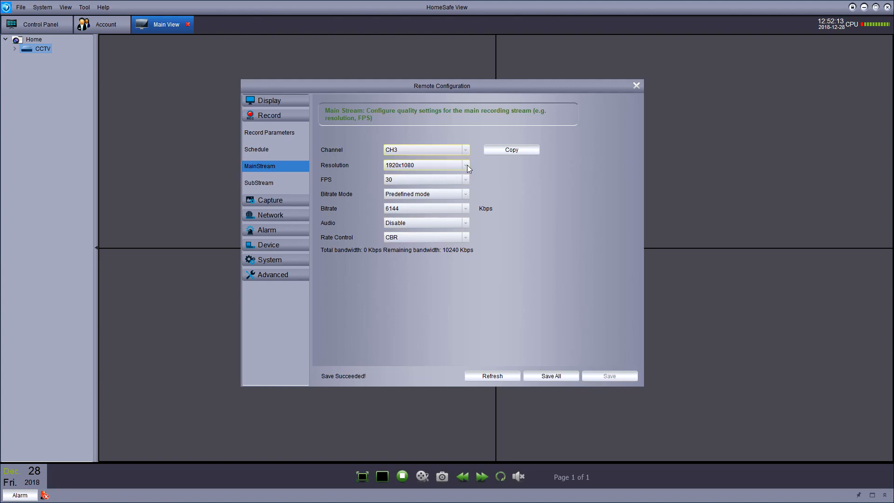
{"action": "mouse_move", "coordinate": [469, 181]}
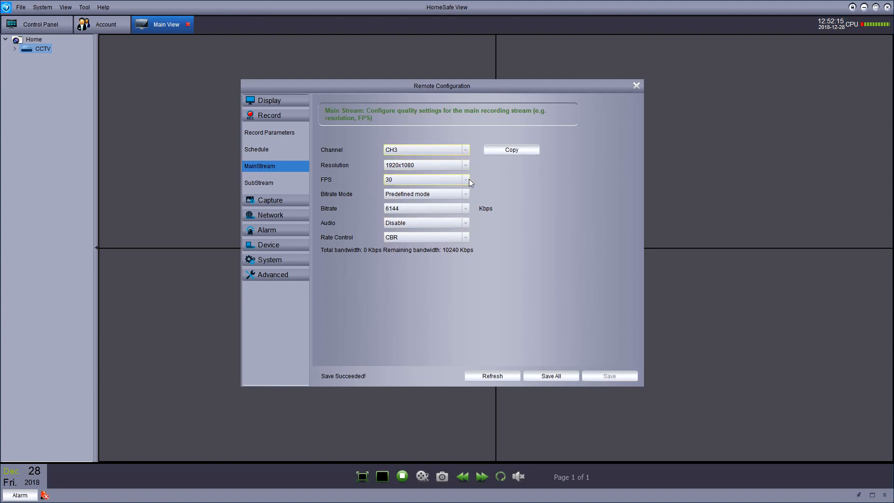
Confirm CH3 uses constant bitrate rate control at 6144 Kbps
{"action": "left_click", "coordinate": [465, 237]}
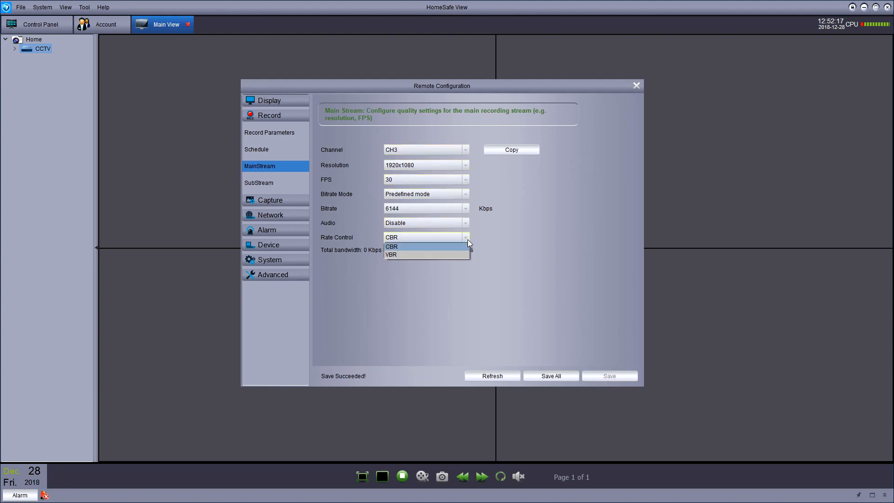
{"action": "left_click", "coordinate": [391, 246]}
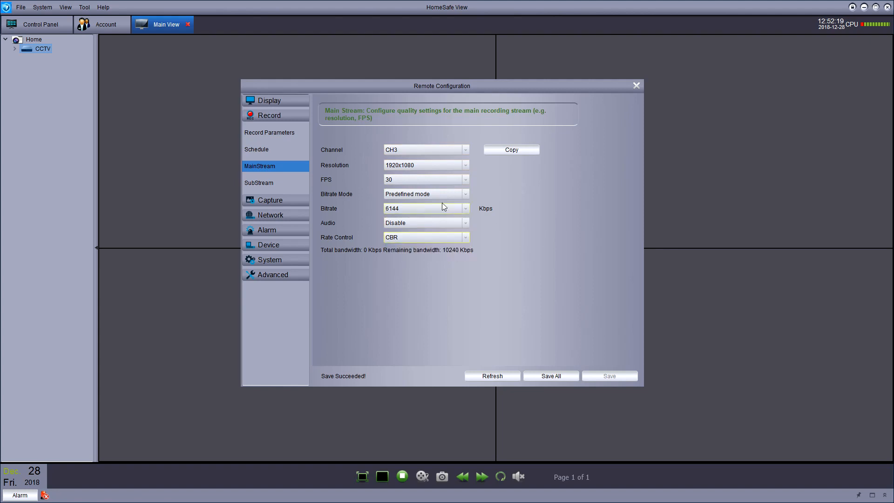
{"action": "left_click", "coordinate": [466, 208]}
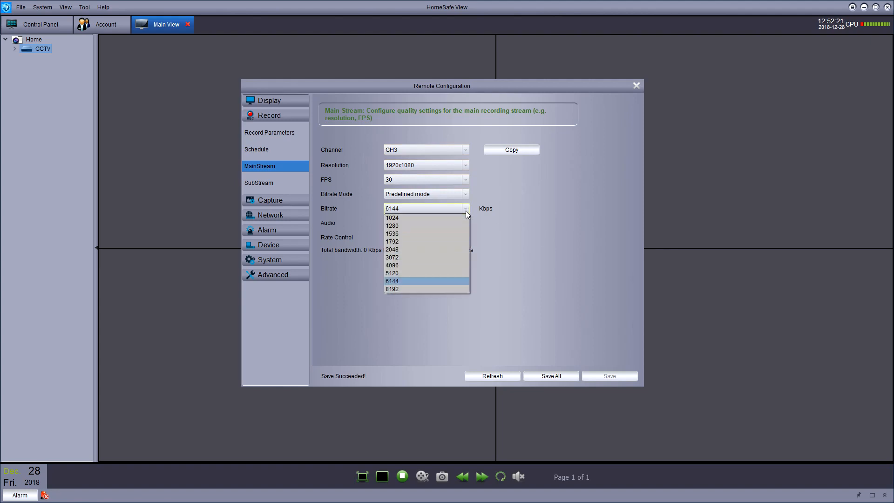
{"action": "mouse_move", "coordinate": [445, 284]}
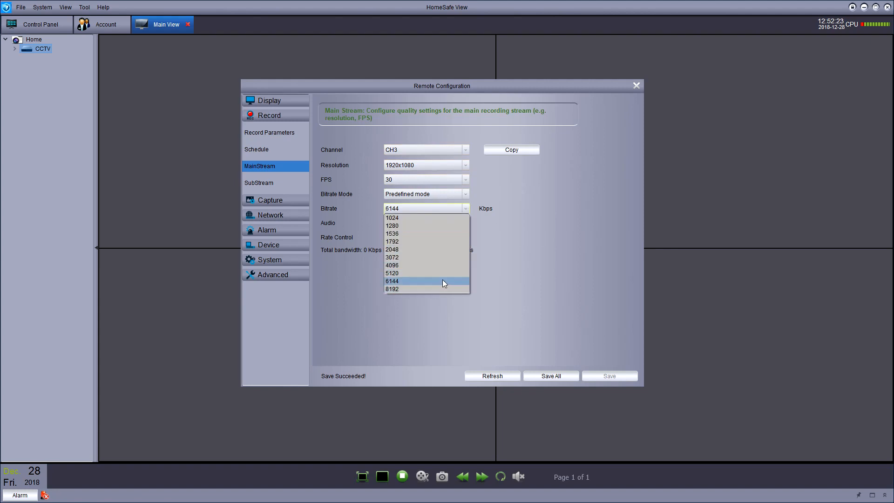
{"action": "left_click", "coordinate": [392, 281]}
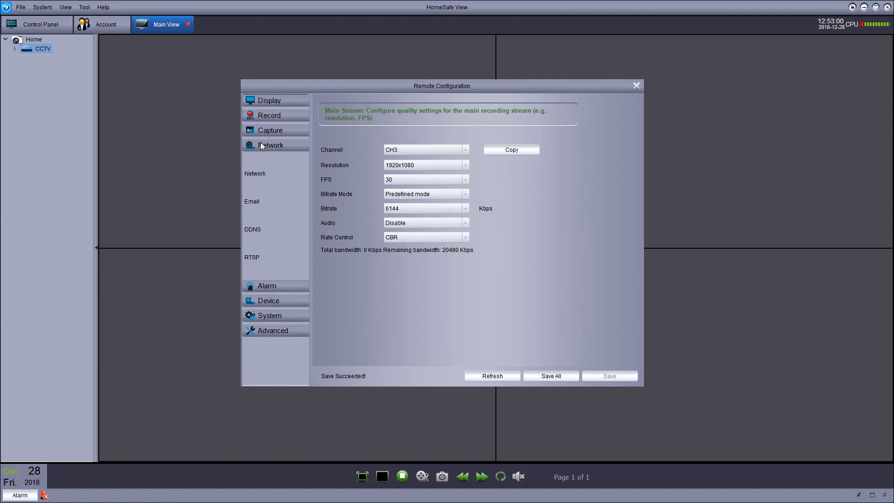
Review the Email, DDNS and RTSP network pages, then expand the Alarm section
{"action": "left_click", "coordinate": [252, 202]}
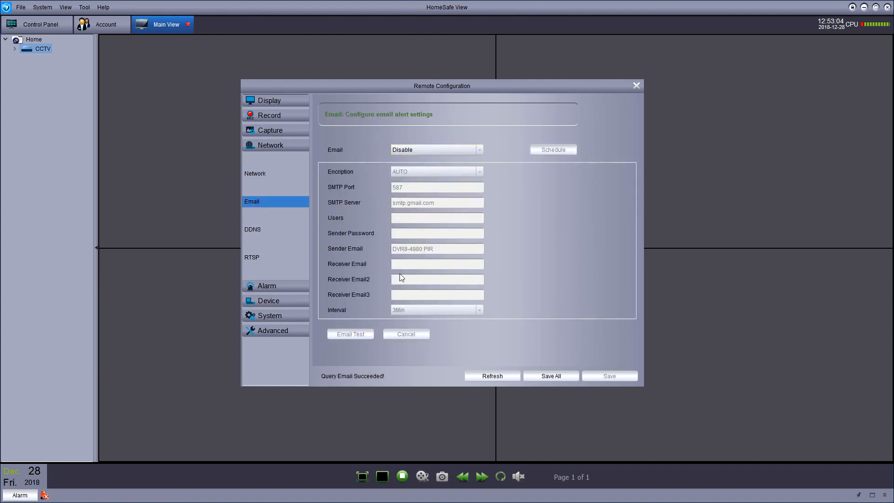
{"action": "mouse_move", "coordinate": [405, 312]}
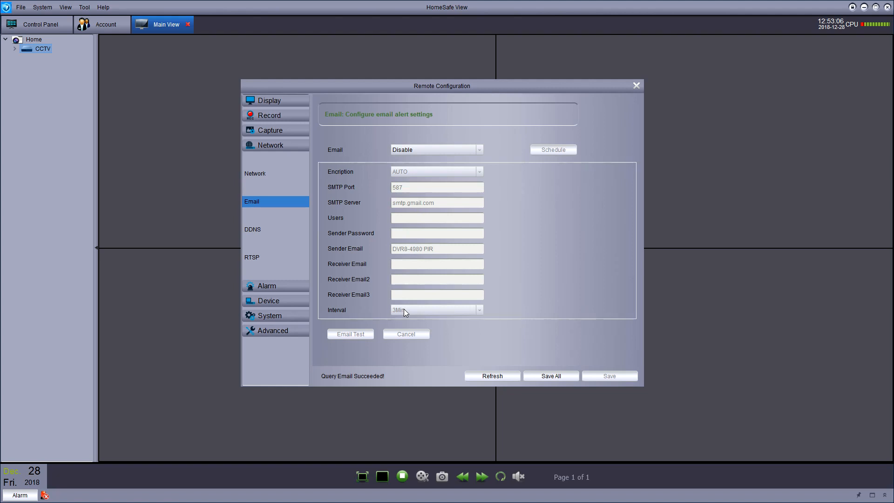
{"action": "mouse_move", "coordinate": [296, 236]}
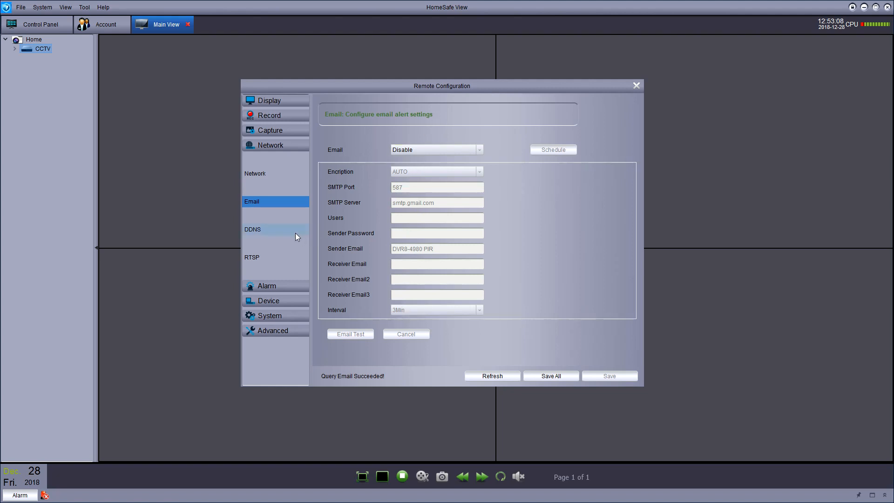
{"action": "left_click", "coordinate": [252, 229]}
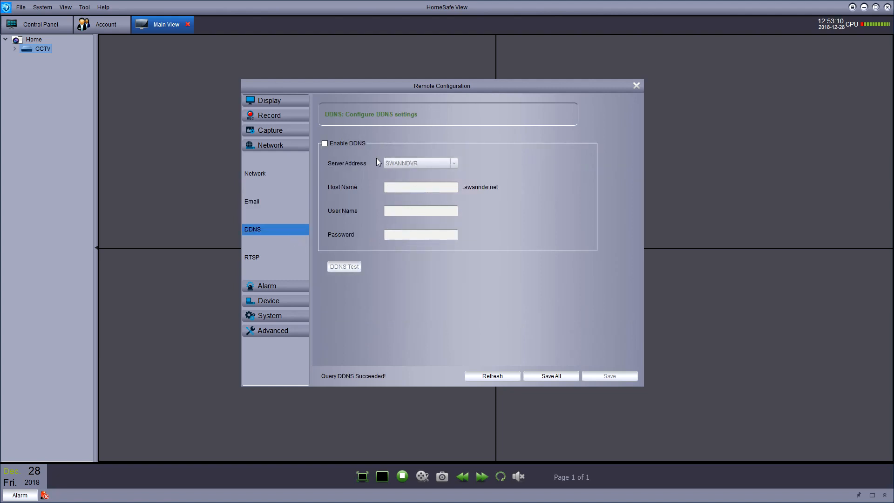
{"action": "left_click", "coordinate": [252, 257]}
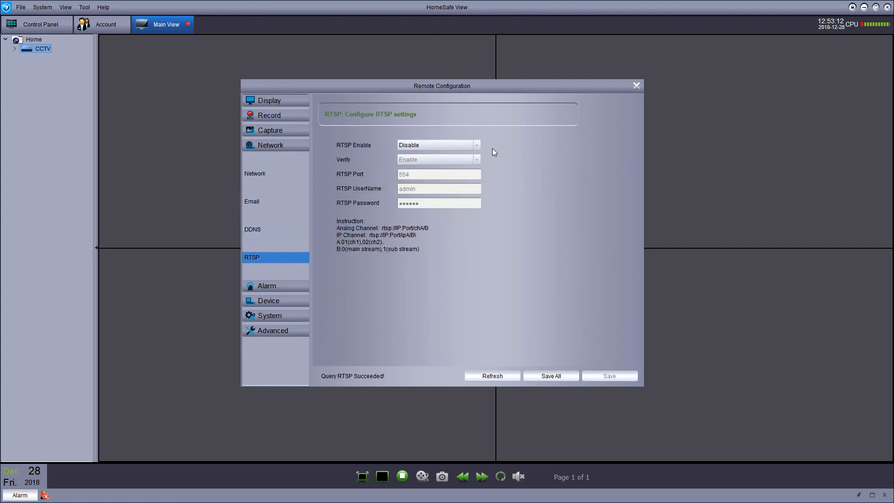
{"action": "mouse_move", "coordinate": [272, 147]}
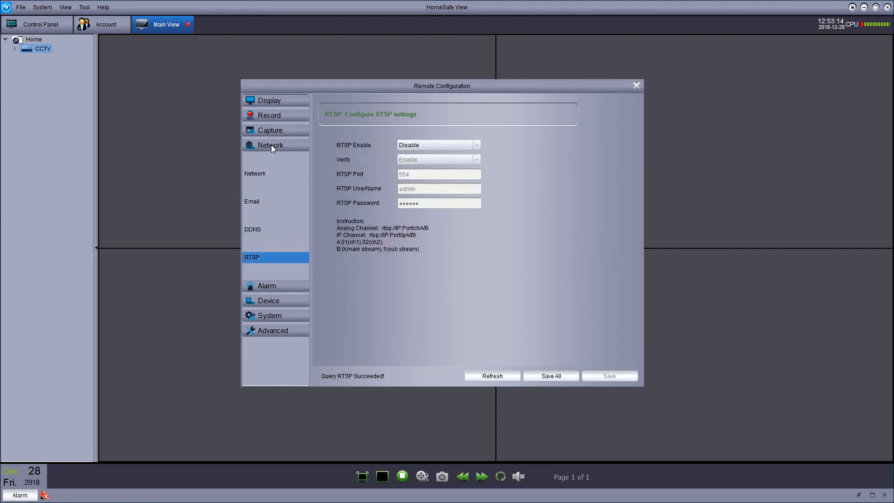
{"action": "left_click", "coordinate": [267, 160]}
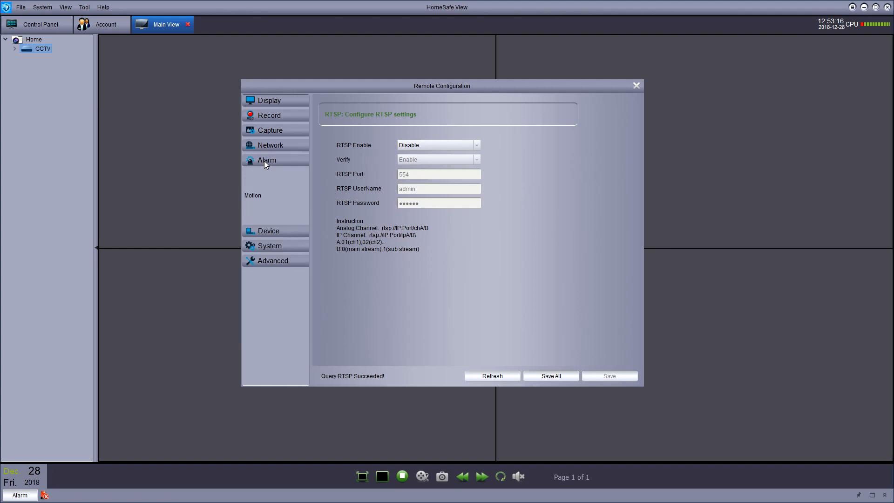
Check Cloud Storage (disabled) and the Record Info table for CH1, CH3 and CH4
{"action": "left_click", "coordinate": [267, 159]}
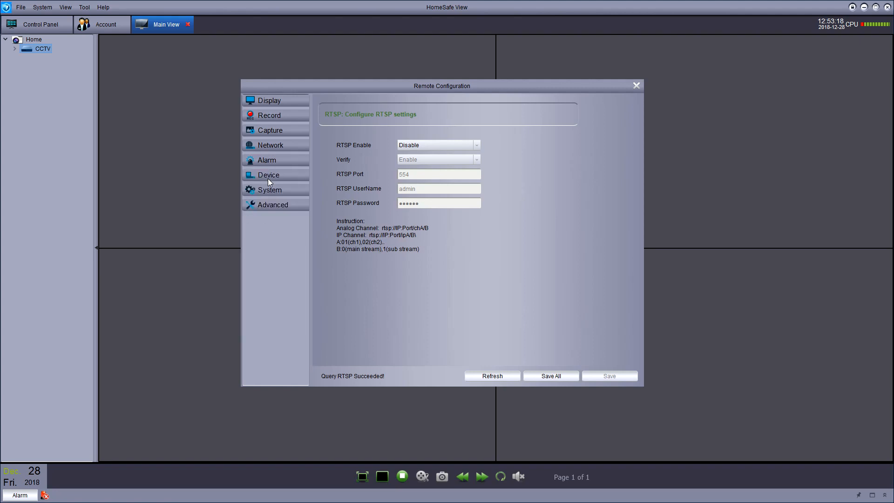
{"action": "left_click", "coordinate": [269, 190]}
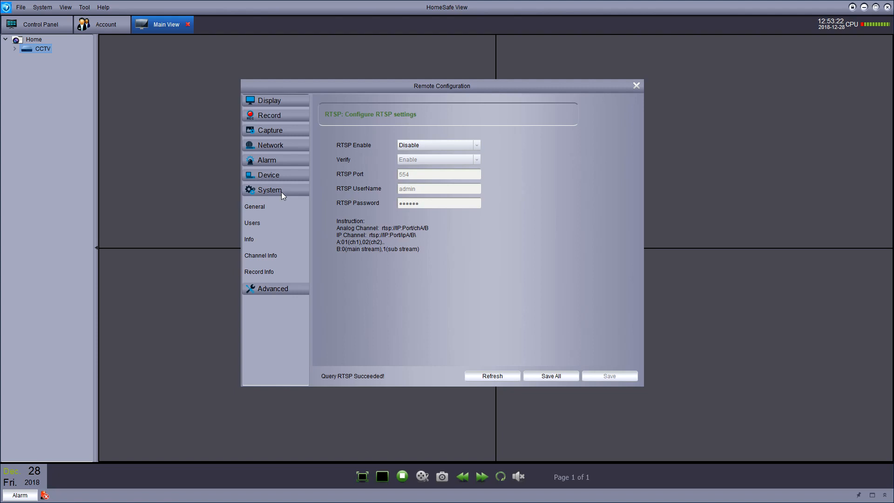
{"action": "left_click", "coordinate": [268, 175]}
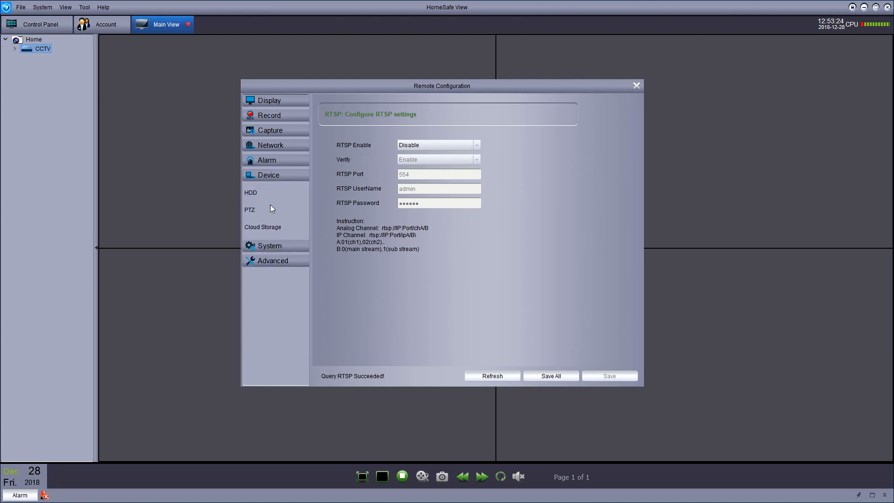
{"action": "left_click", "coordinate": [263, 227]}
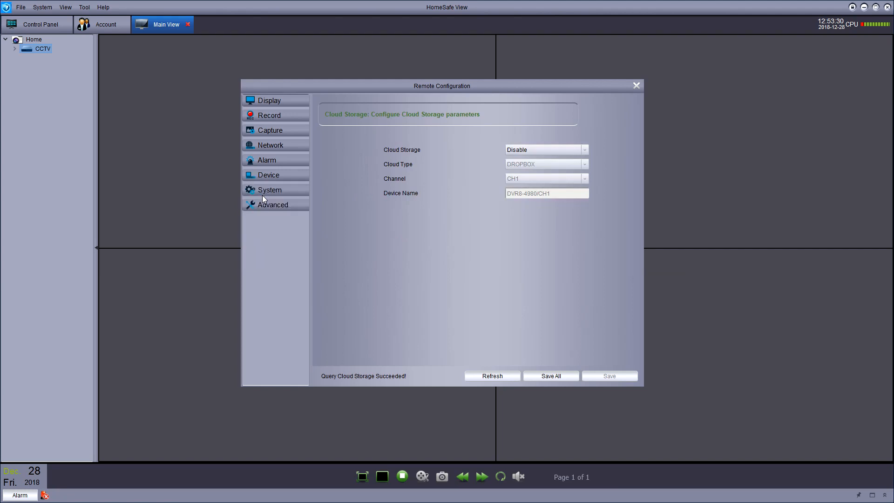
{"action": "left_click", "coordinate": [269, 190]}
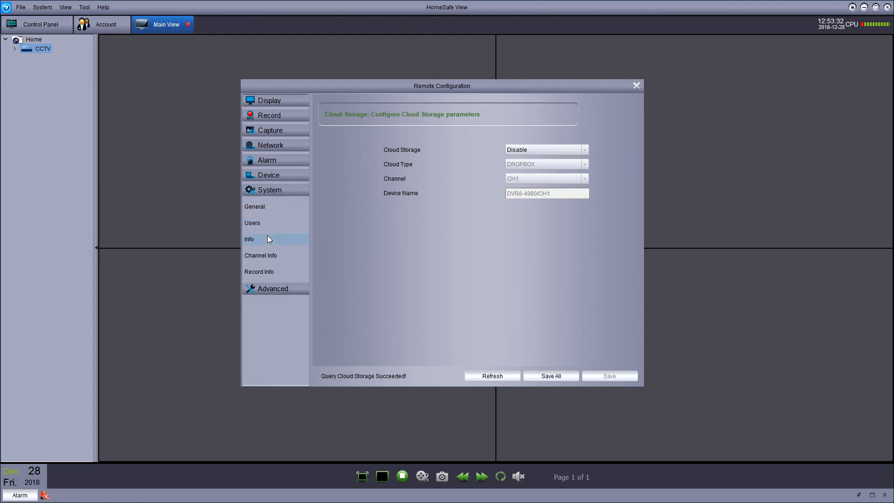
{"action": "left_click", "coordinate": [259, 272]}
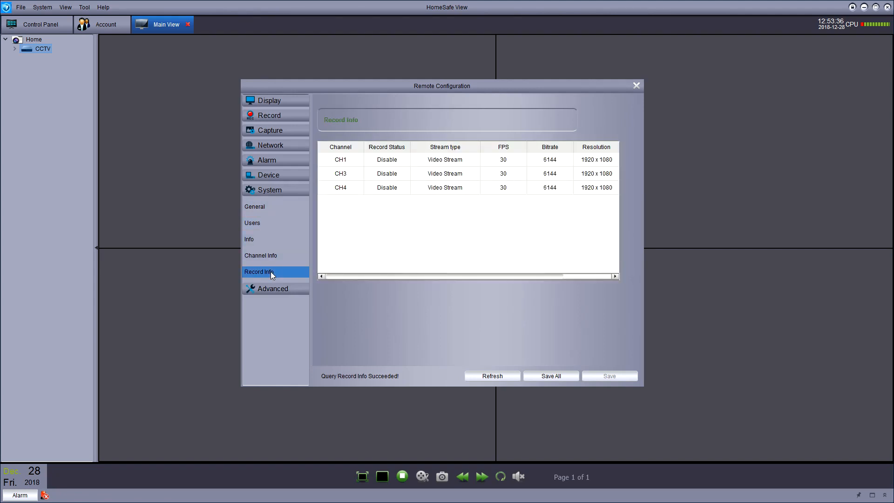
{"action": "mouse_move", "coordinate": [249, 184]}
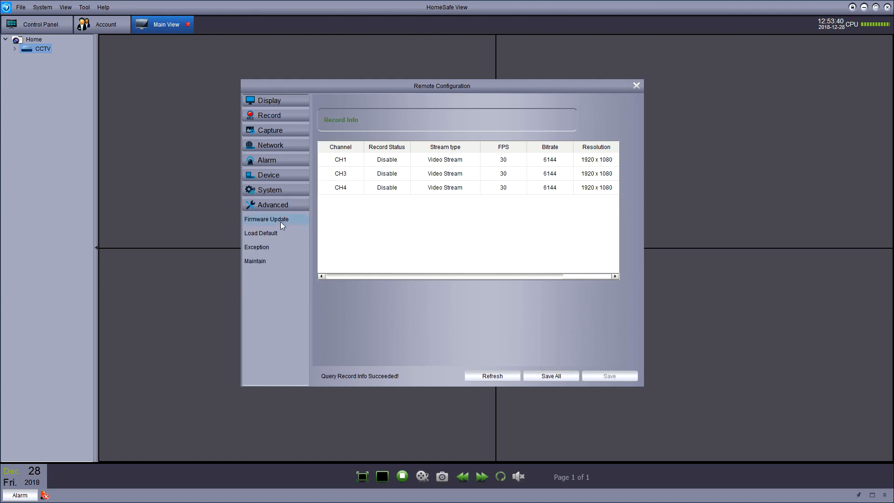
Look through Firmware Update, Load Default, Exception and Maintain, showing monthly 05:50 auto reboot
{"action": "left_click", "coordinate": [267, 219]}
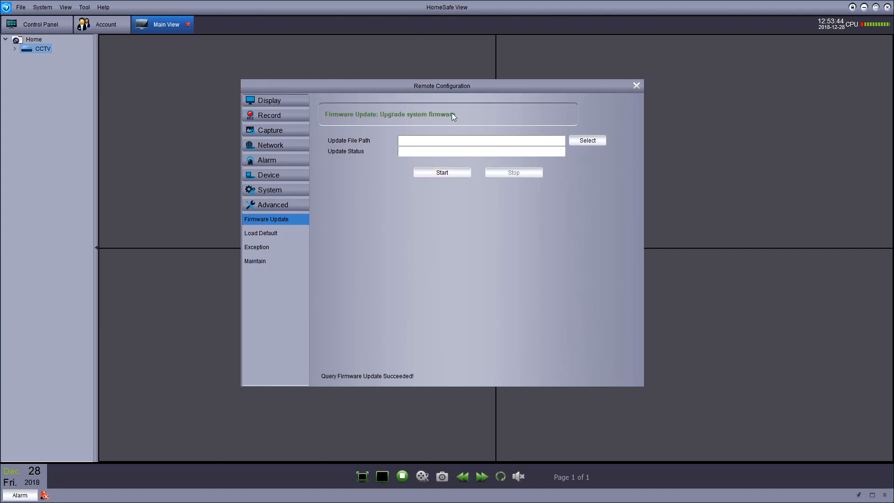
{"action": "mouse_move", "coordinate": [275, 241]}
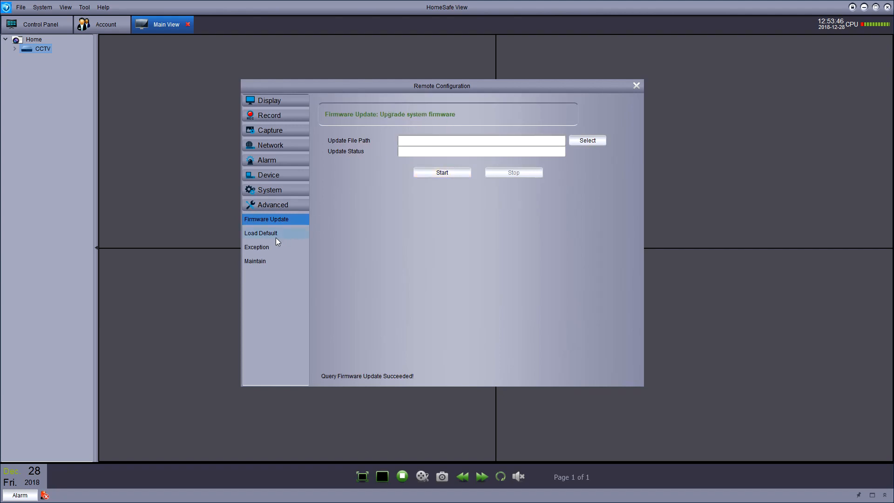
{"action": "mouse_move", "coordinate": [279, 239]}
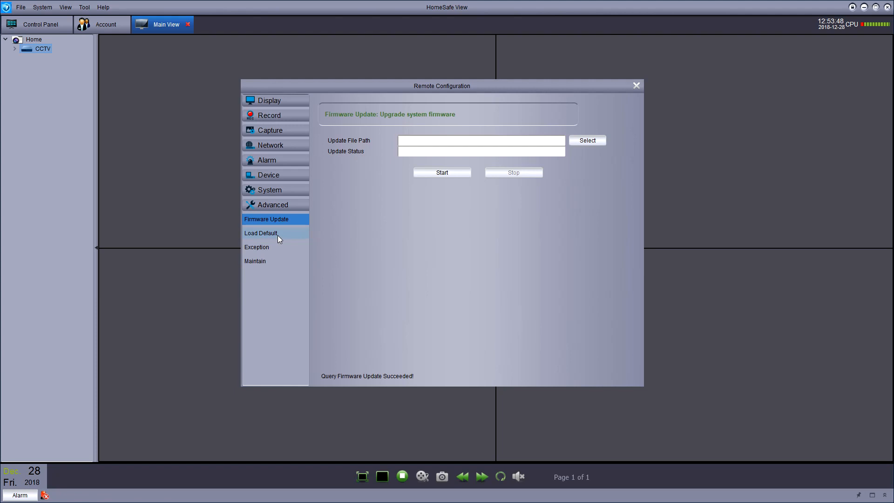
{"action": "left_click", "coordinate": [274, 233]}
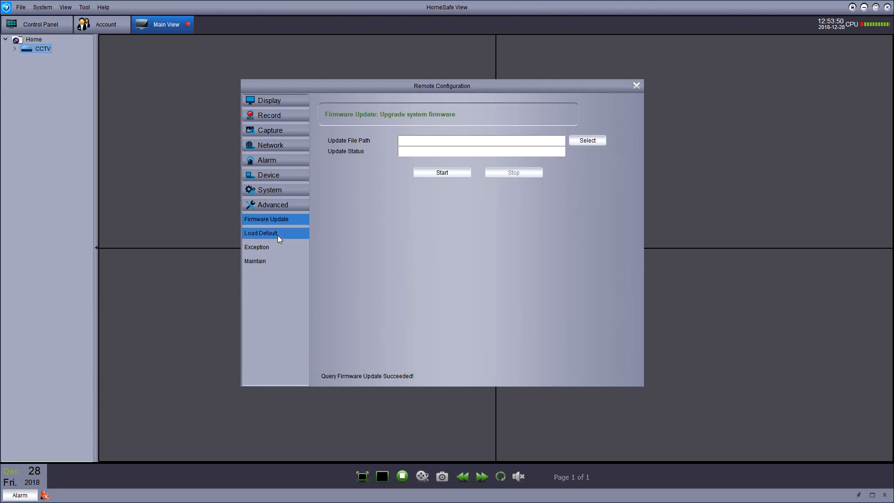
{"action": "left_click", "coordinate": [261, 233]}
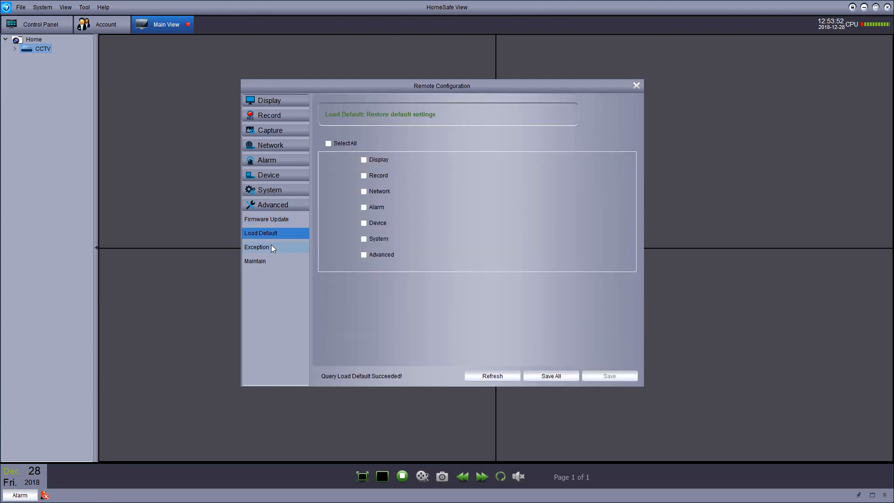
{"action": "left_click", "coordinate": [256, 246]}
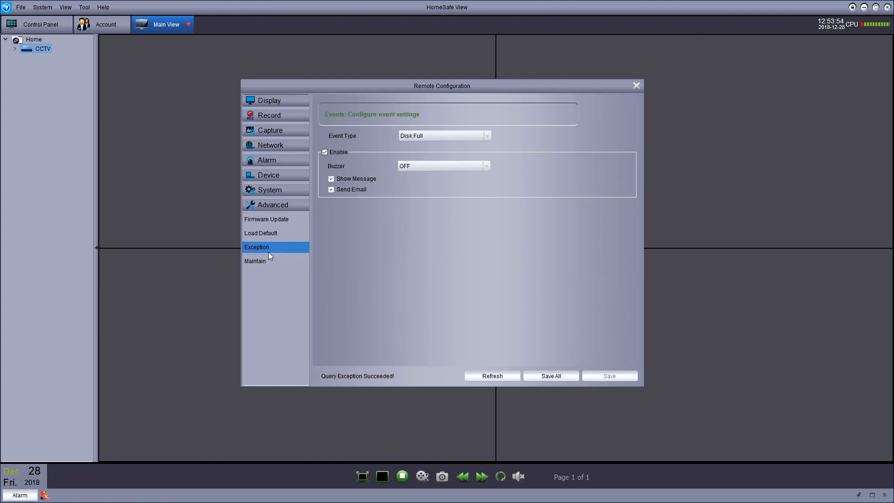
{"action": "left_click", "coordinate": [256, 261]}
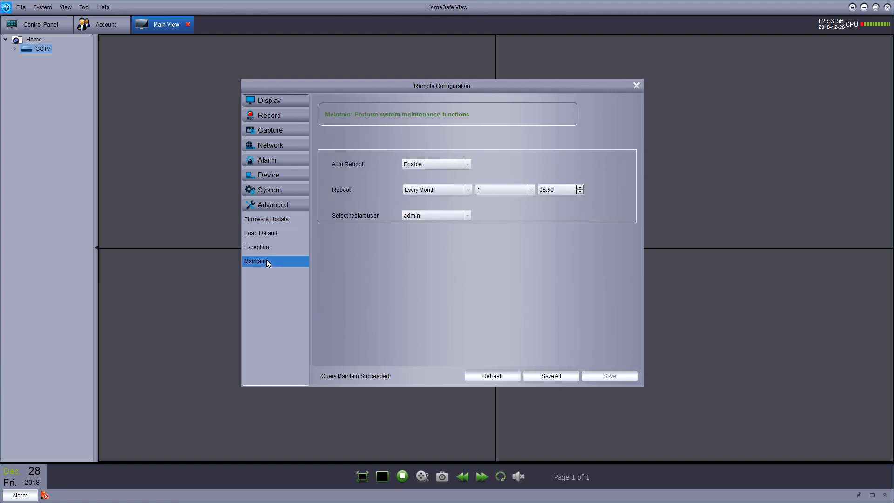
{"action": "mouse_move", "coordinate": [436, 189]}
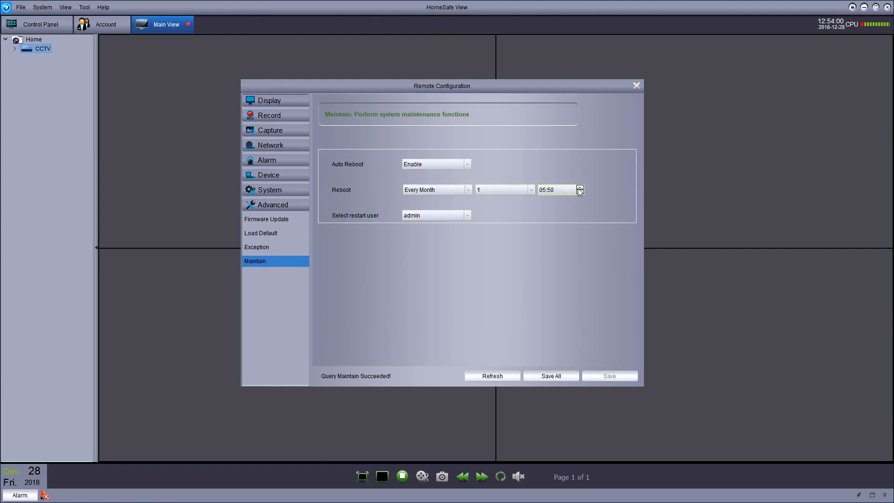
Set Auto Reboot to Disable and save the Maintain page
{"action": "left_click", "coordinate": [466, 164]}
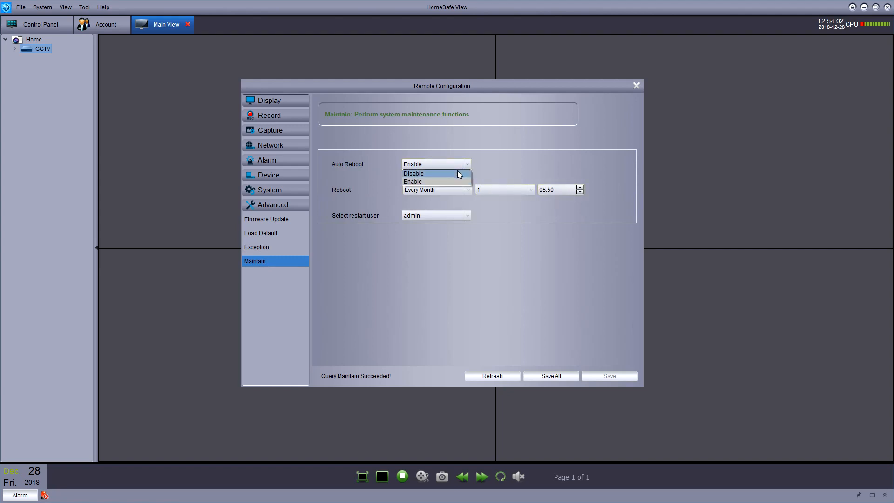
{"action": "left_click", "coordinate": [413, 173]}
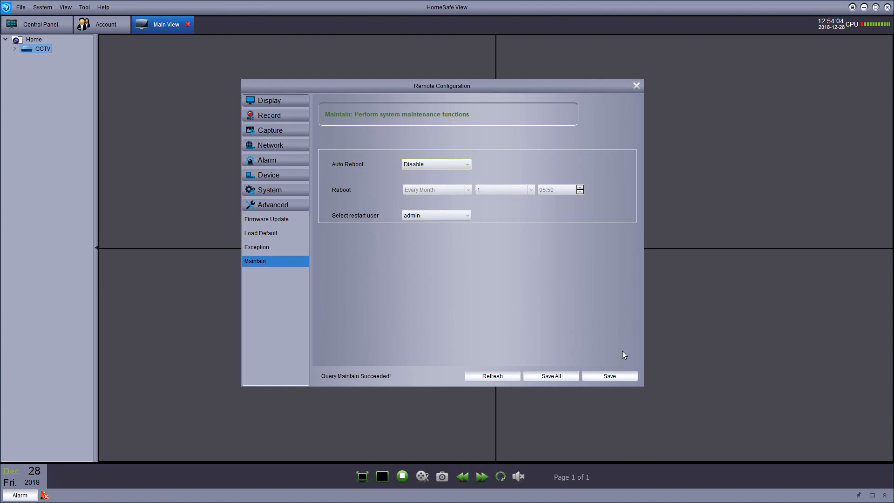
{"action": "left_click", "coordinate": [609, 376]}
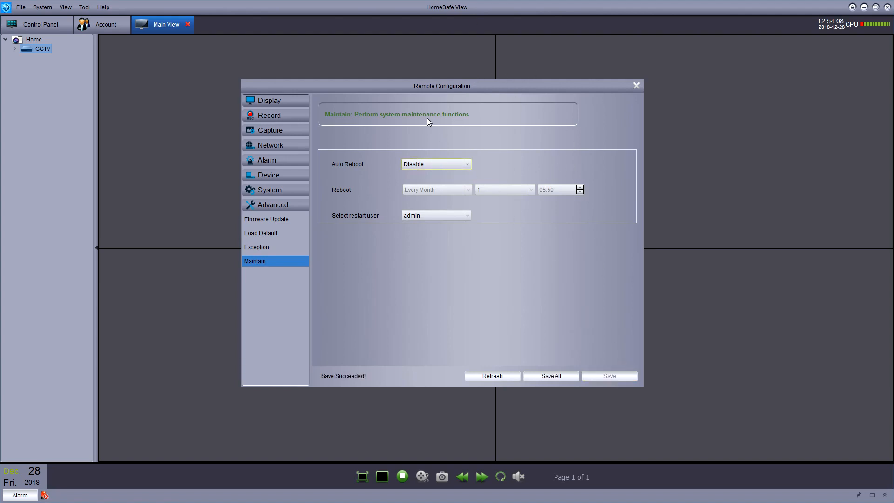
{"action": "mouse_move", "coordinate": [376, 198]}
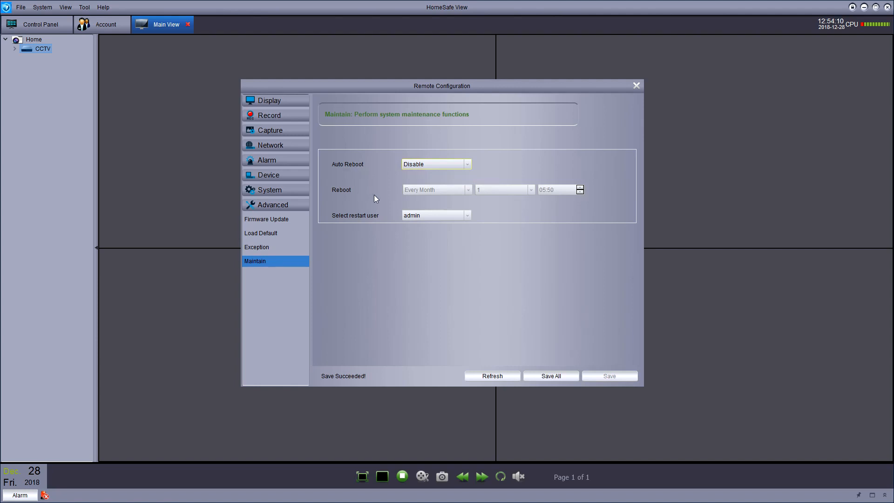